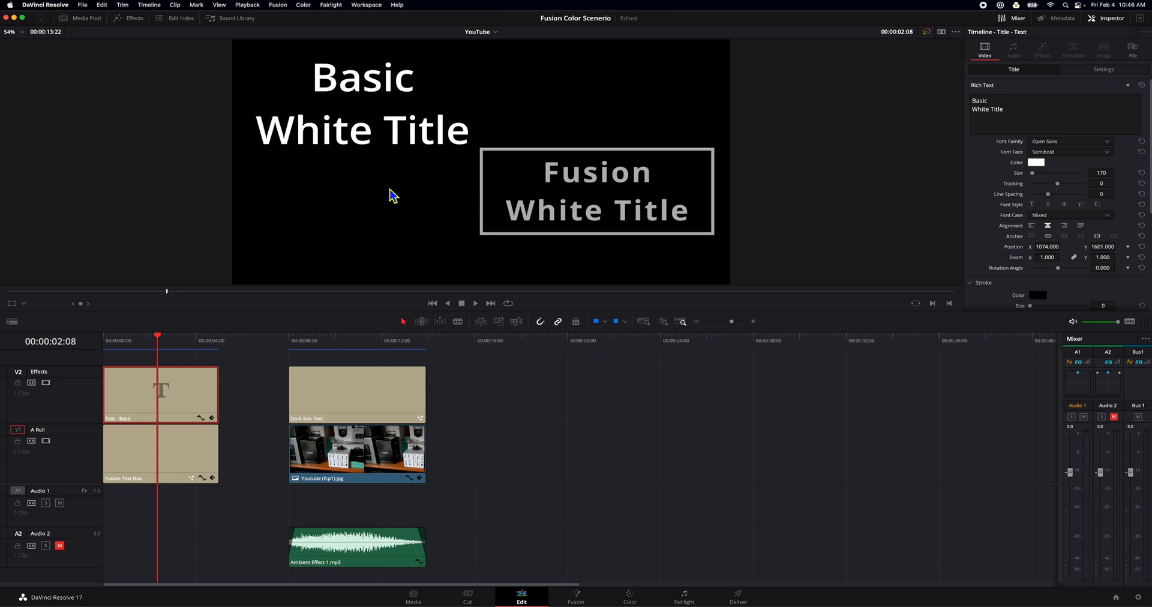
mouse_move(340, 228)
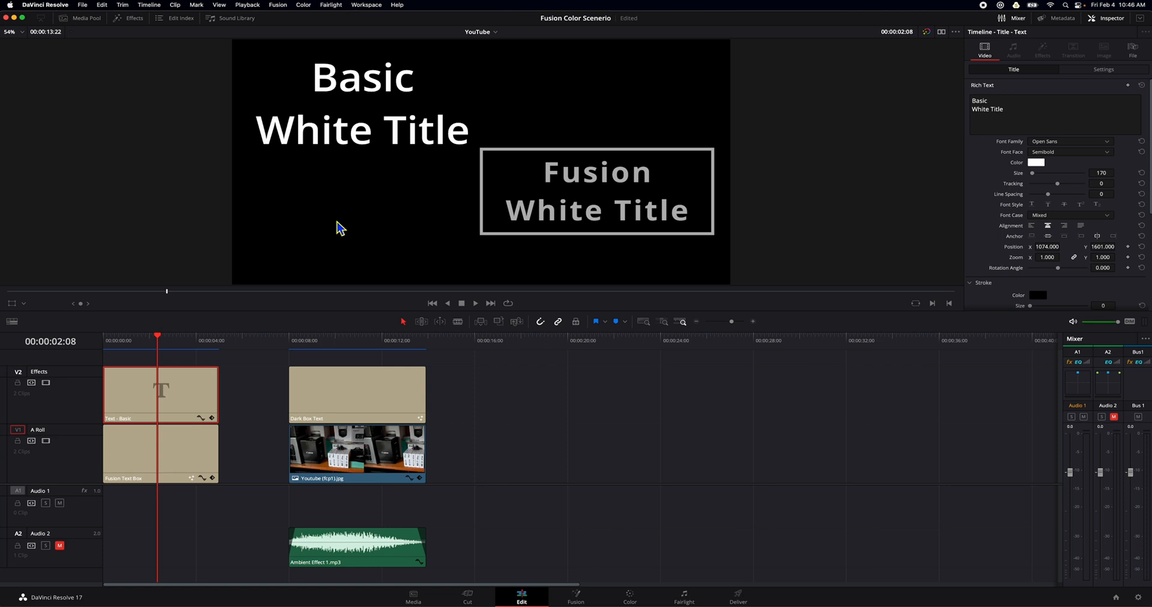
- Compare the Basic and Fusion White Title settings, then open Preferences on System > General
click(160, 393)
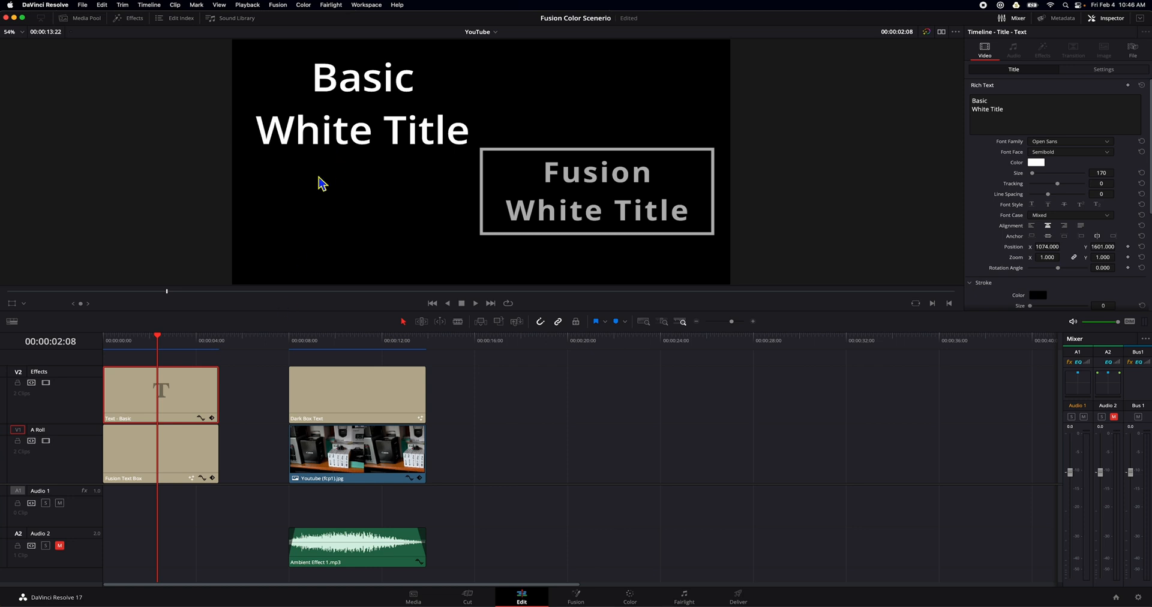
click(160, 454)
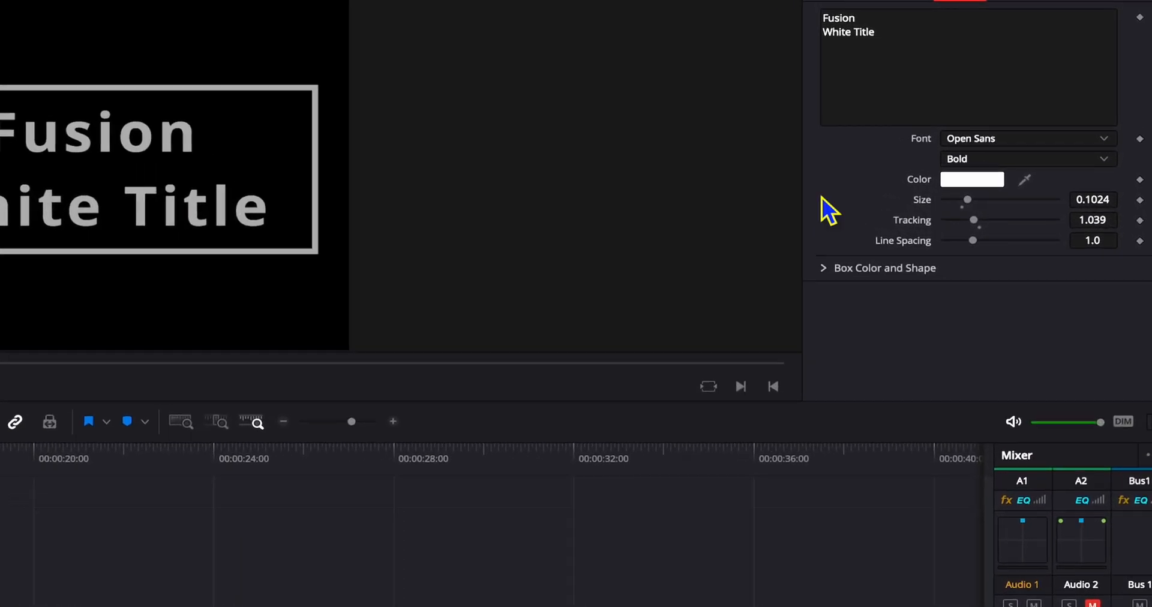
click(972, 179)
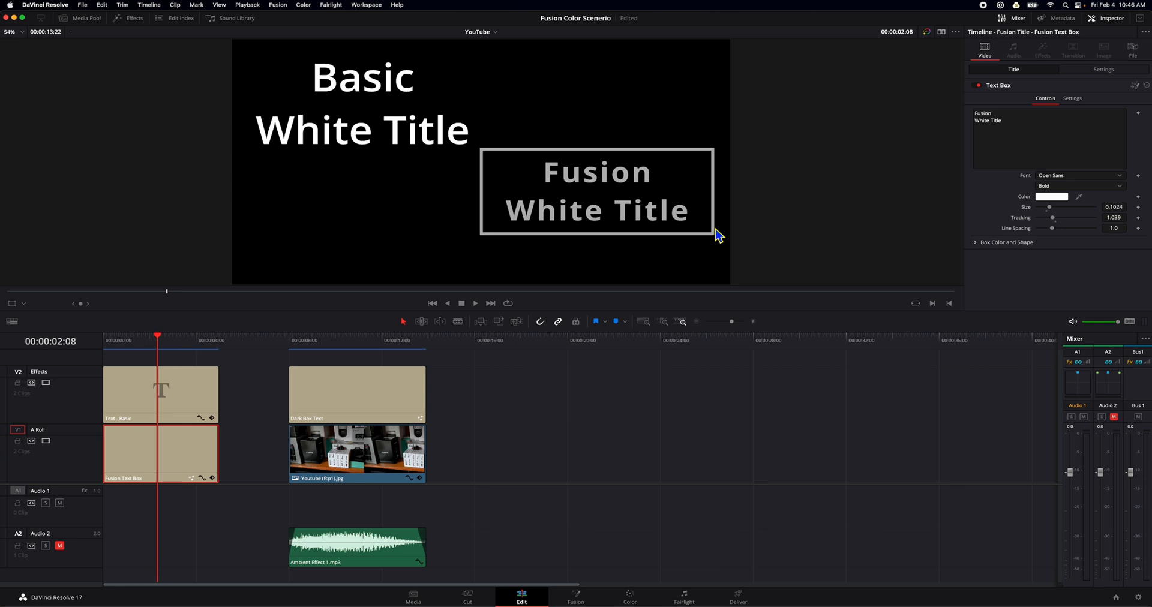
click(161, 393)
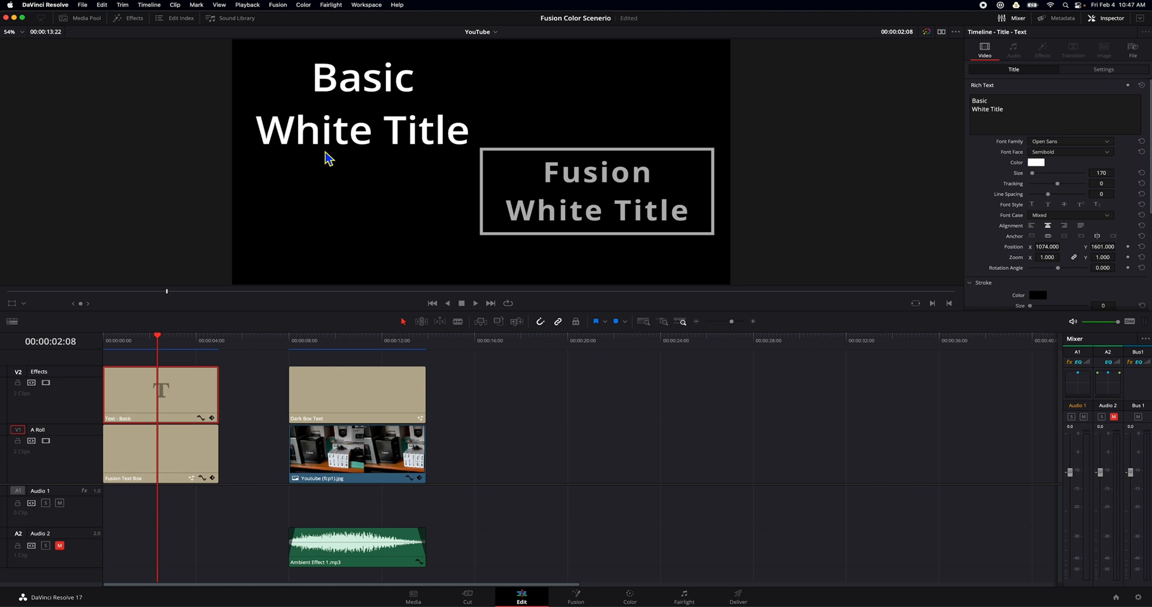
mouse_move(73, 98)
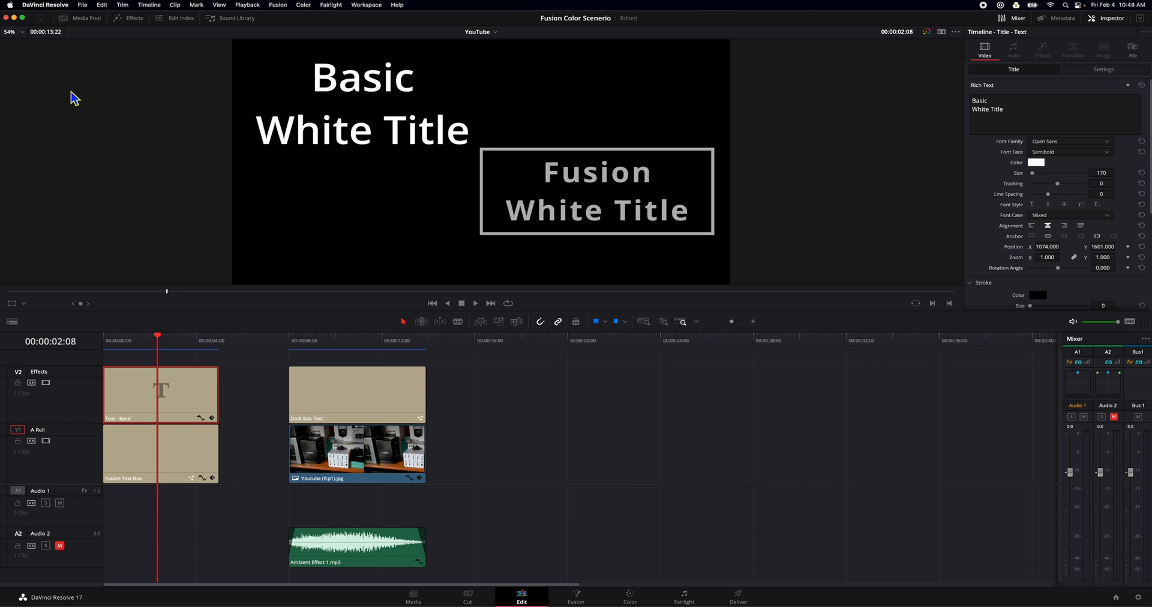
click(45, 6)
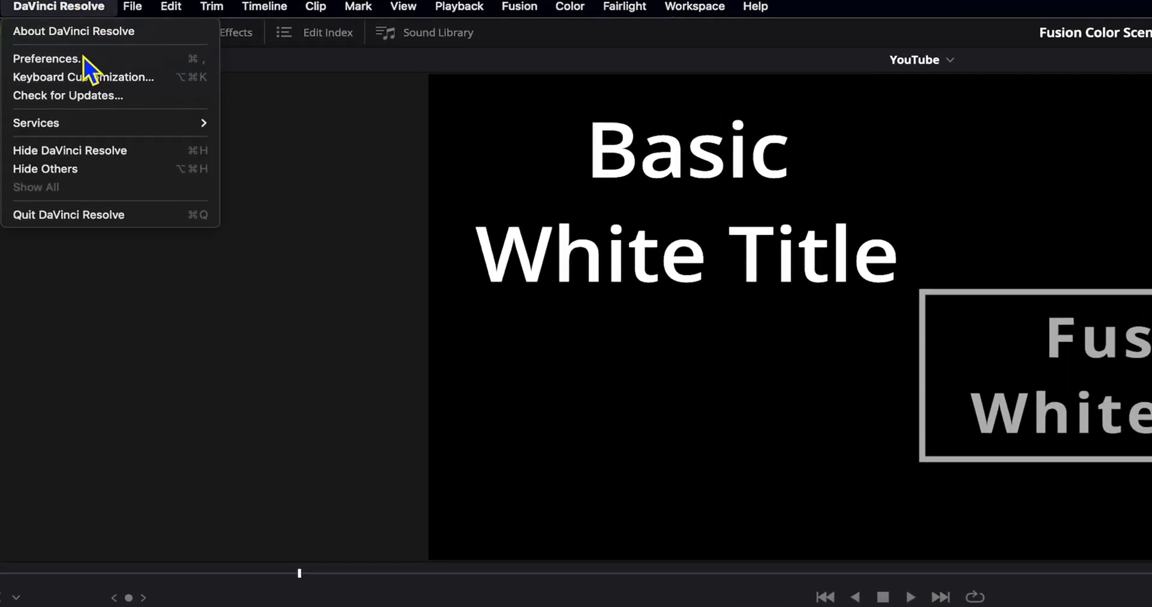
click(47, 59)
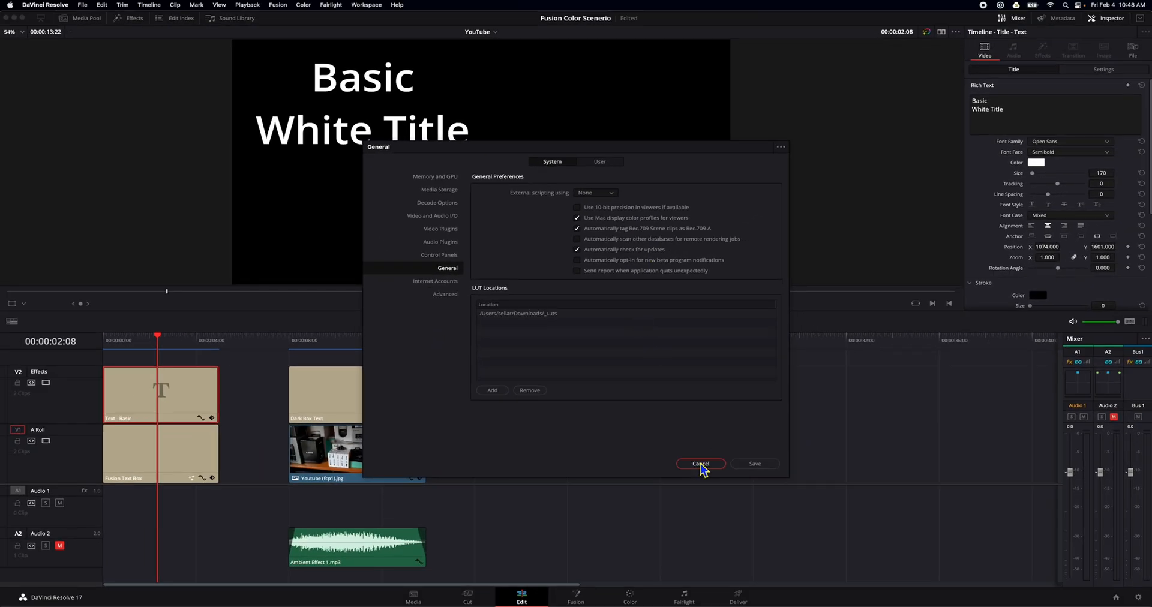
- Cancel Preferences and show Project Settings on the Color Management page
click(698, 464)
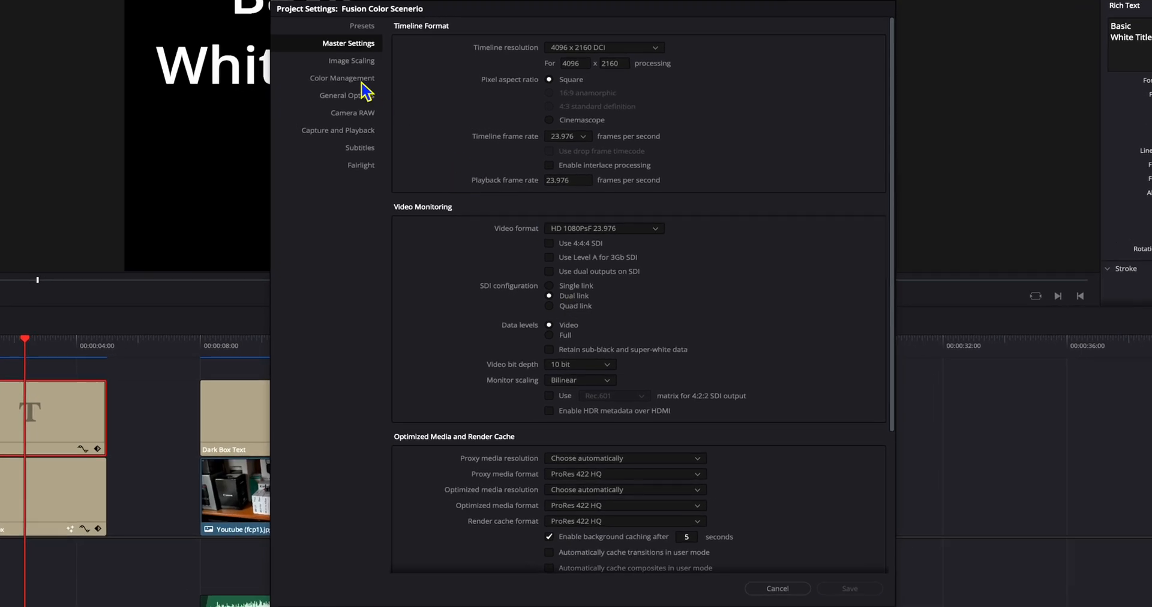
click(341, 78)
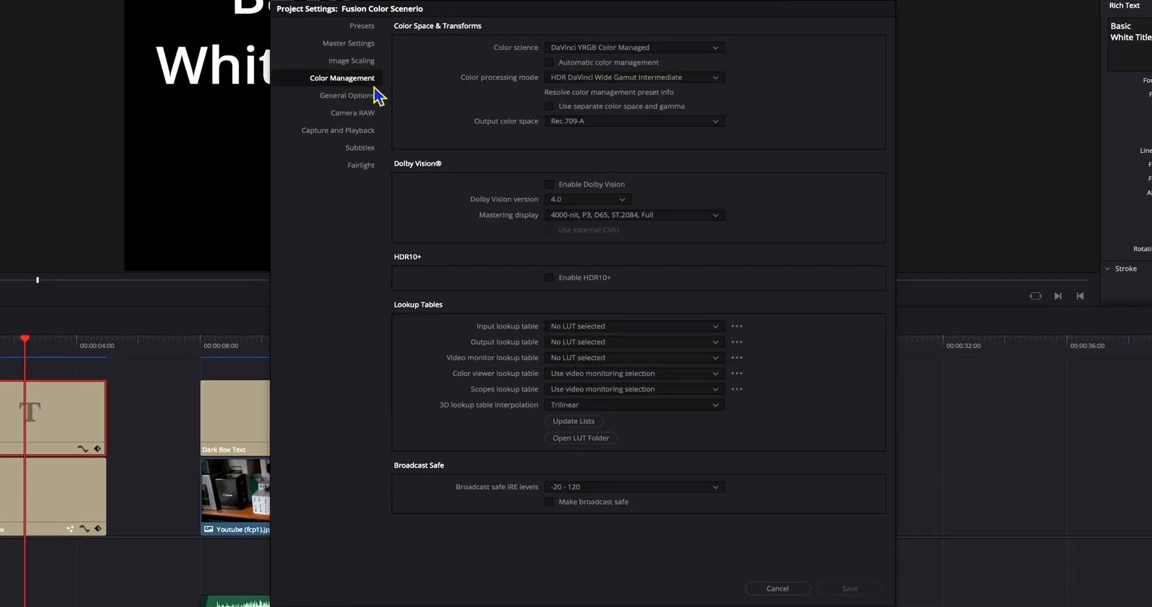
mouse_move(542, 60)
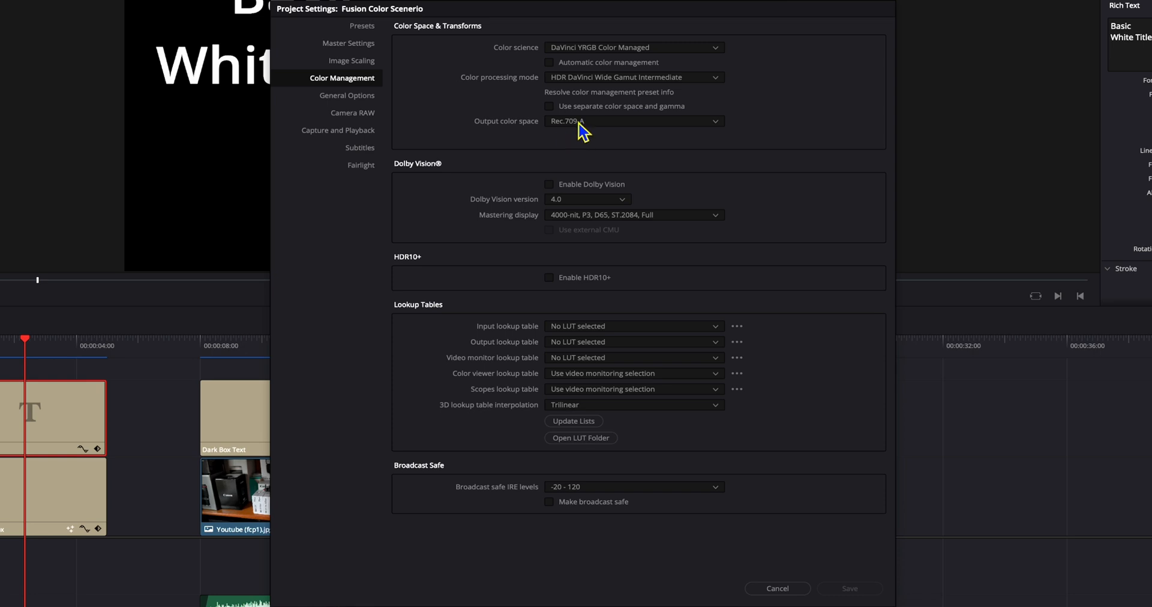
mouse_move(600, 139)
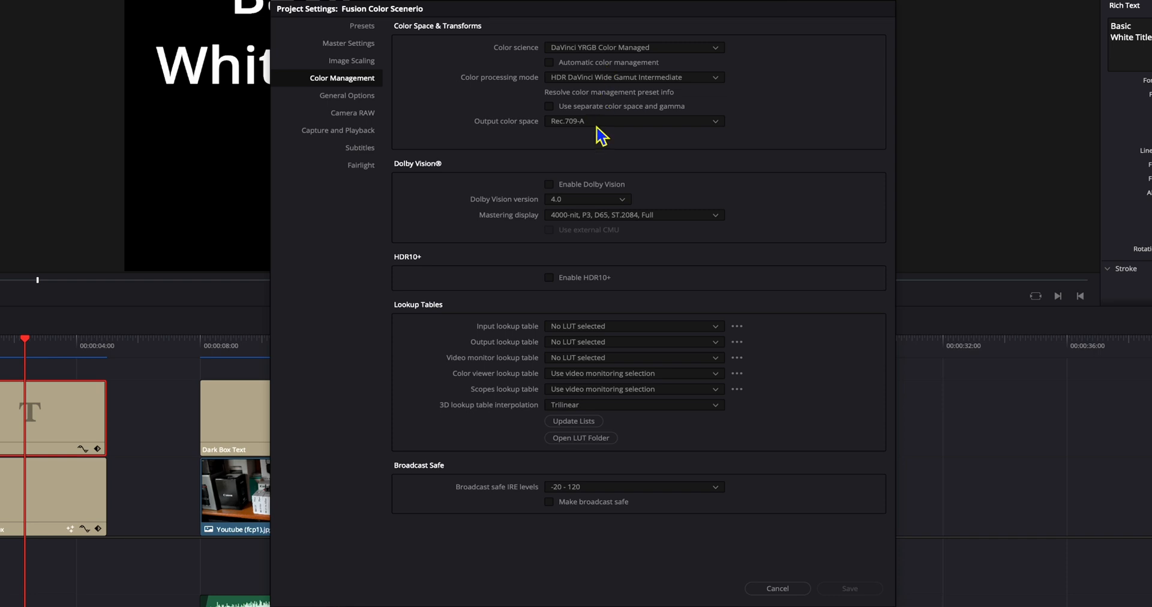
mouse_move(601, 136)
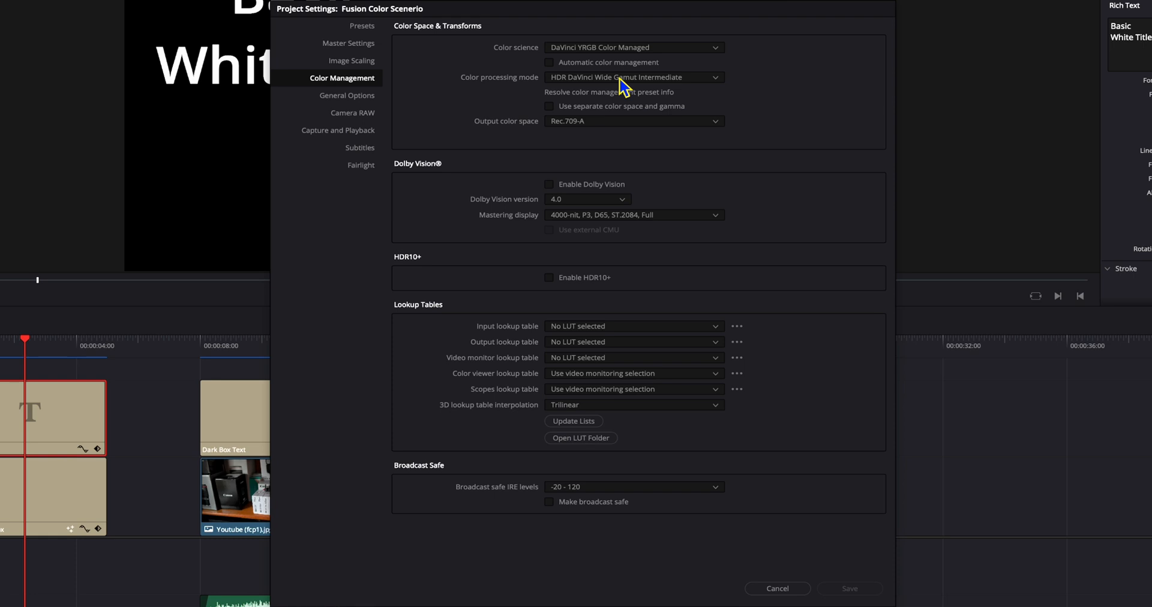
- Preview the Custom color processing options, then cancel Project Settings without saving
click(632, 77)
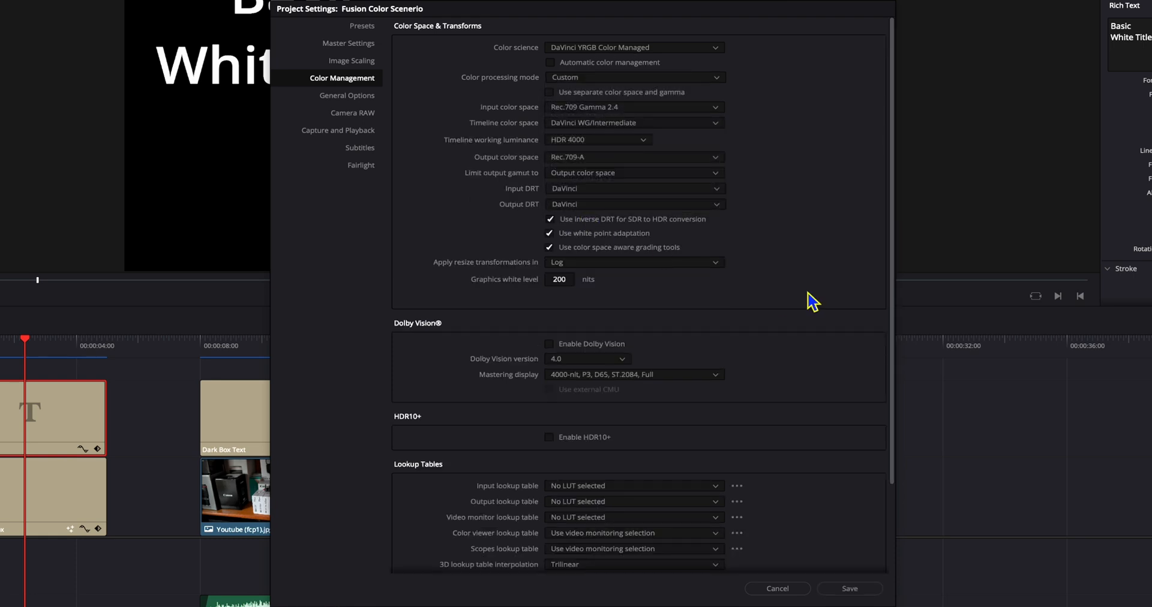
mouse_move(756, 219)
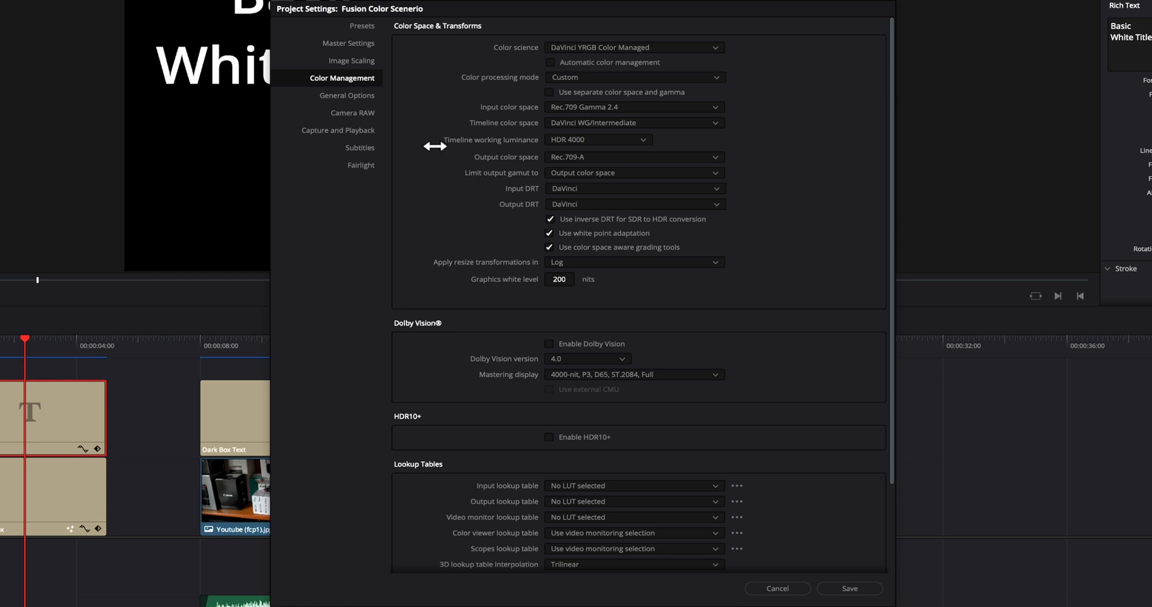
mouse_move(512, 128)
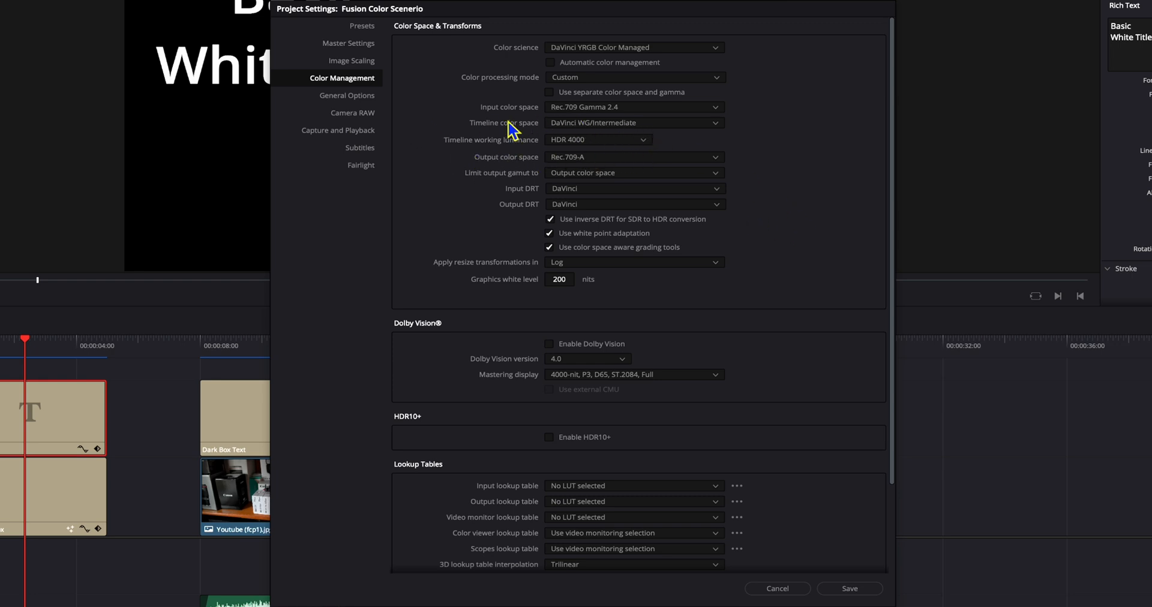
mouse_move(626, 153)
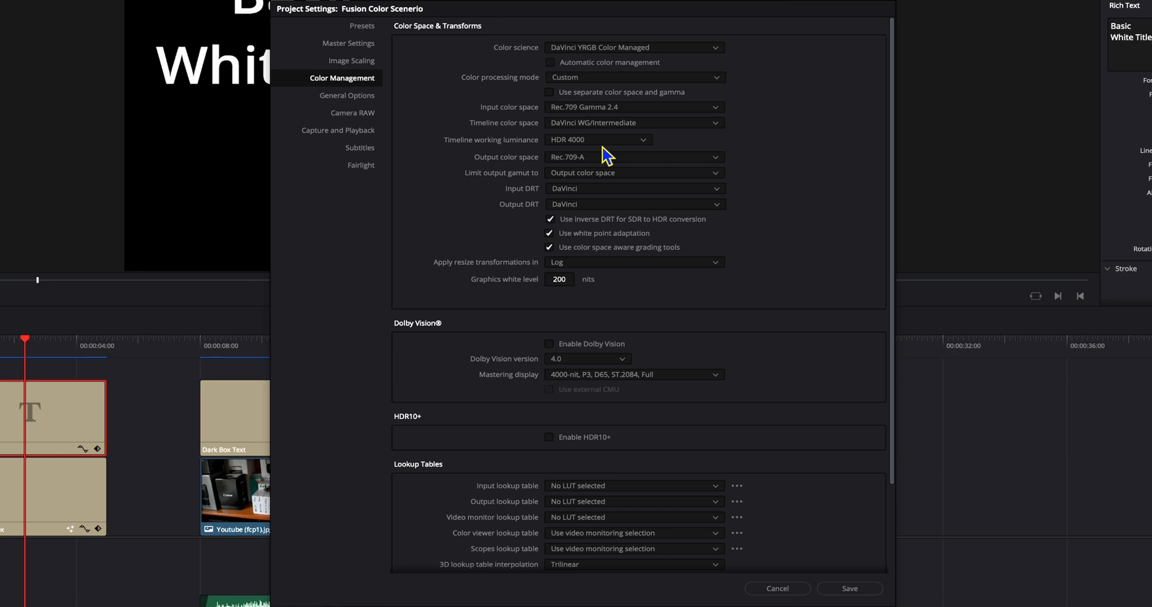
mouse_move(595, 160)
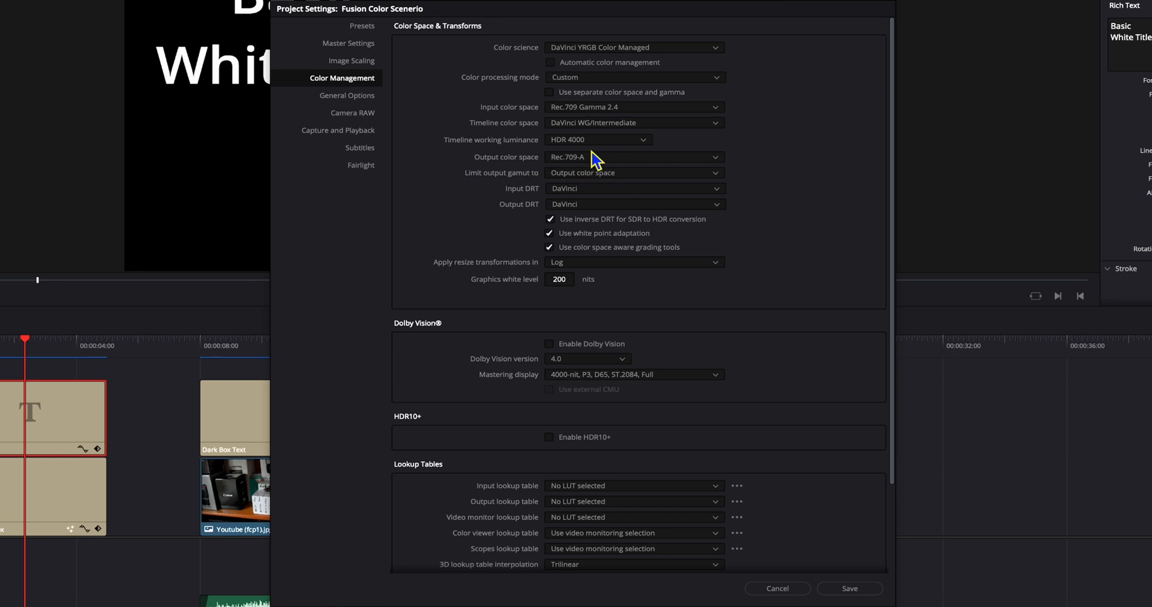
mouse_move(528, 171)
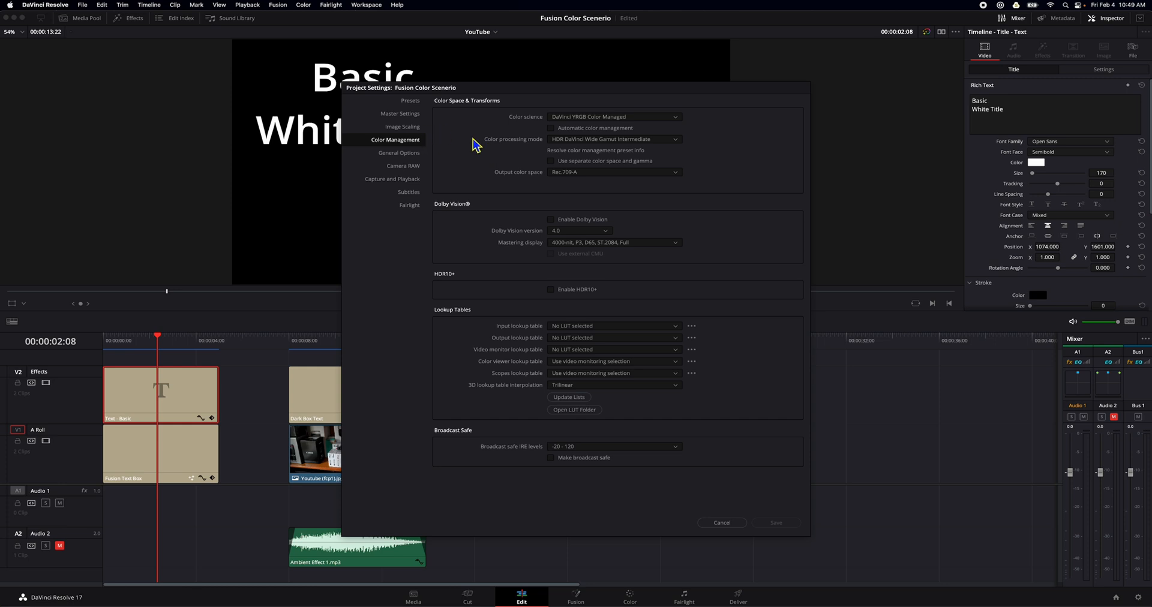
mouse_move(736, 430)
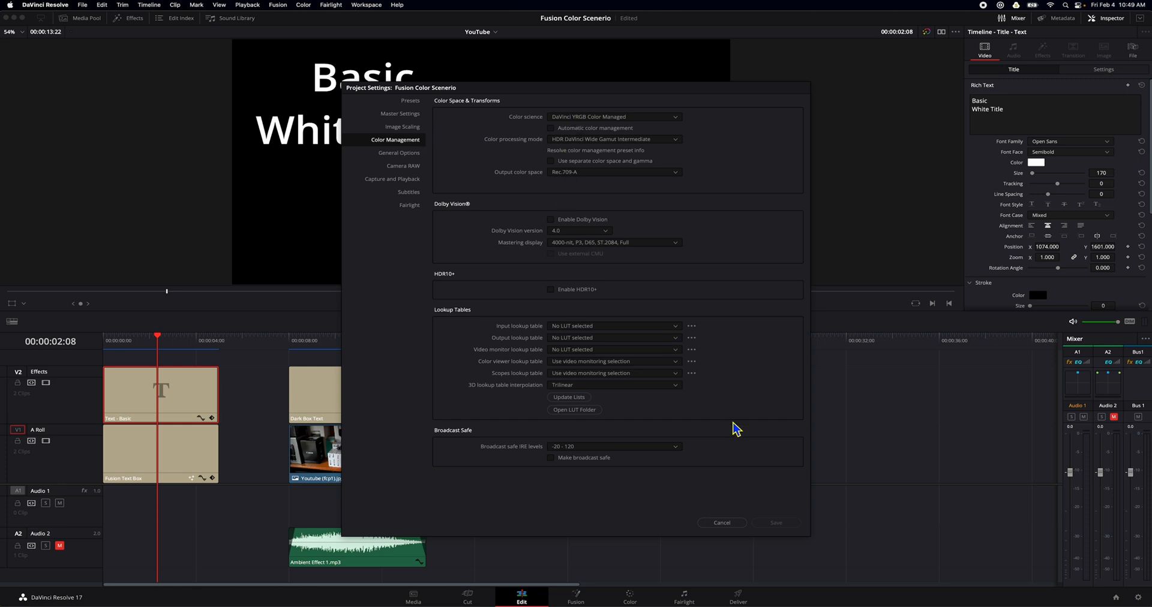
mouse_move(738, 532)
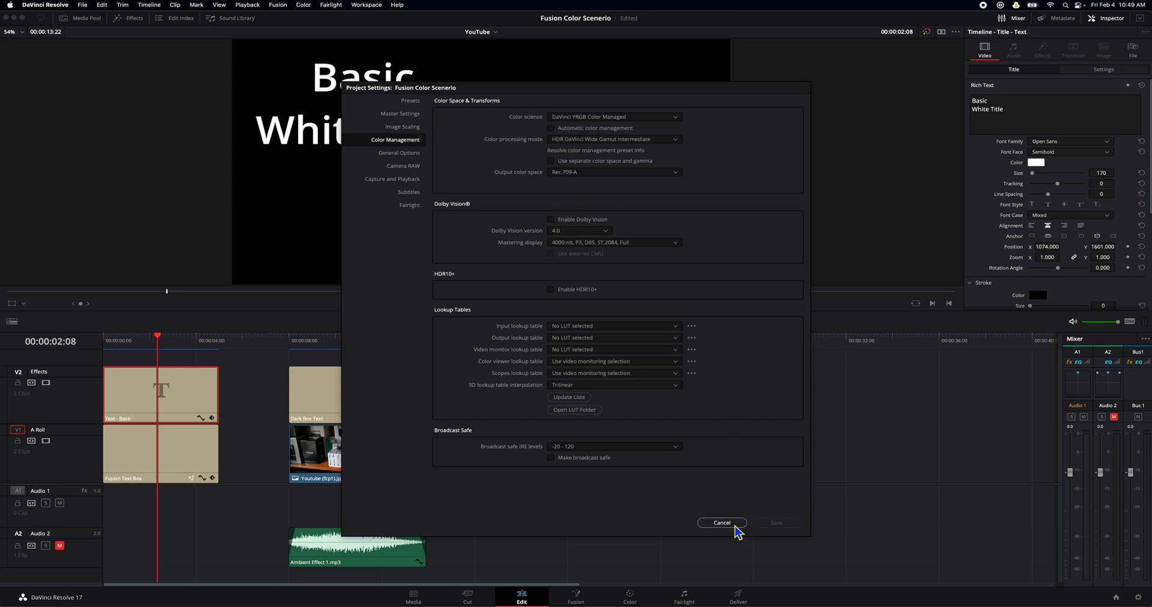
click(721, 522)
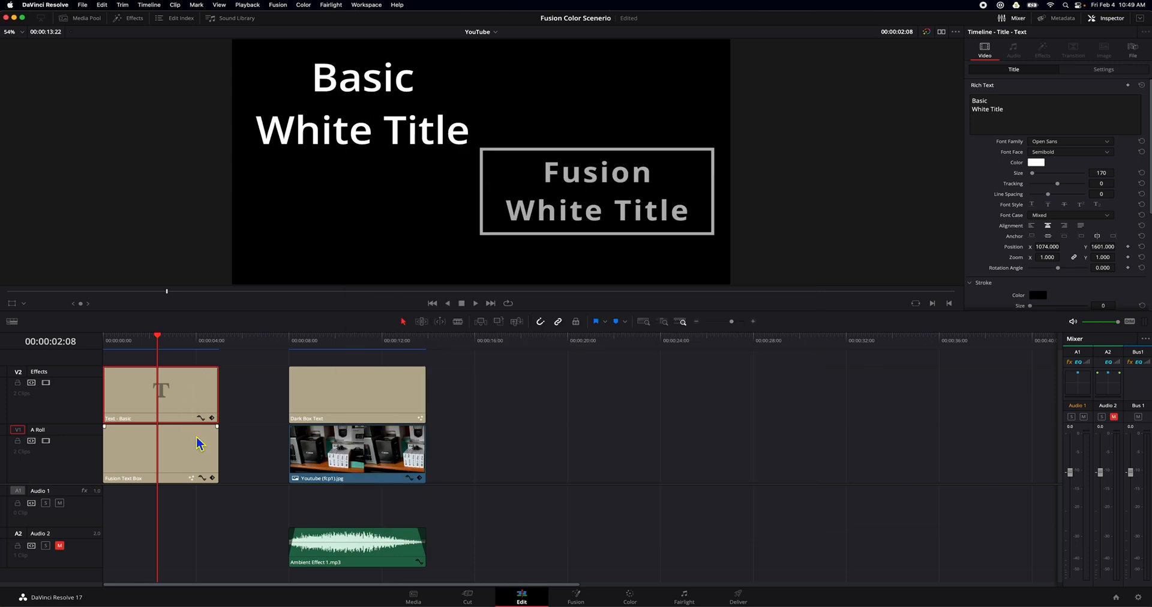
mouse_move(183, 358)
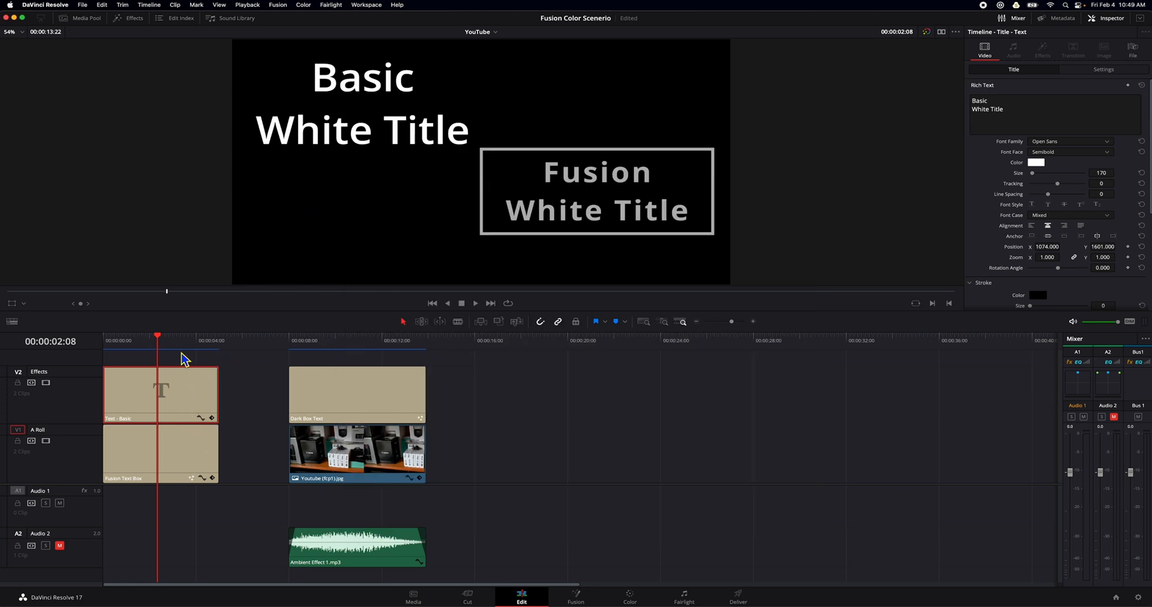
mouse_move(562, 255)
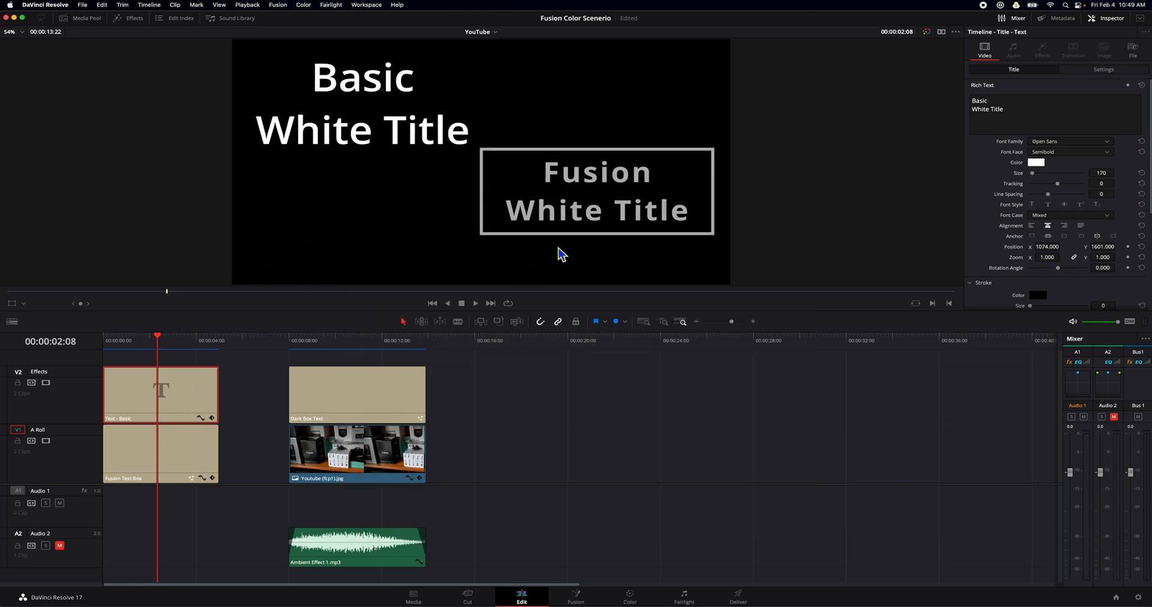
click(351, 340)
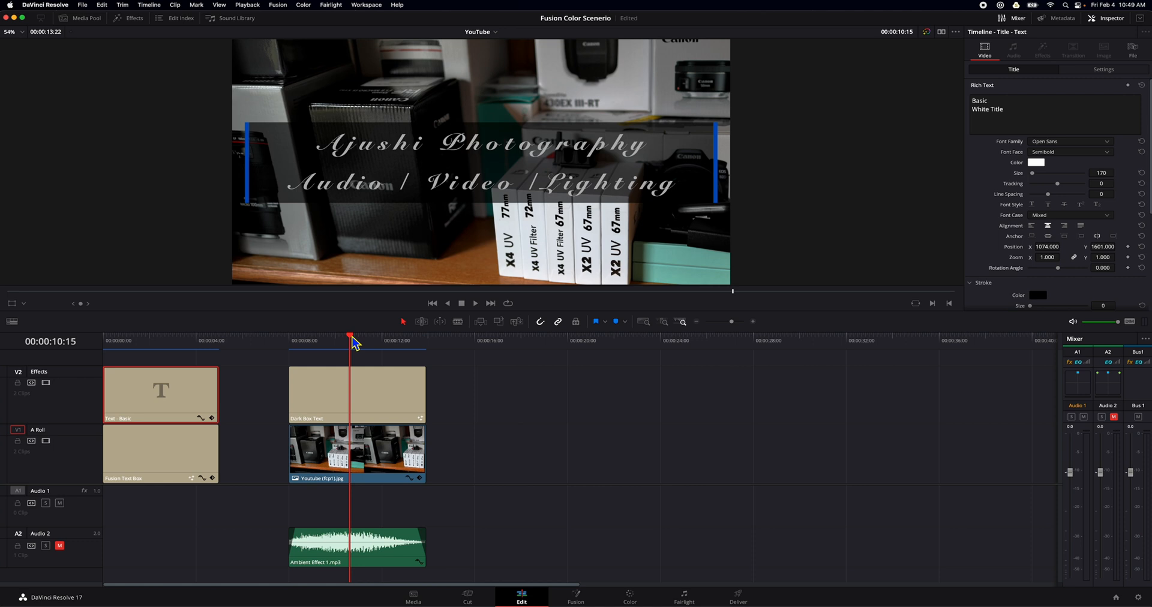
drag(351, 336, 169, 337)
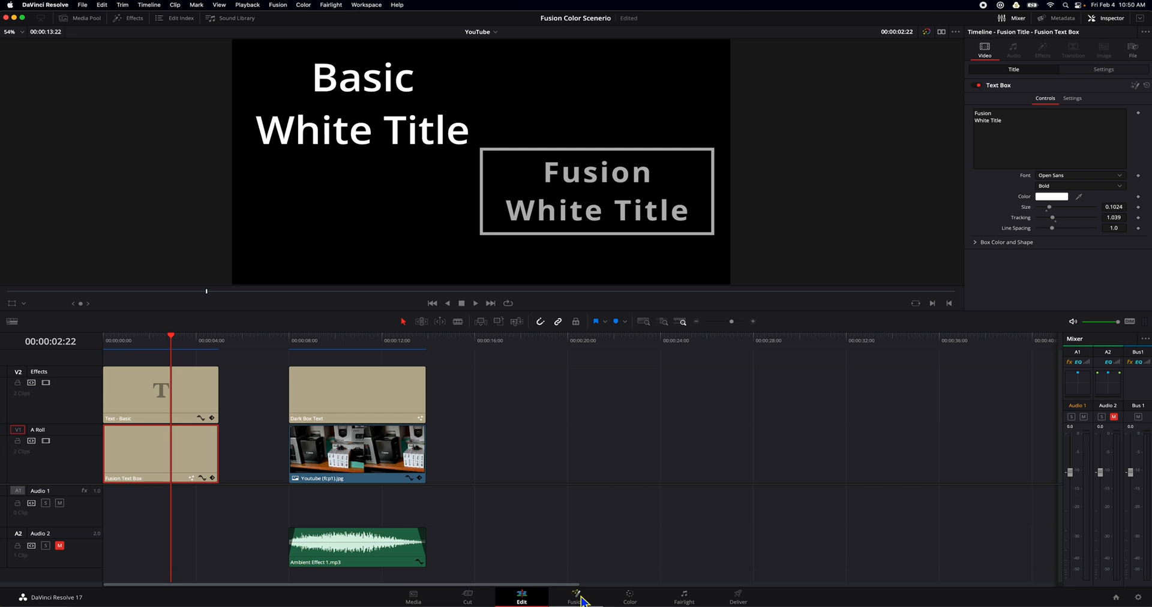
- Open the Fusion title's node graph and add a ColorSpaceTransform2 node
click(576, 593)
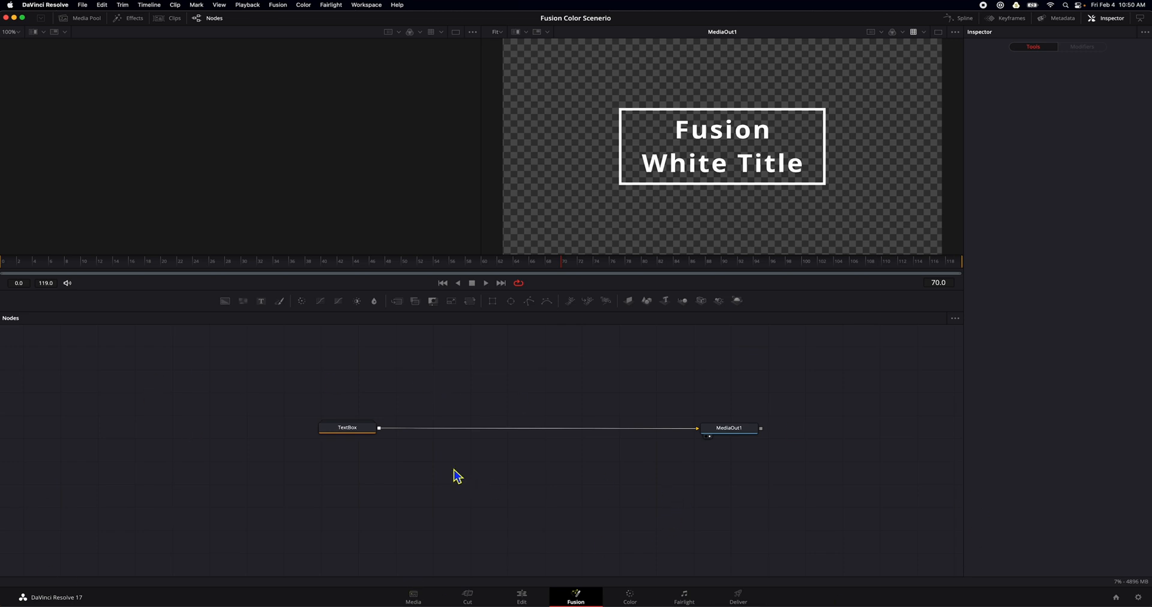
mouse_move(683, 462)
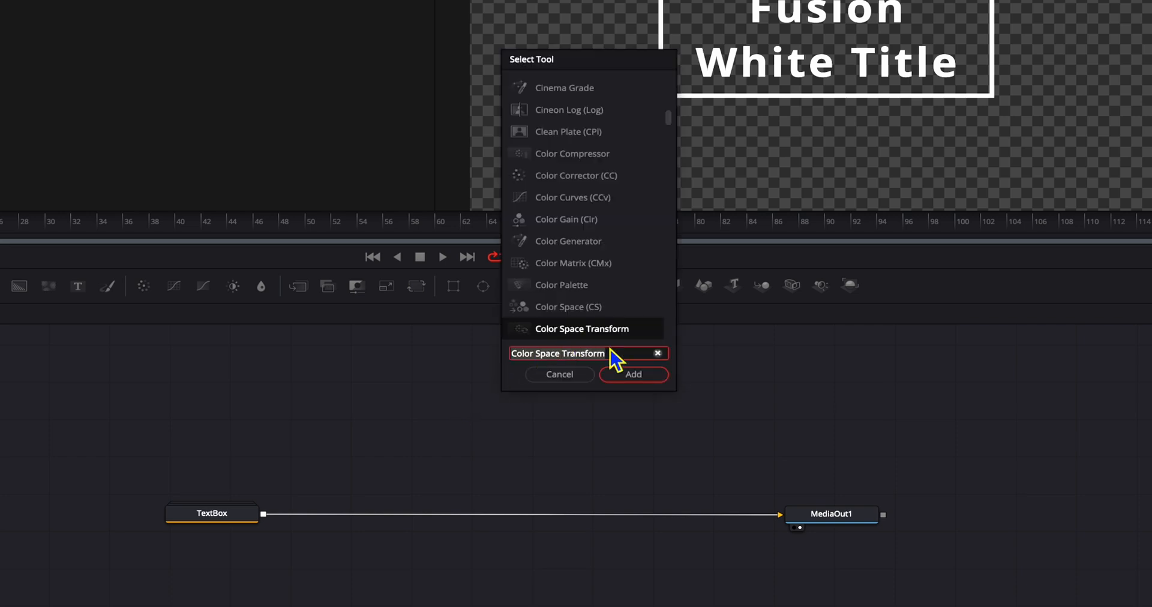
click(633, 374)
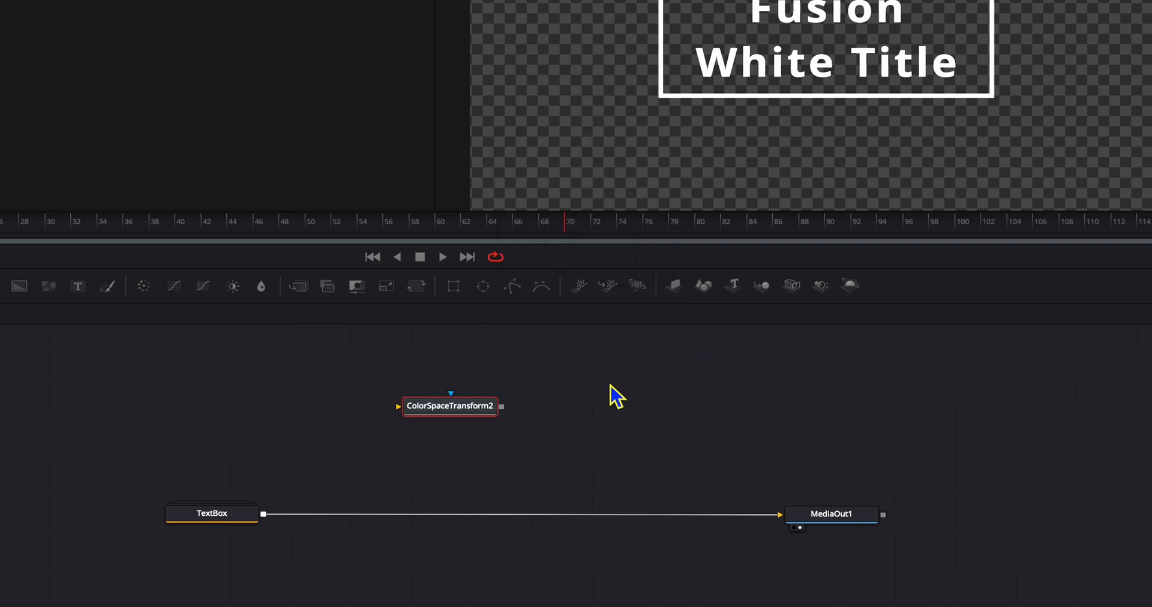
- Move ColorSpaceTransform2 lower, add ColorSpaceTransform3 and align it beside the first node
drag(449, 406, 400, 447)
text(Color Space Transform)
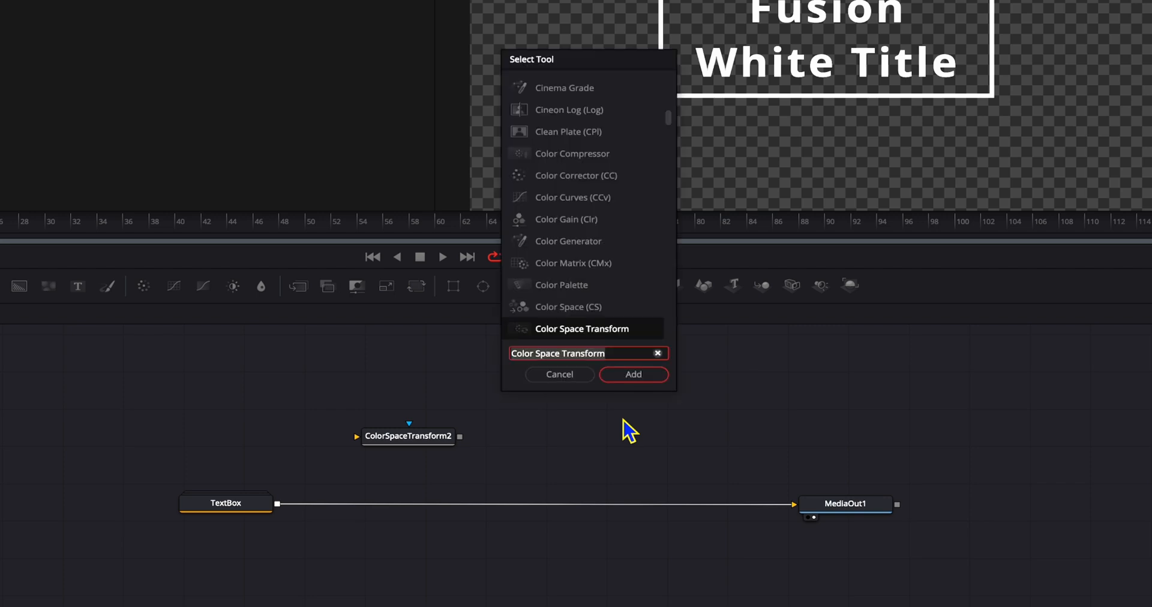
click(631, 375)
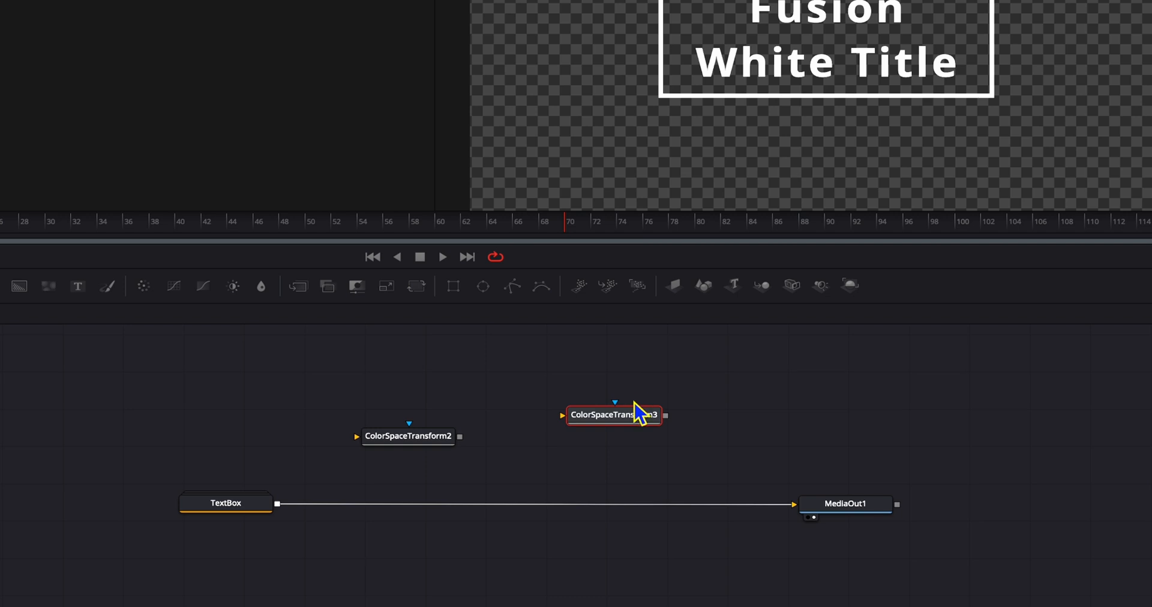
drag(613, 414, 580, 434)
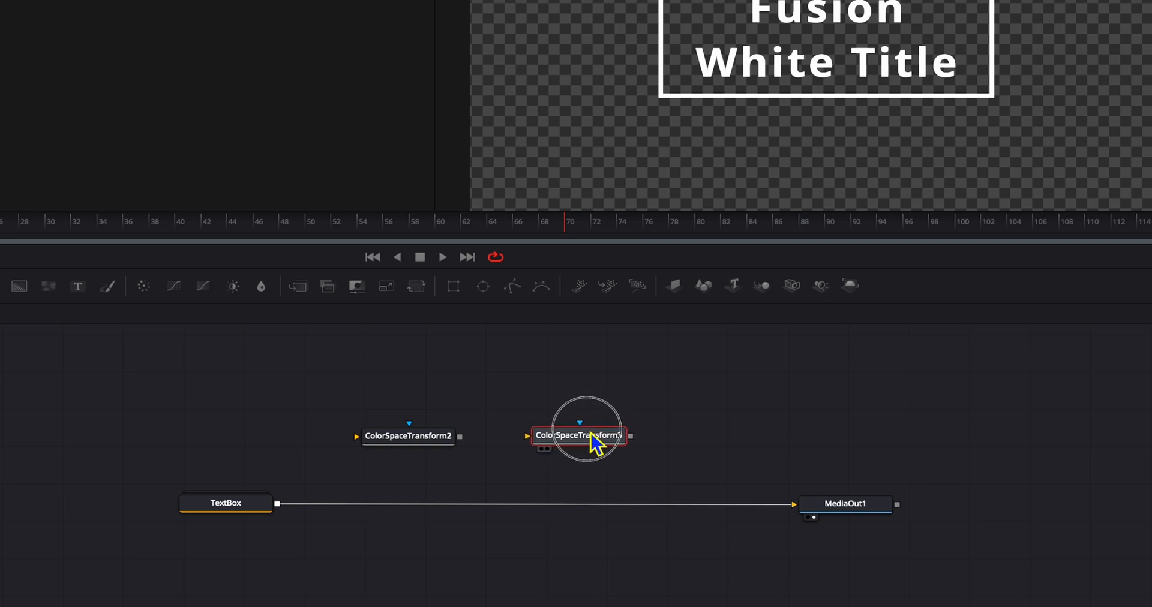
mouse_move(652, 419)
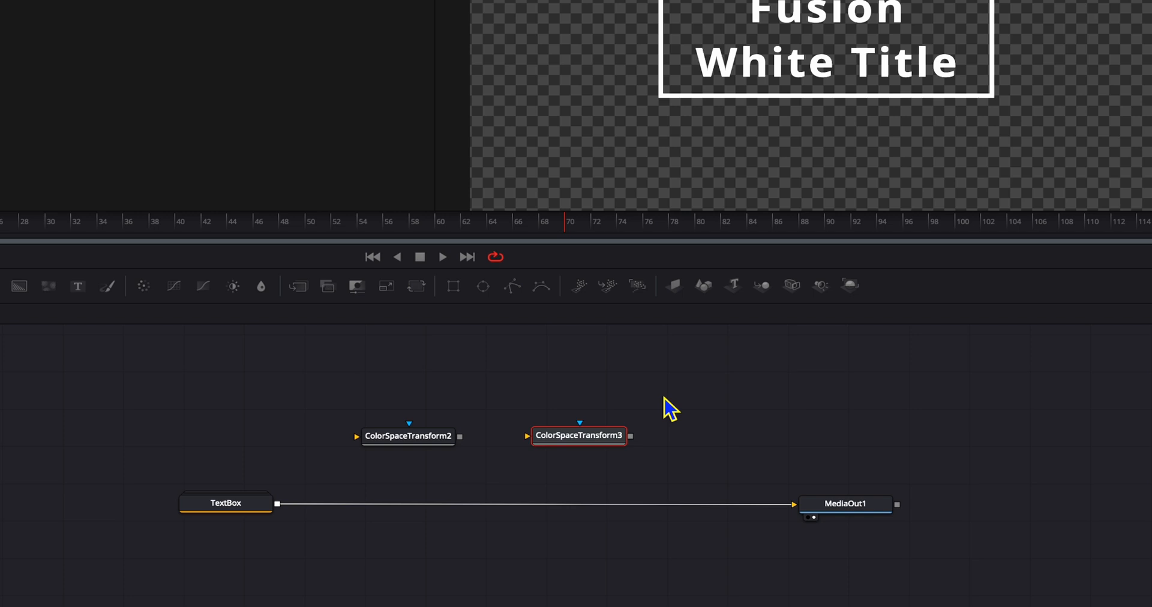
mouse_move(357, 381)
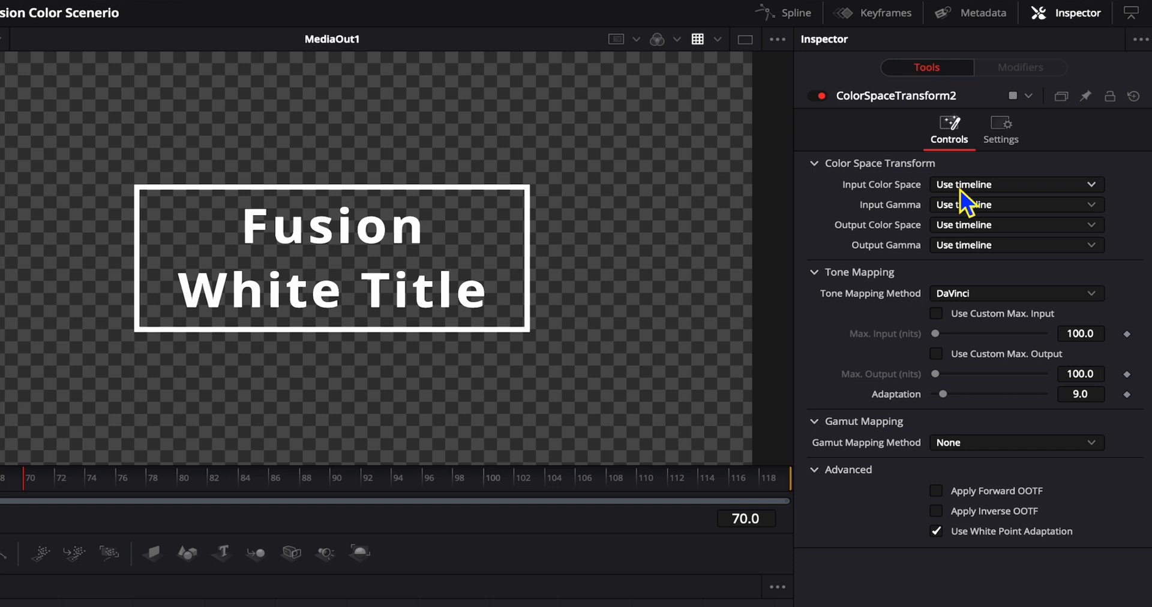
- Set ColorSpaceTransform2's input color space to Rec.709 and input gamma to Rec.709-A
click(1014, 185)
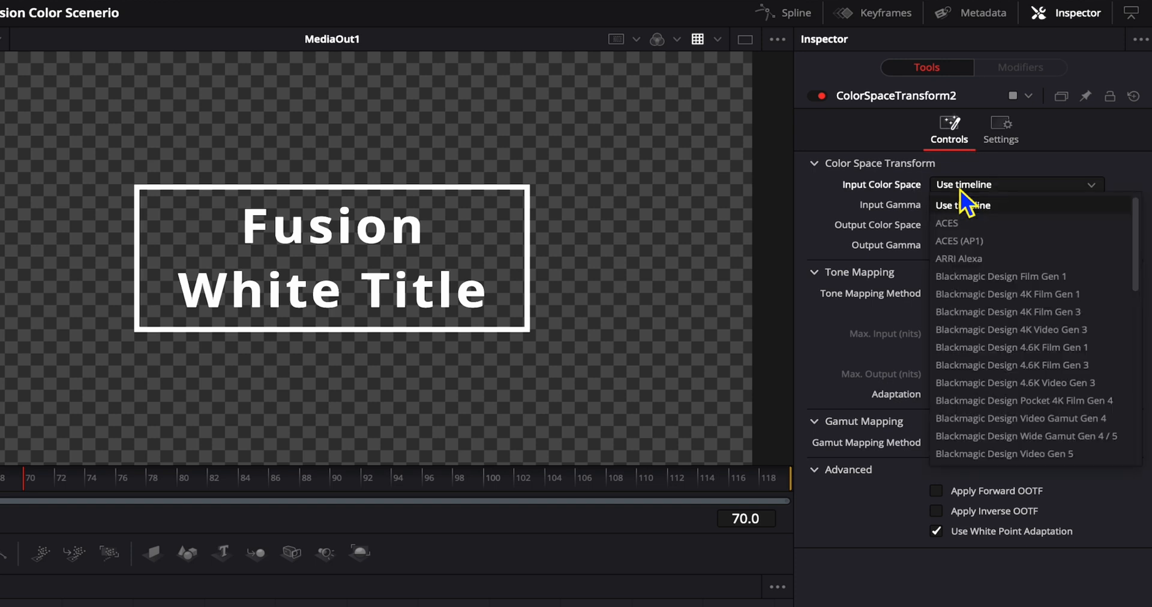
scroll(down, 3)
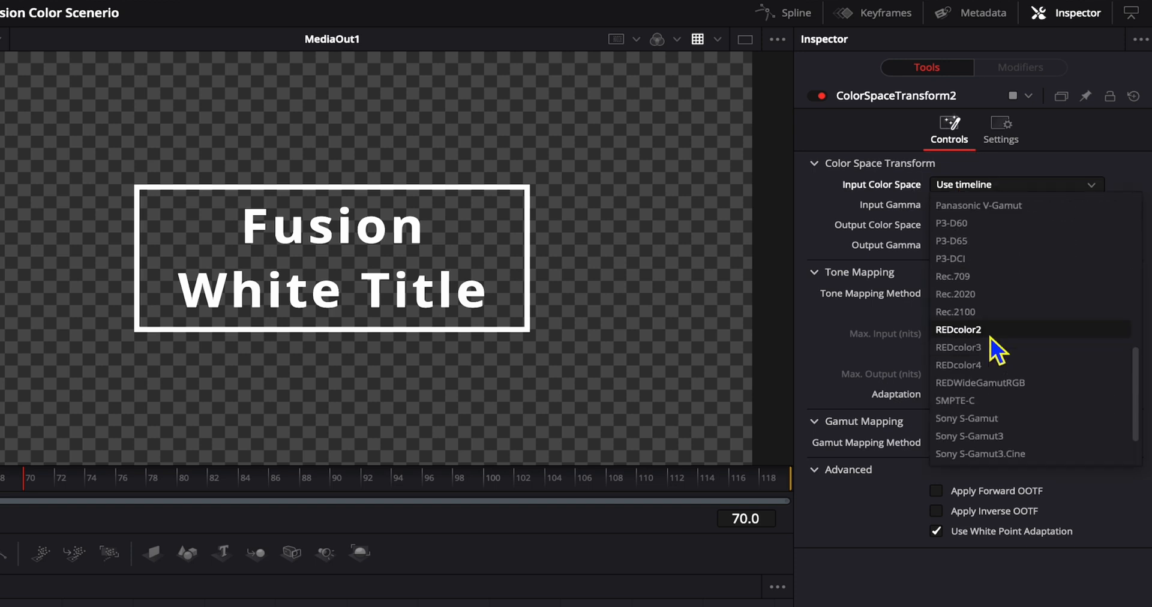
click(952, 276)
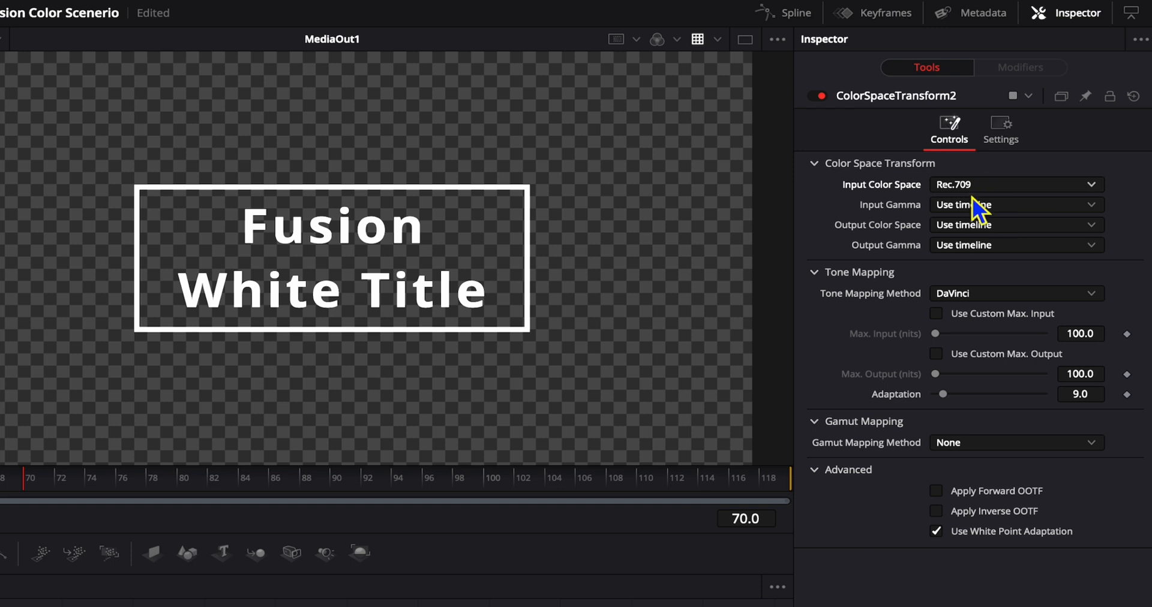
click(1015, 205)
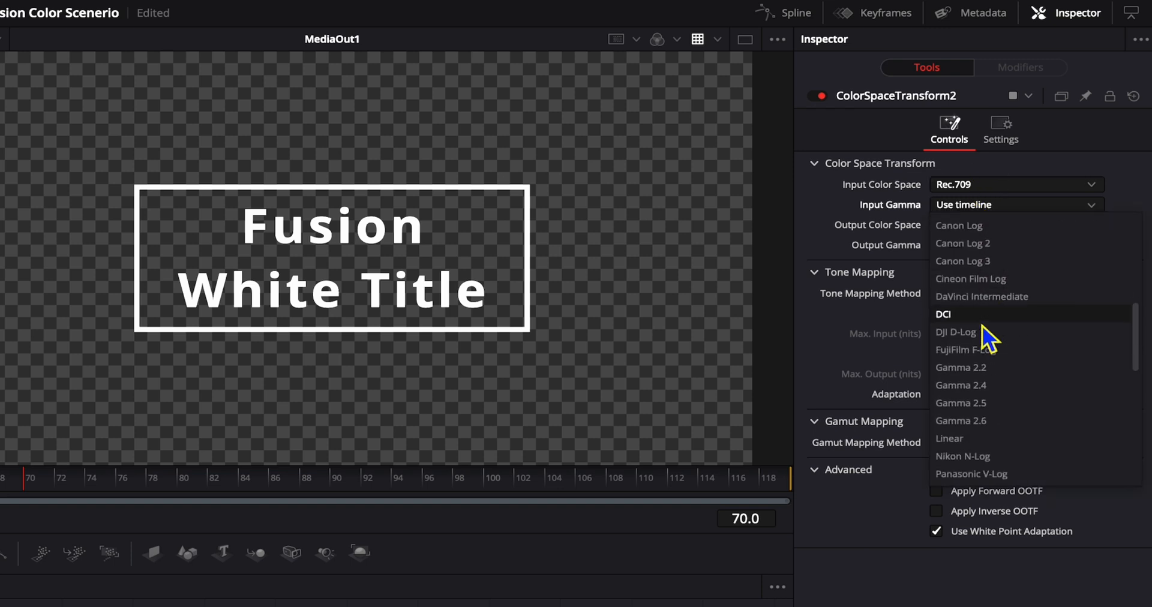
scroll(down, 3)
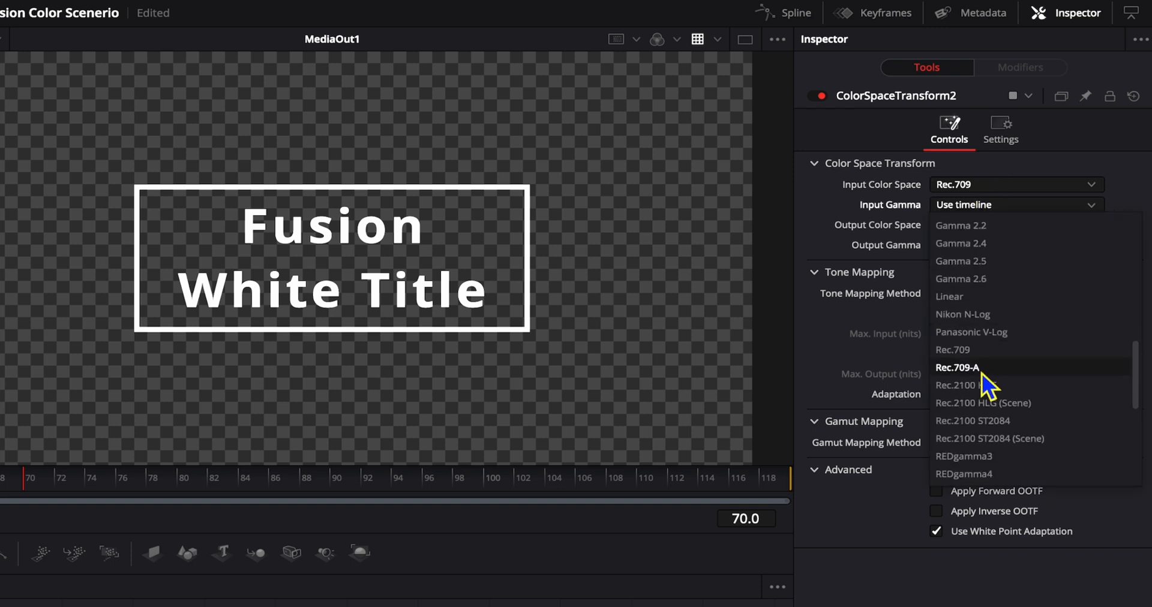
click(956, 368)
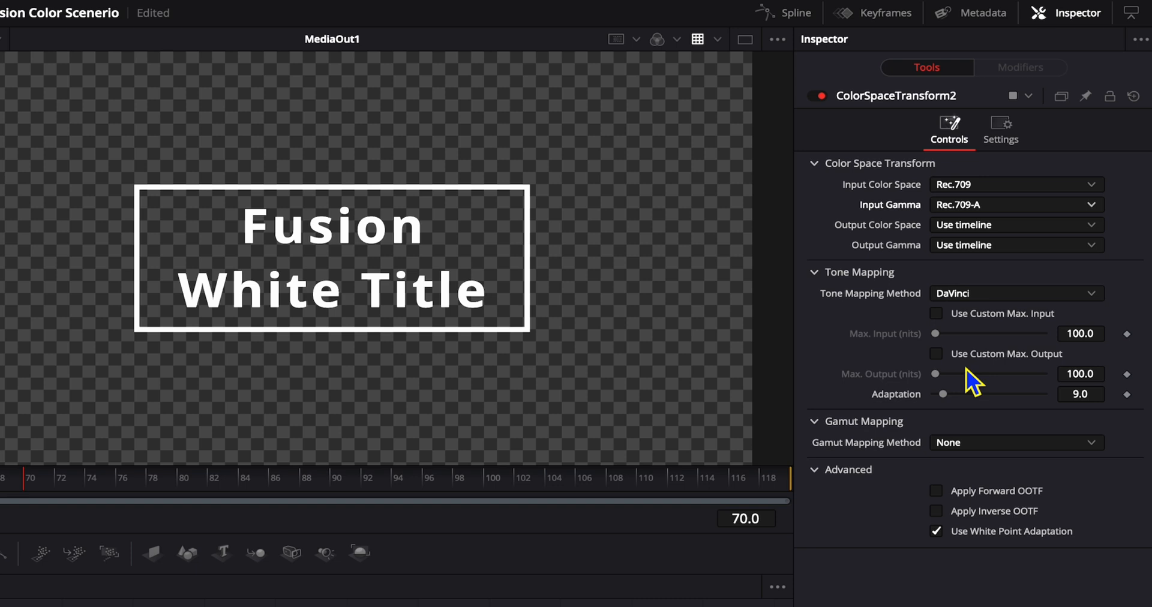
mouse_move(973, 386)
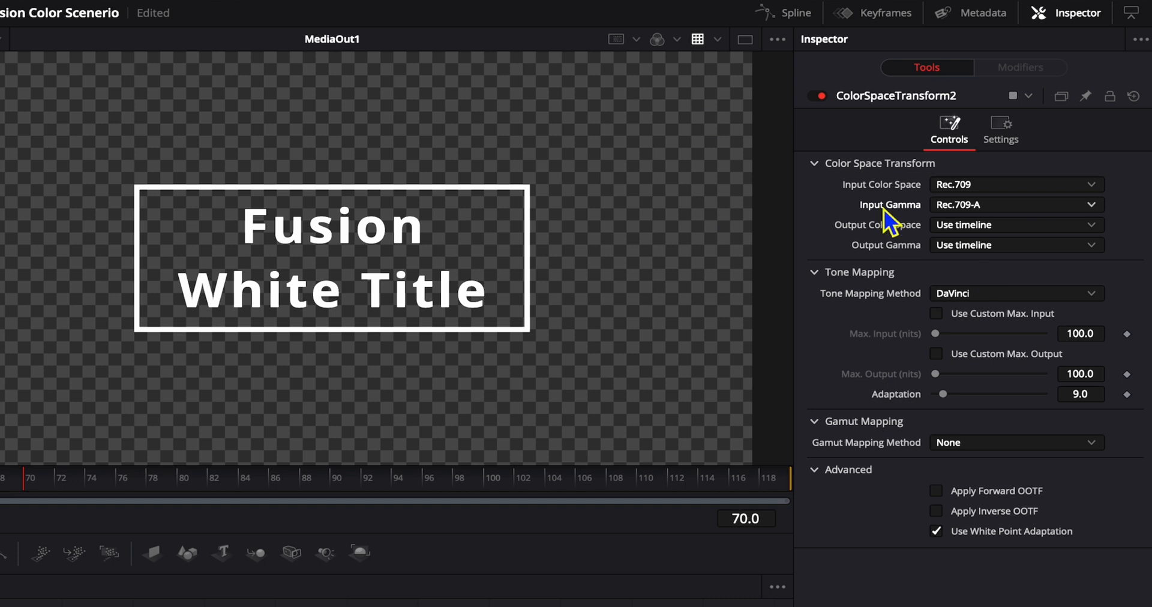
mouse_move(996, 305)
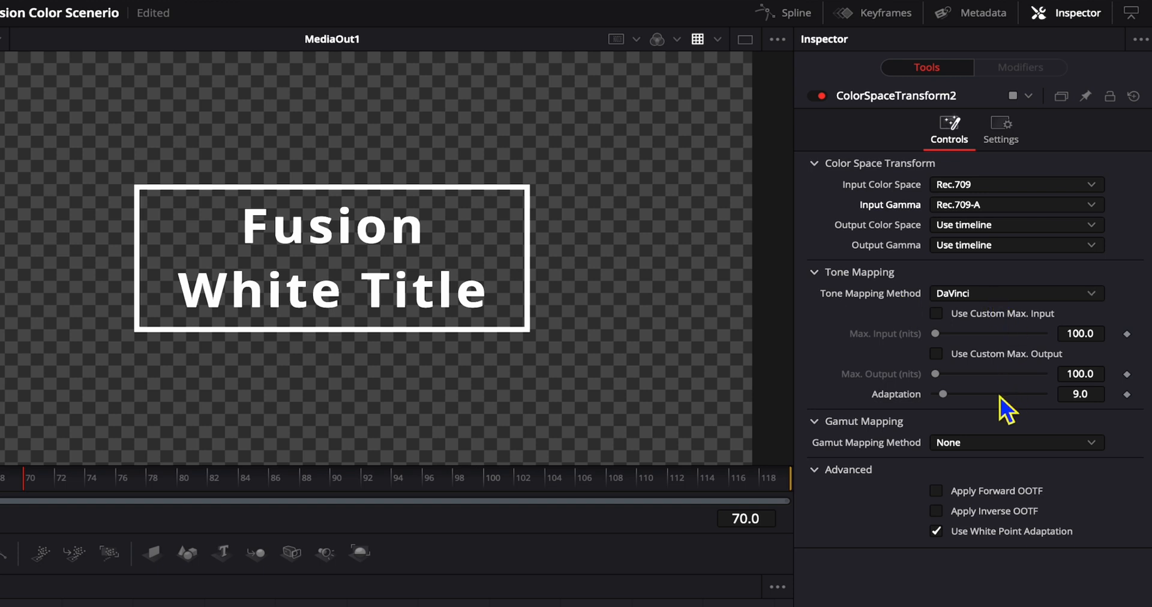
mouse_move(949, 368)
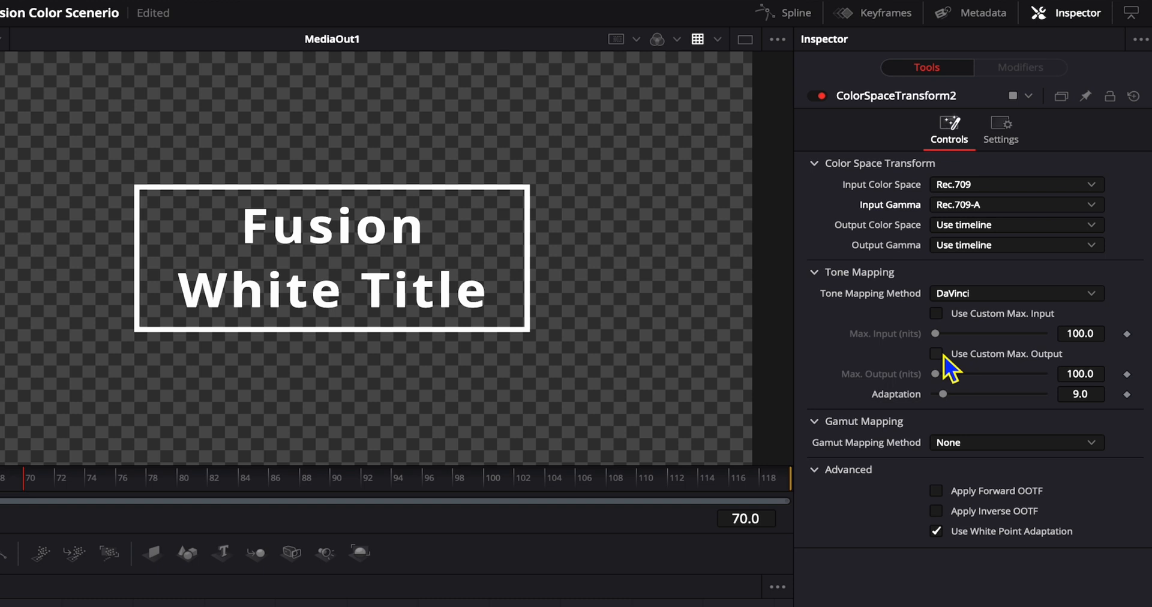
- Enable Use Custom Max. Output and enter 4000 nits as the maximum output
click(935, 354)
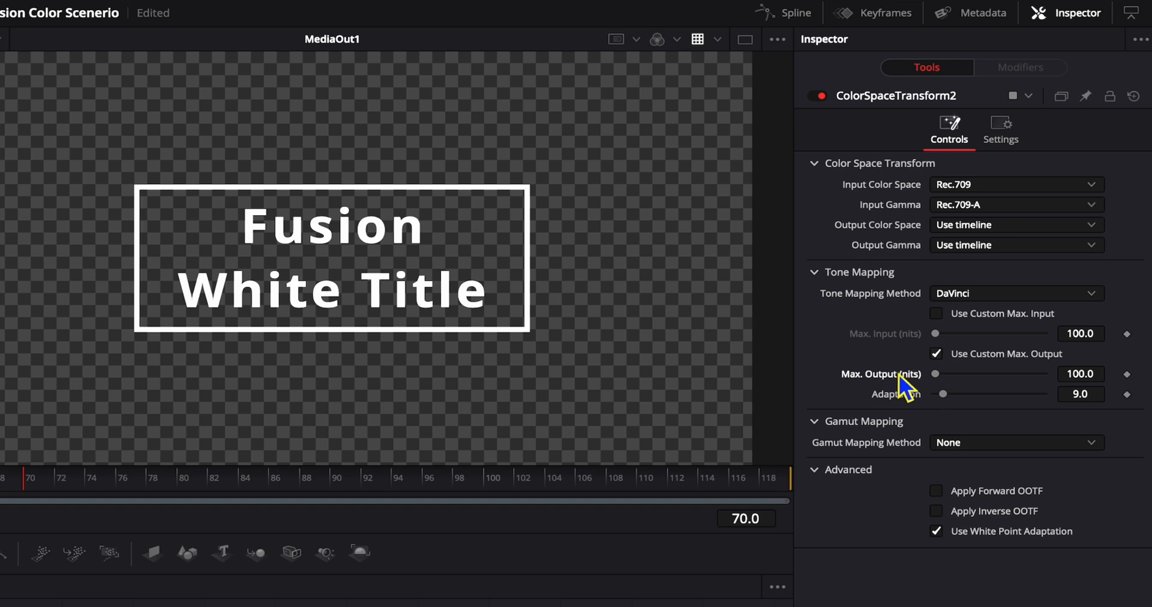
mouse_move(923, 397)
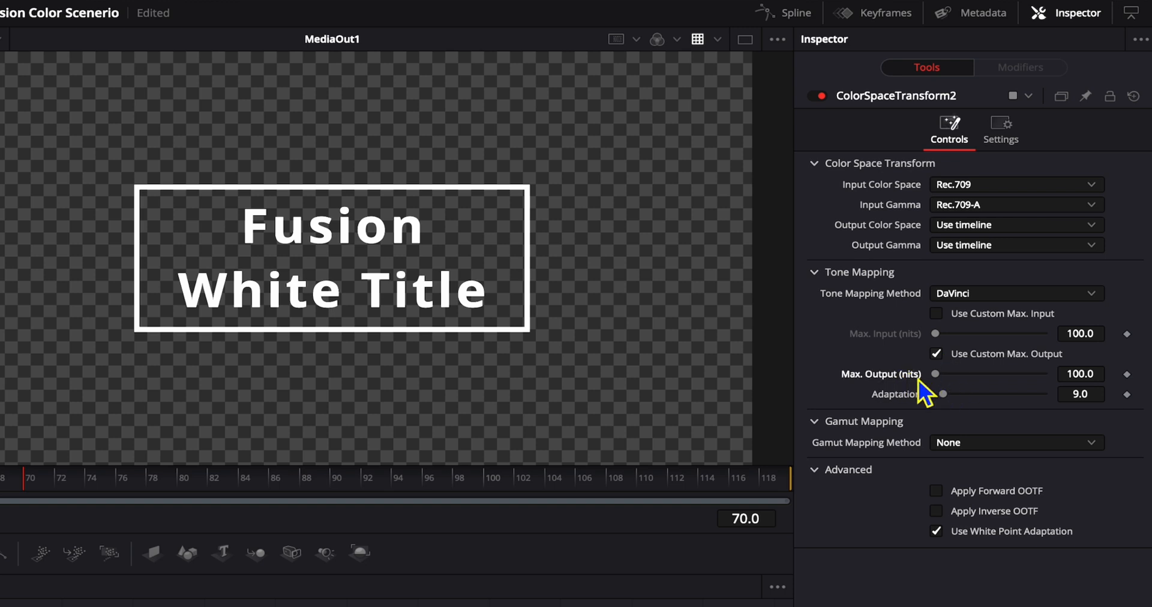
mouse_move(1015, 395)
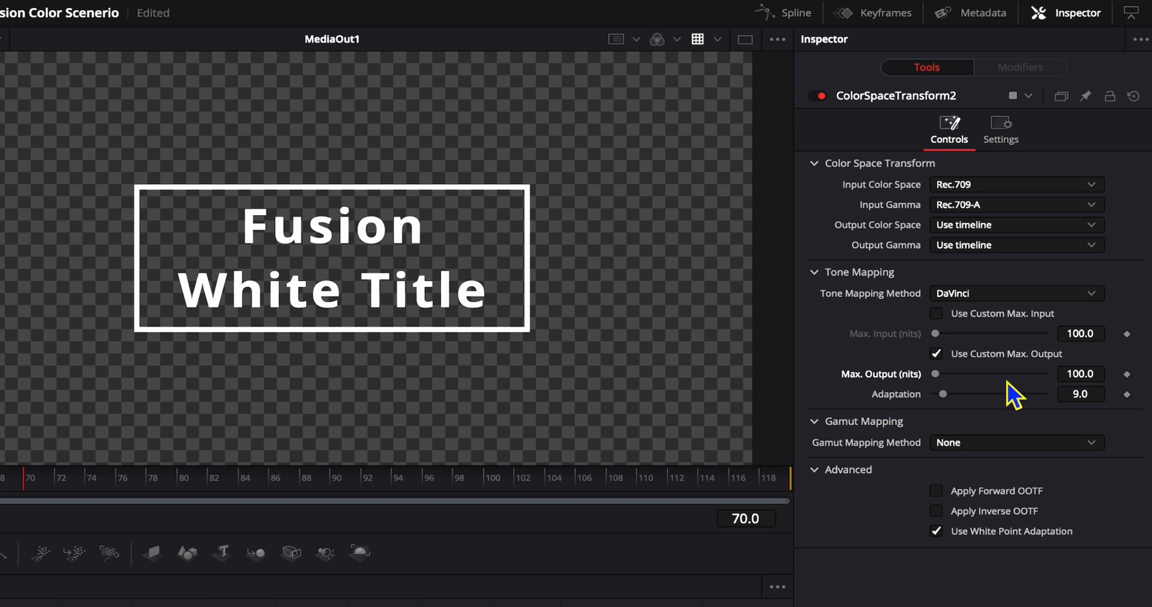
click(1080, 374)
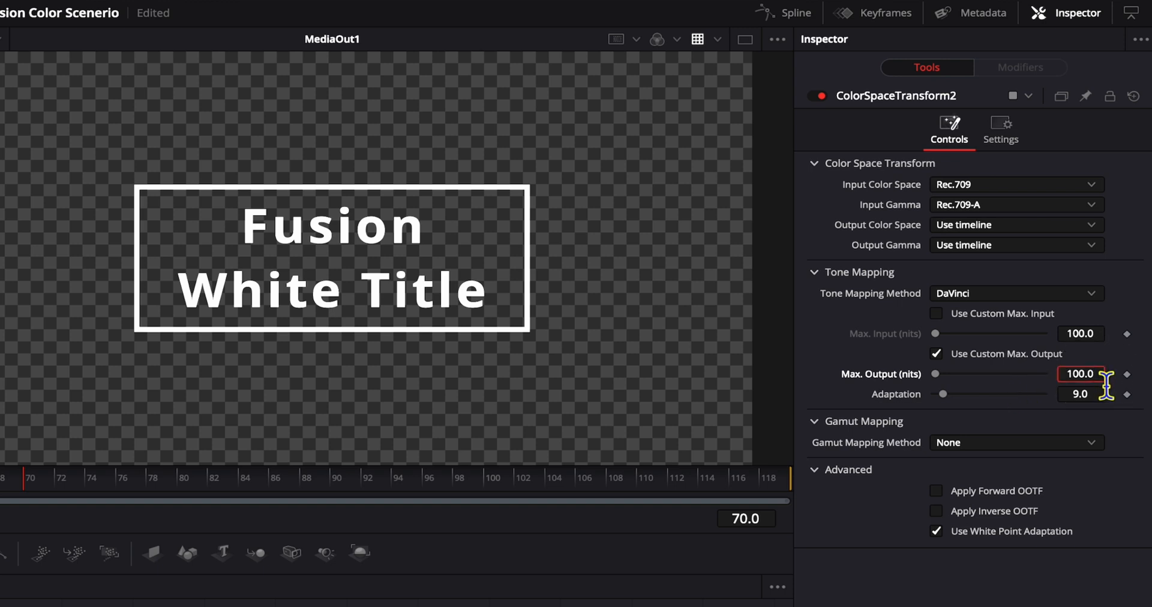
text(100.0400)
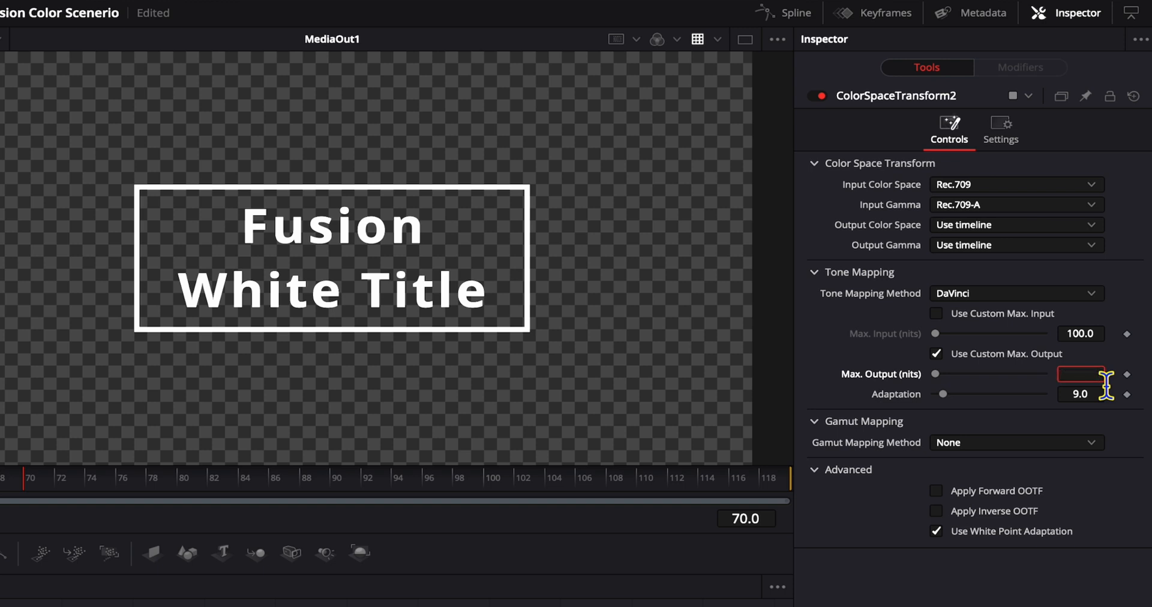
text(4000.0)
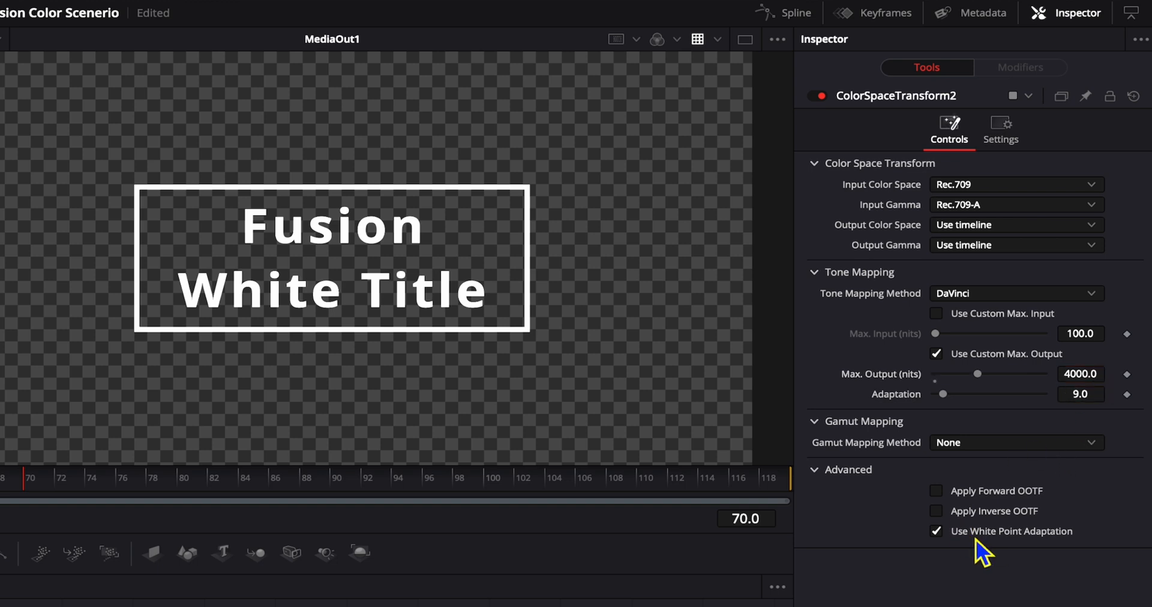
- Tick Apply Inverse OOTF and untick Use White Point Adaptation under Advanced
click(936, 511)
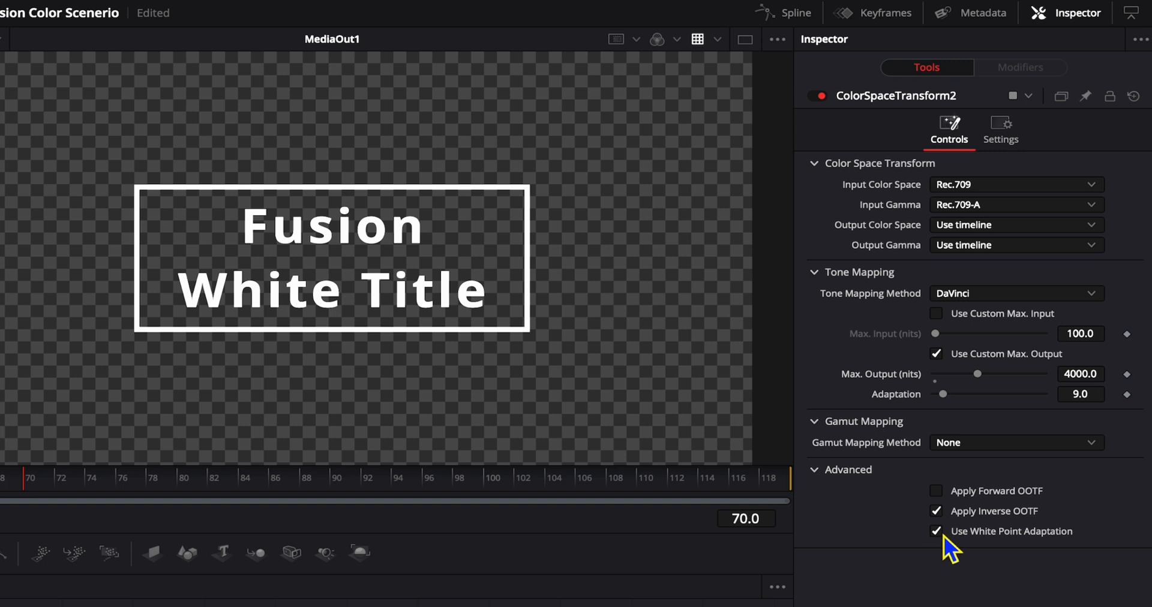
click(936, 531)
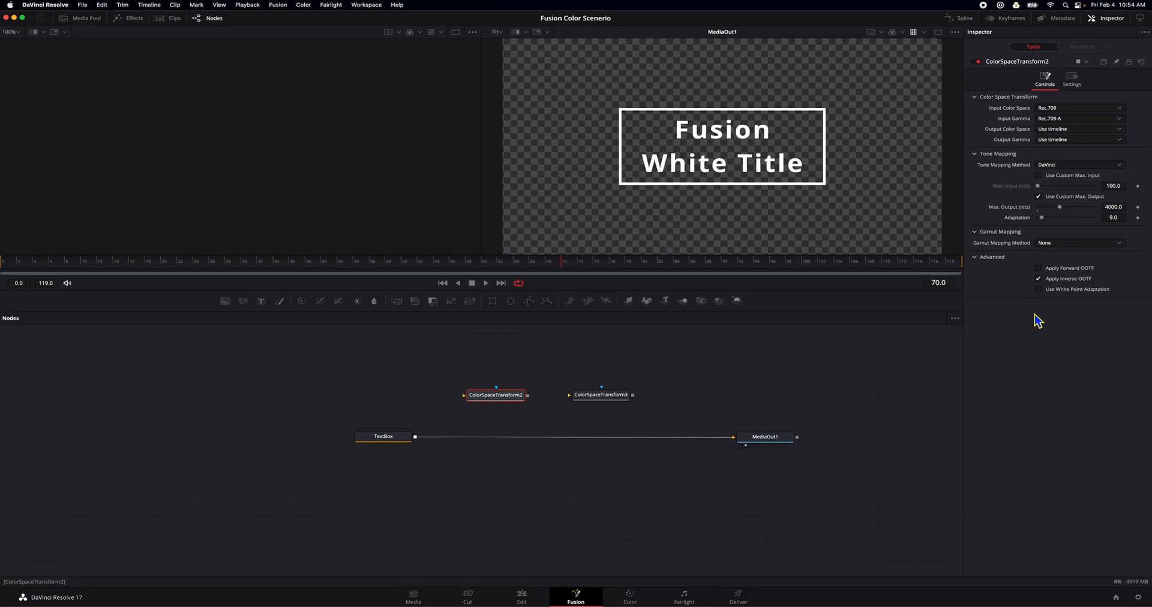
mouse_move(1024, 301)
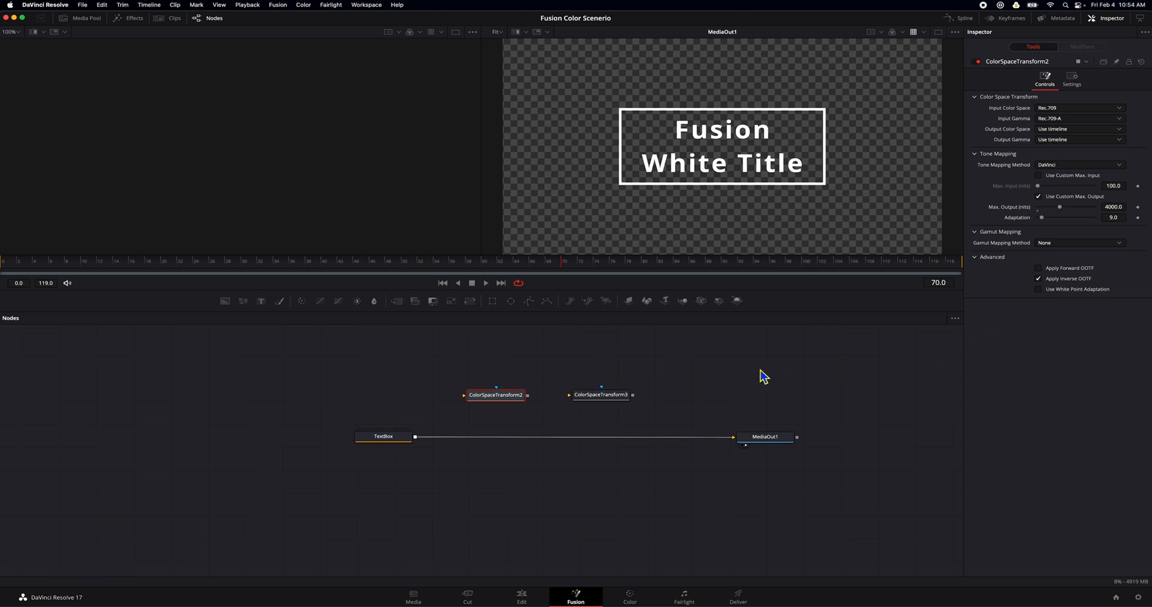
- Select ColorSpaceTransform3 and set Output Gamma to Linear and Tone Mapping Method to None
click(496, 395)
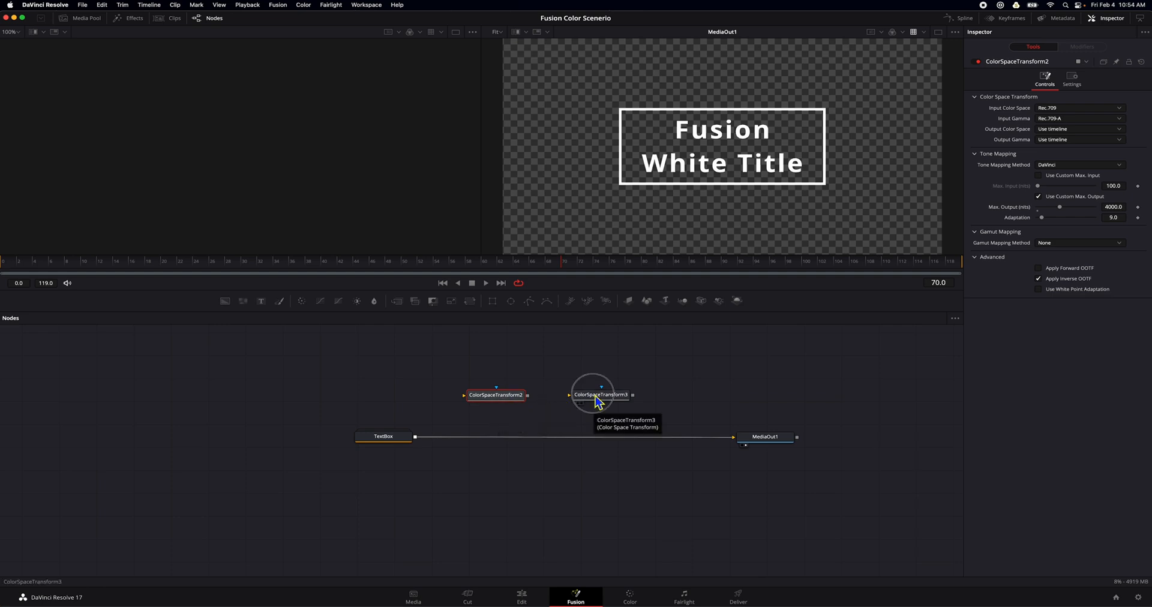
click(597, 395)
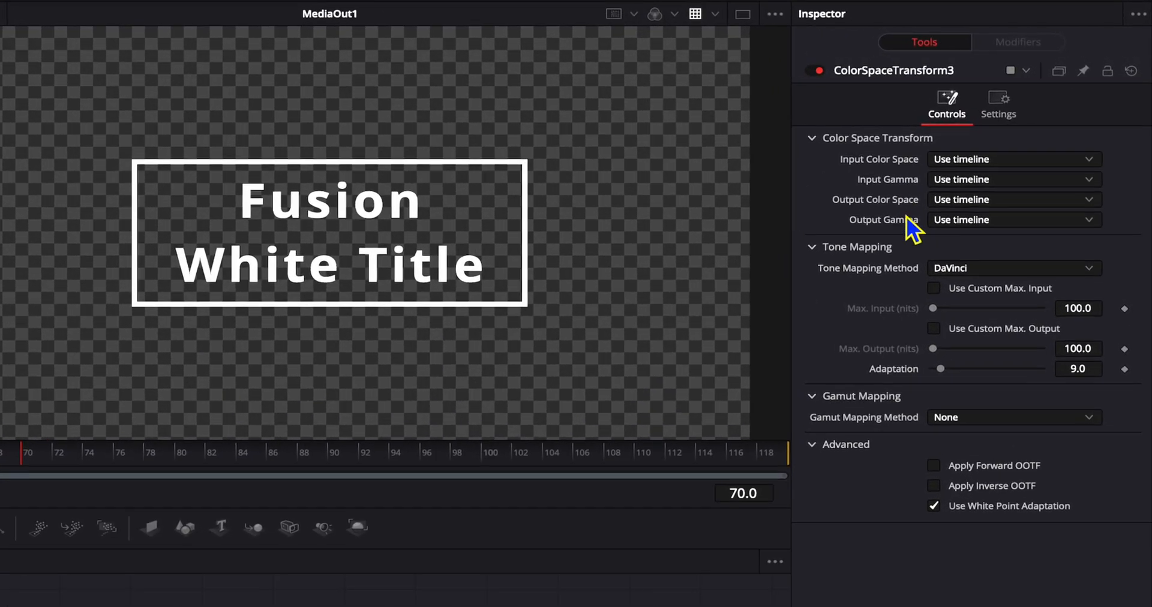
mouse_move(1077, 287)
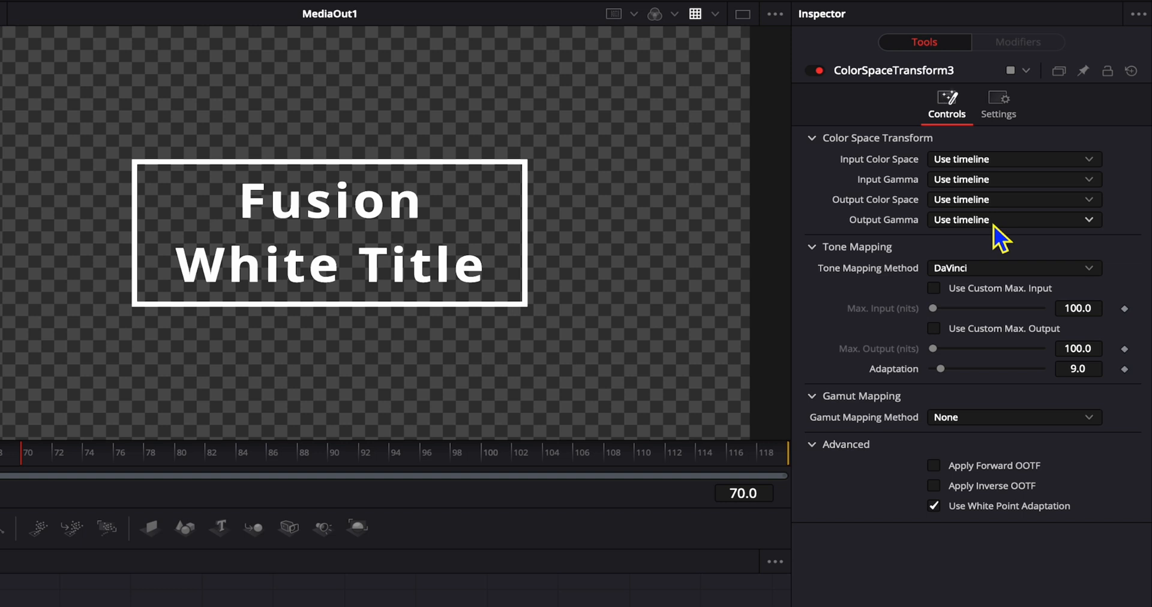
click(1014, 219)
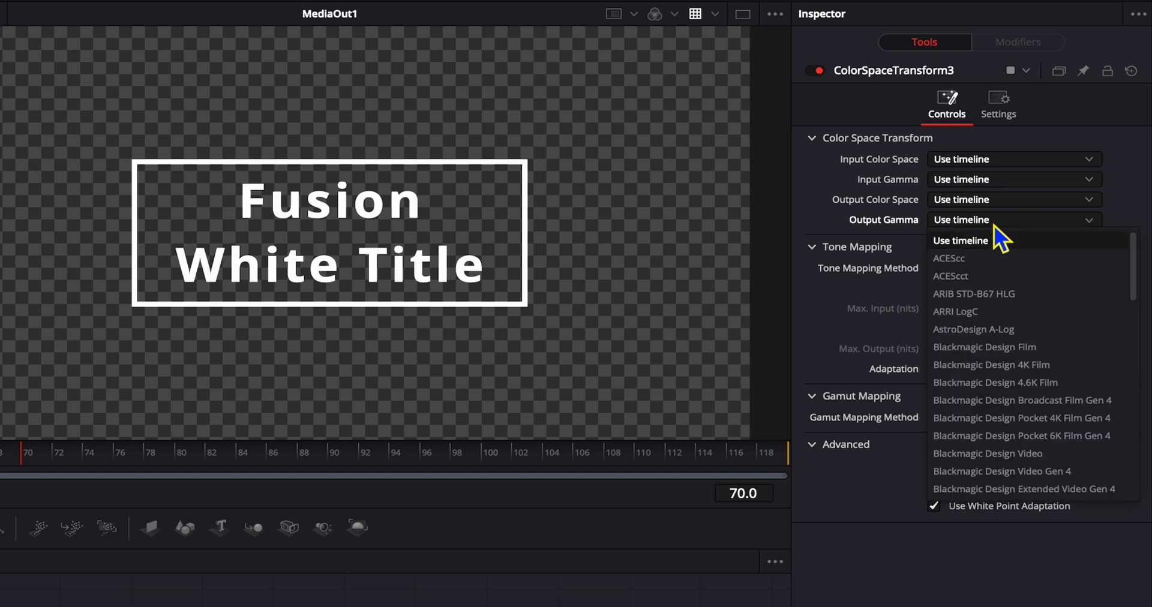
scroll(down, 3)
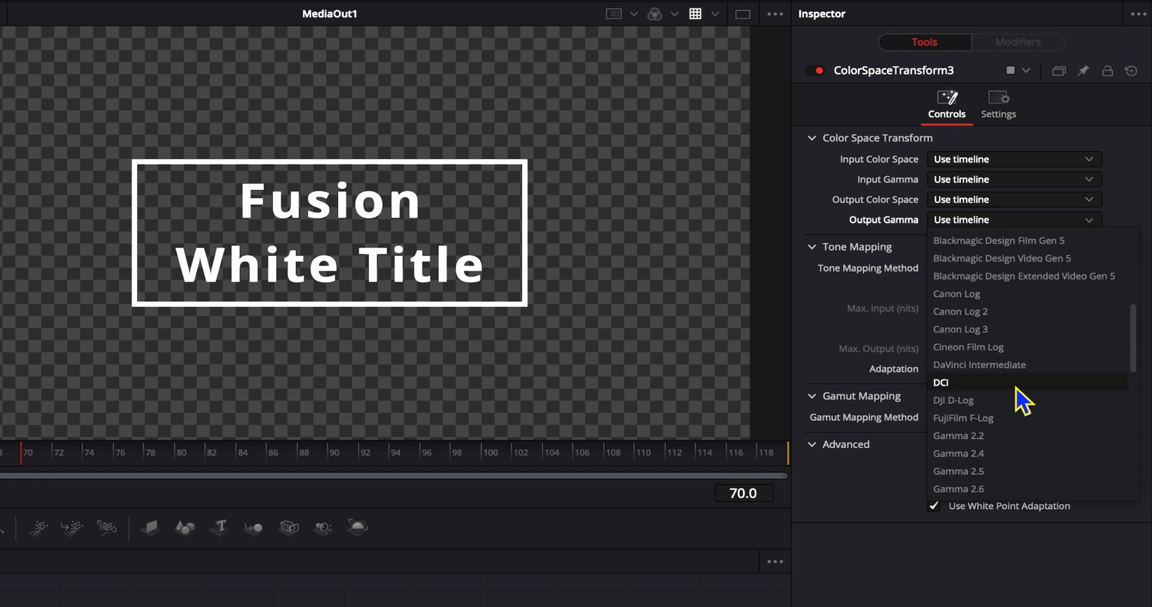
scroll(down, 3)
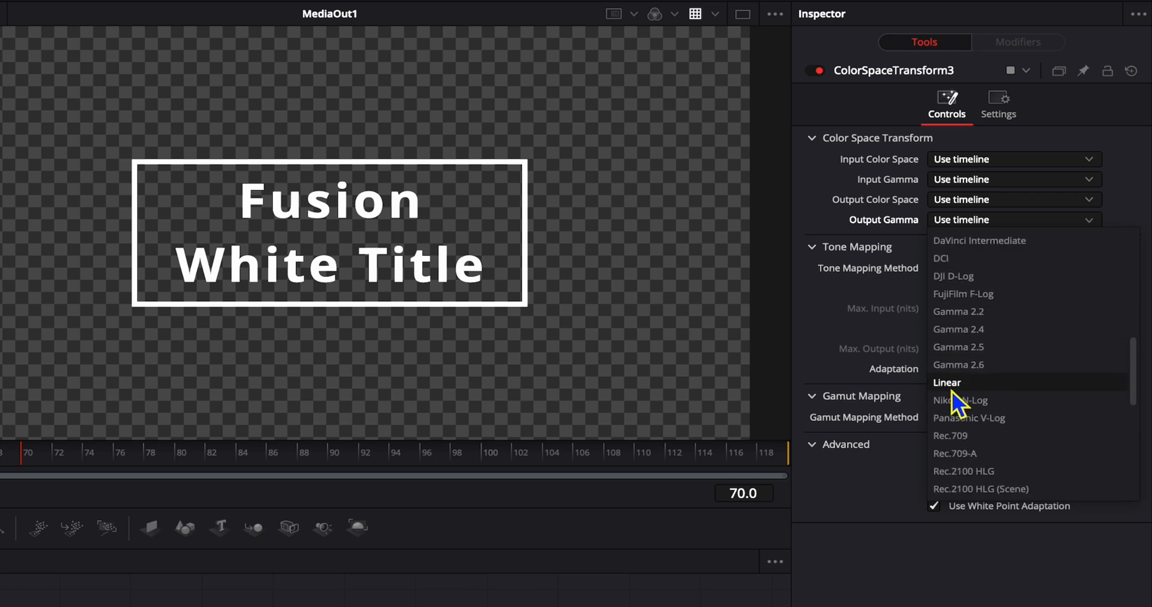
click(947, 382)
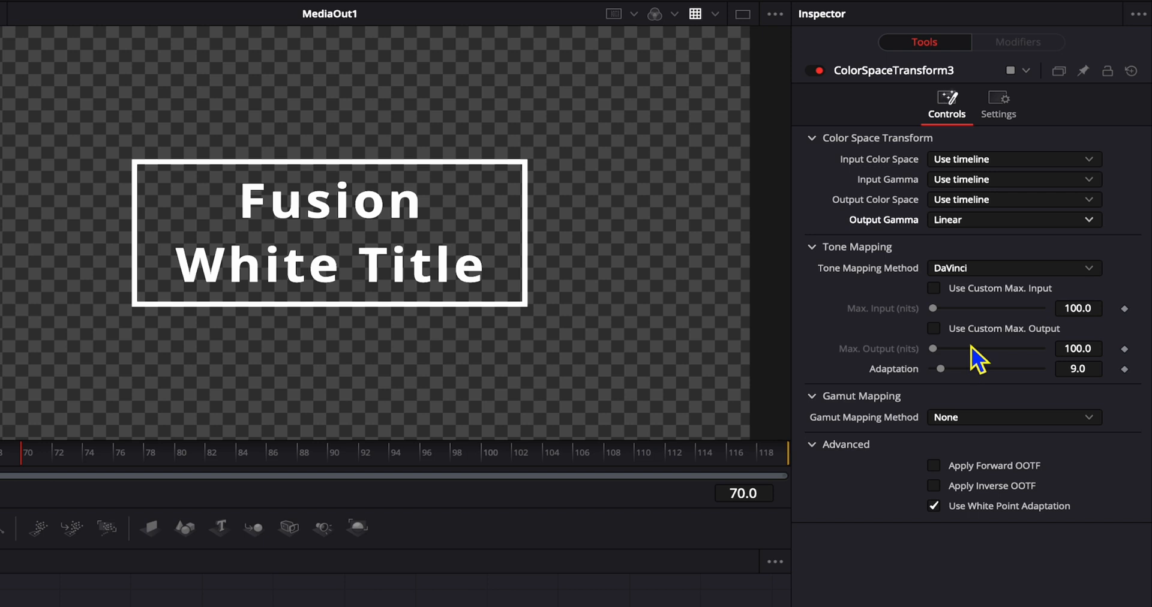
click(1013, 268)
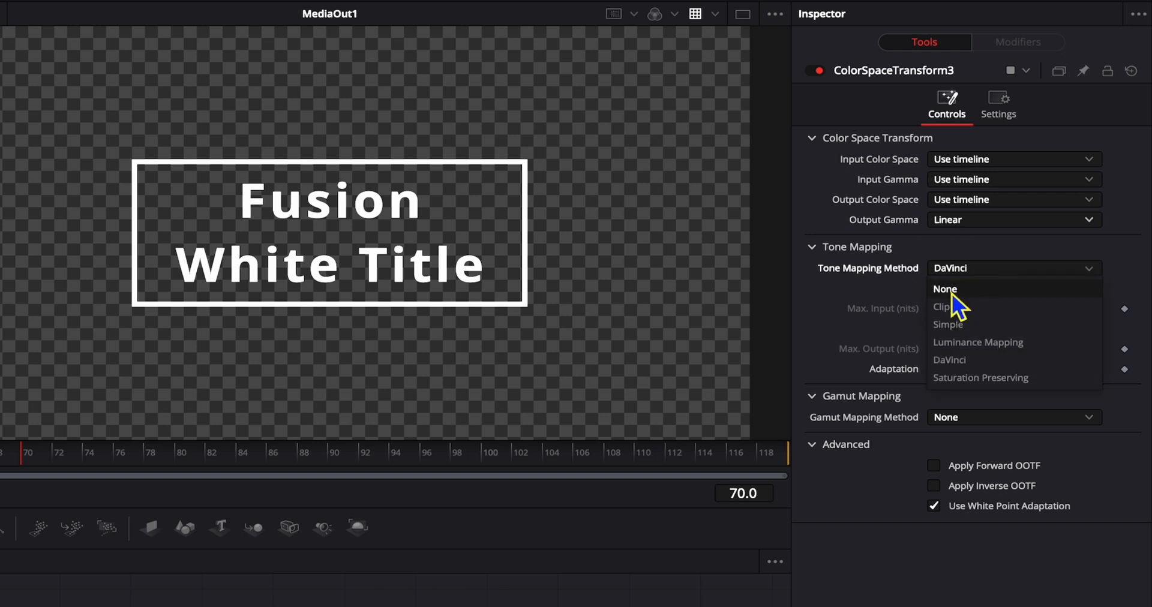
click(945, 288)
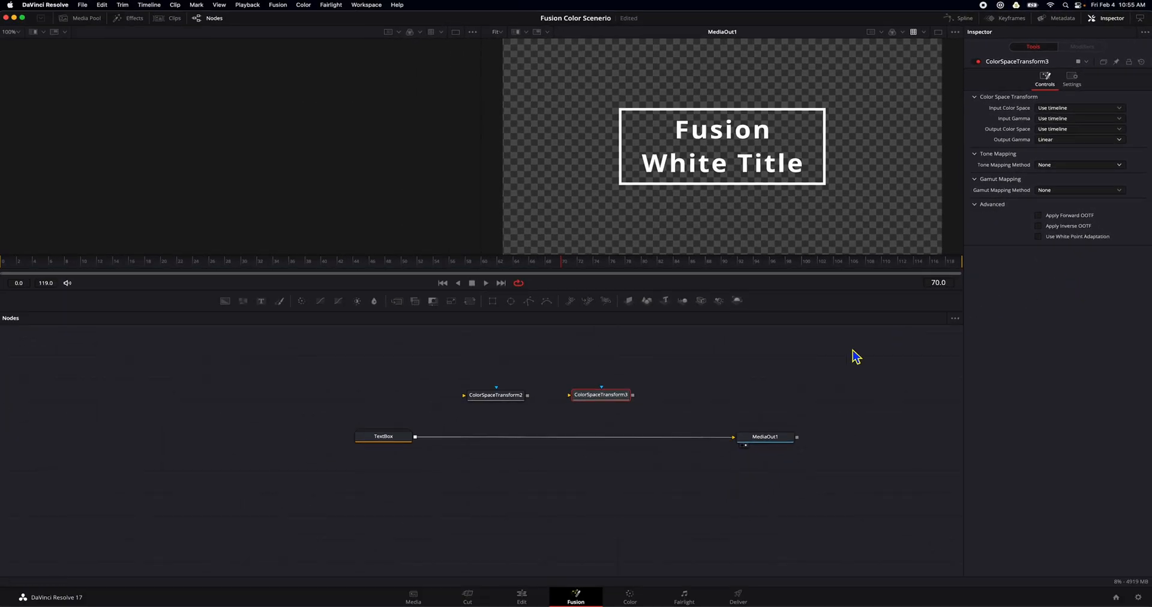
mouse_move(498, 397)
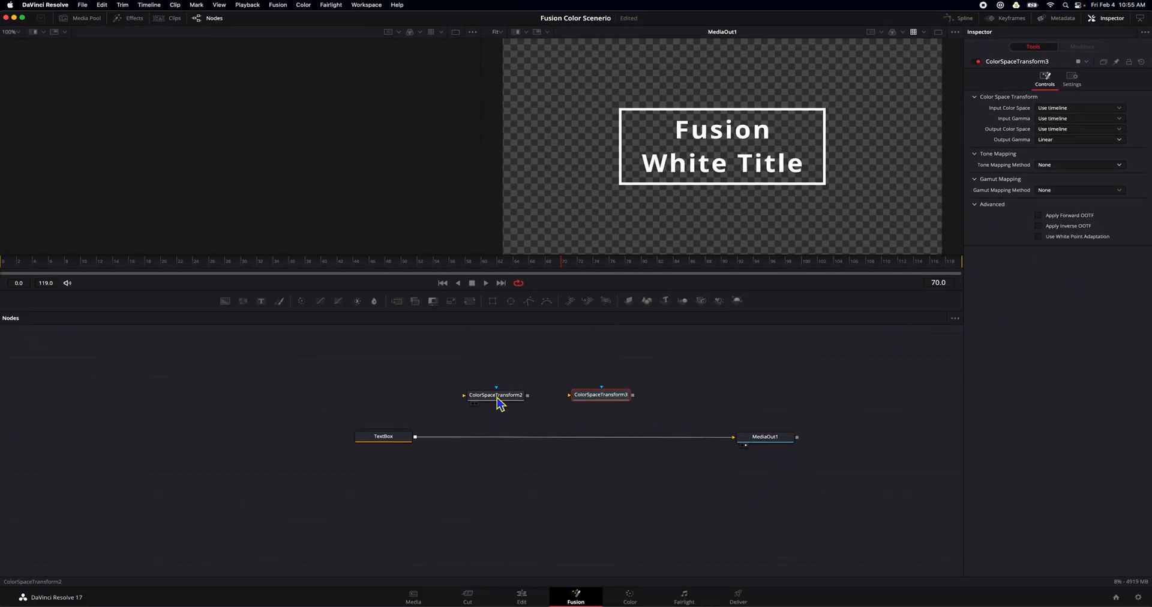
- Align ColorSpaceTransform2 and connect TextBox's output into it, completing the chain to MediaOut1
drag(495, 394, 500, 436)
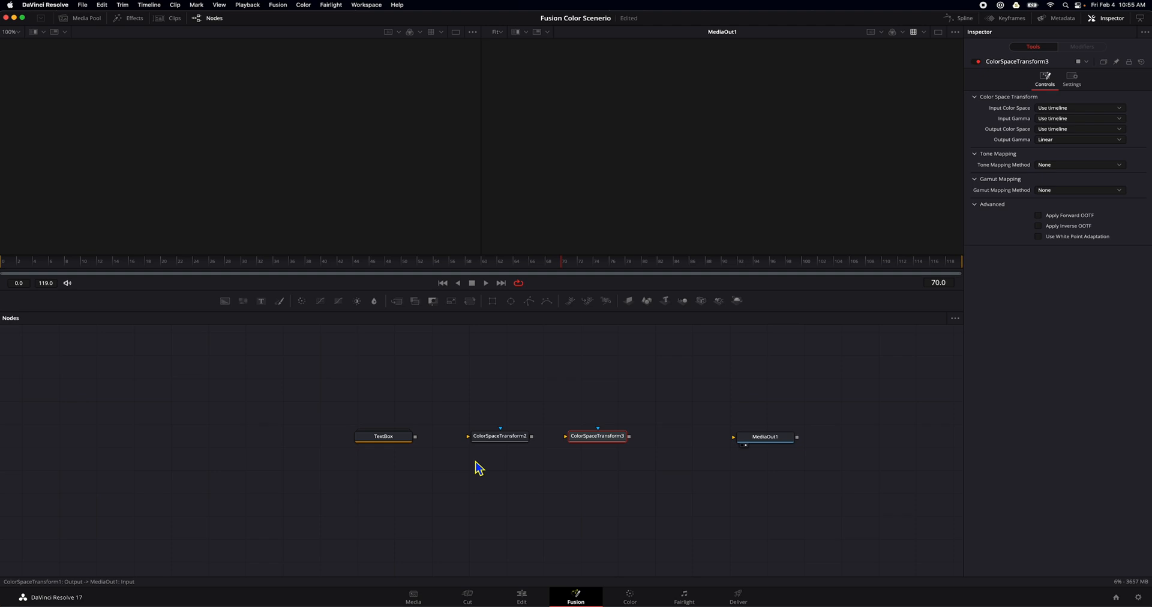
mouse_move(383, 436)
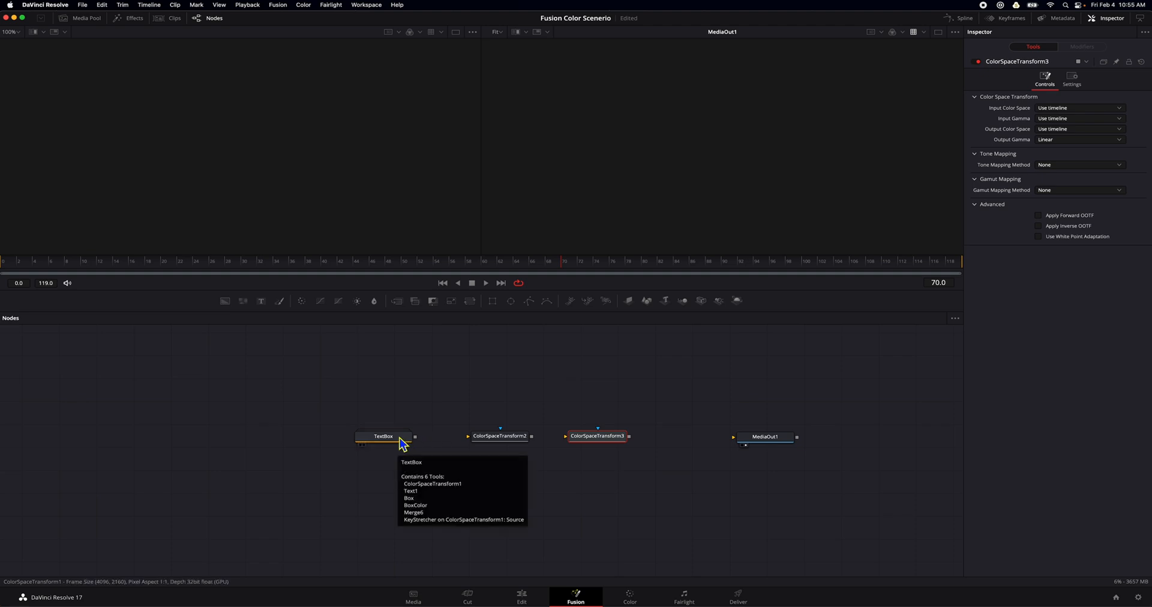
click(382, 436)
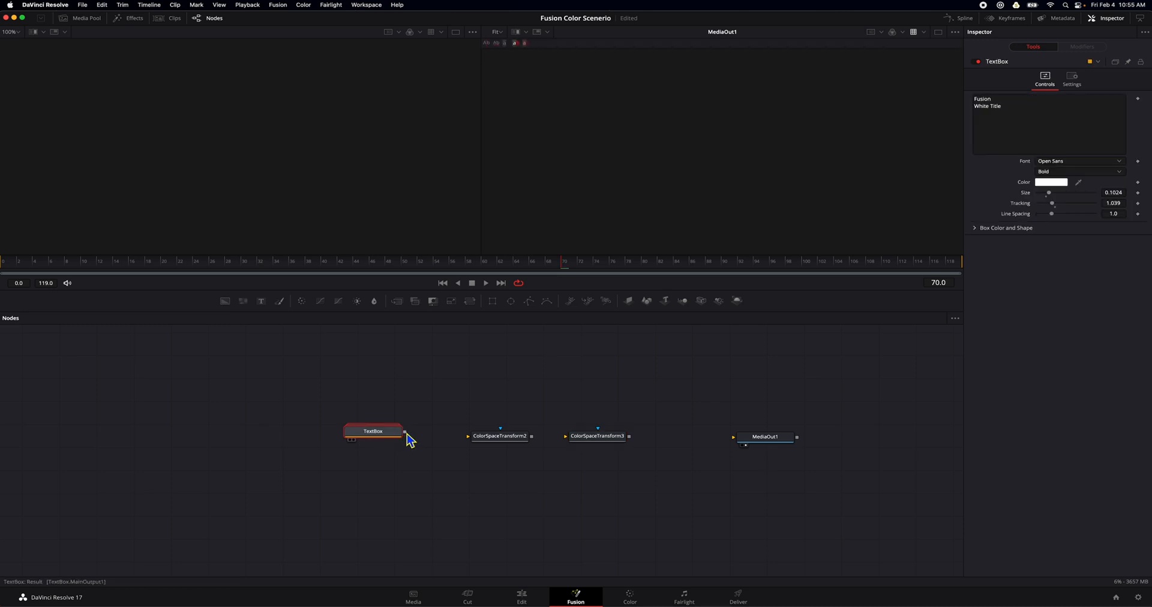
drag(405, 431, 526, 436)
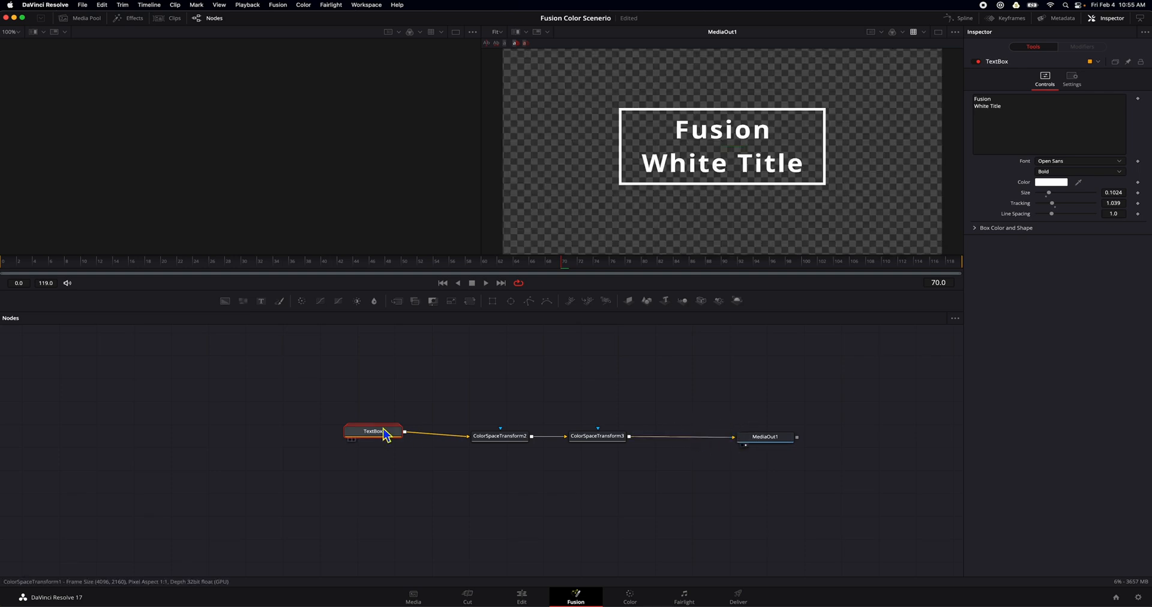
click(373, 434)
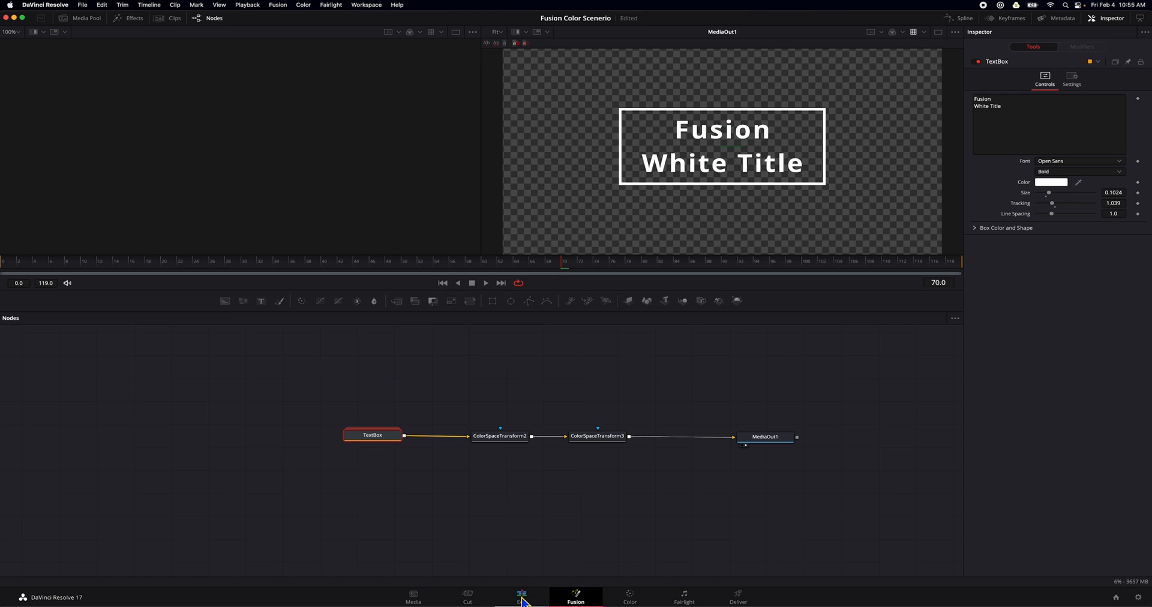
- On the Edit page, set both the Fusion and Basic titles' text colour to Green
click(521, 597)
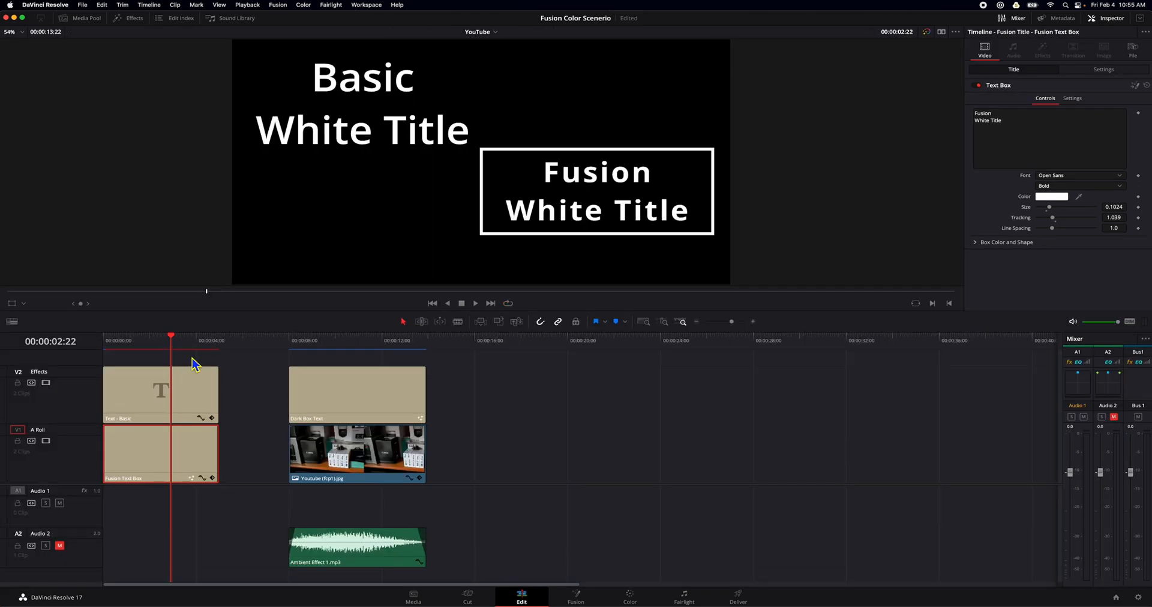
mouse_move(168, 338)
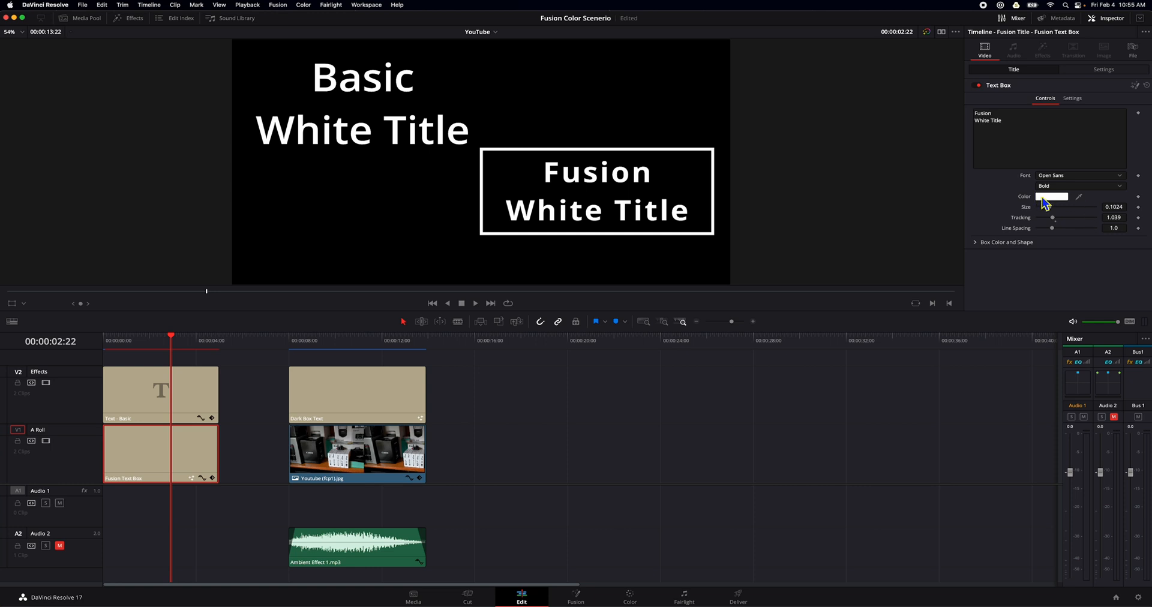
click(1052, 196)
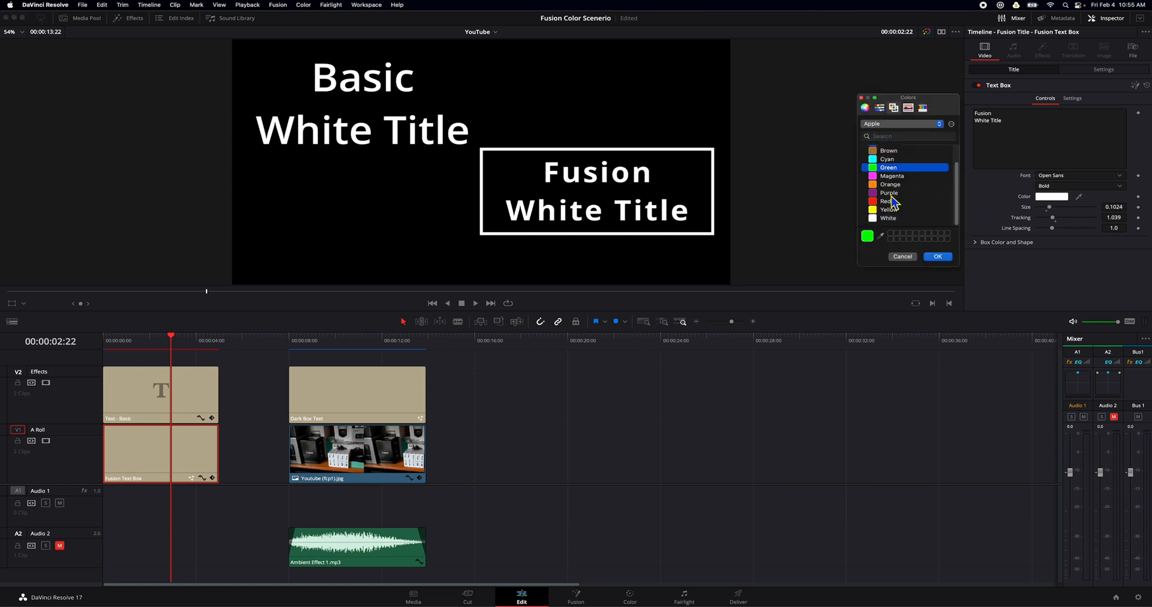
click(937, 257)
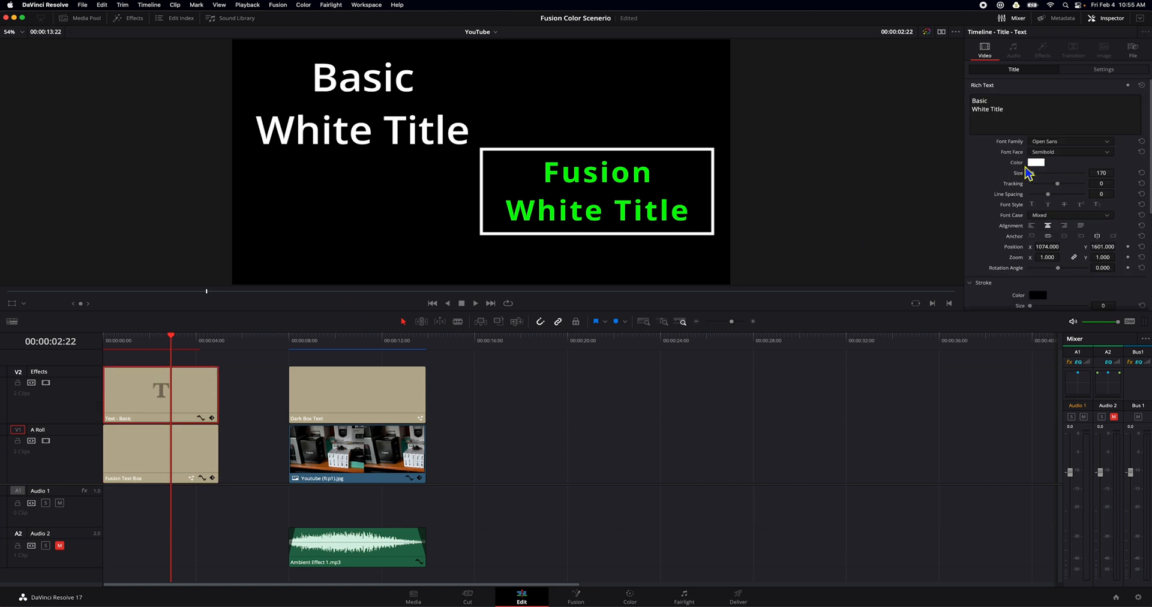
click(1035, 162)
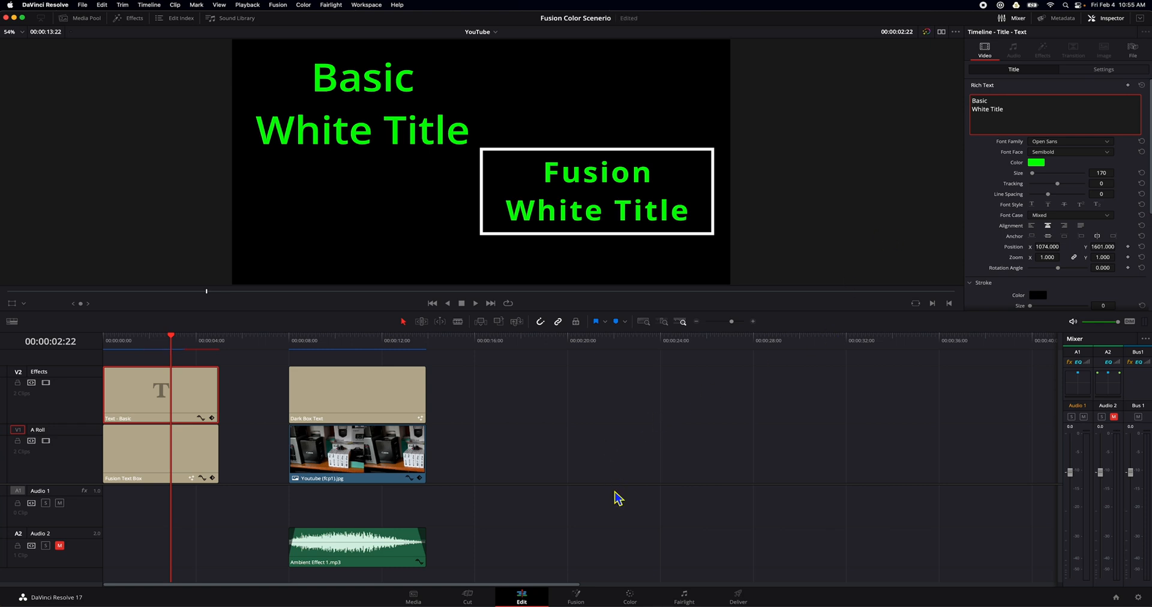
- On the Fusion page, group both ColorSpaceTransform nodes into Group1
click(575, 593)
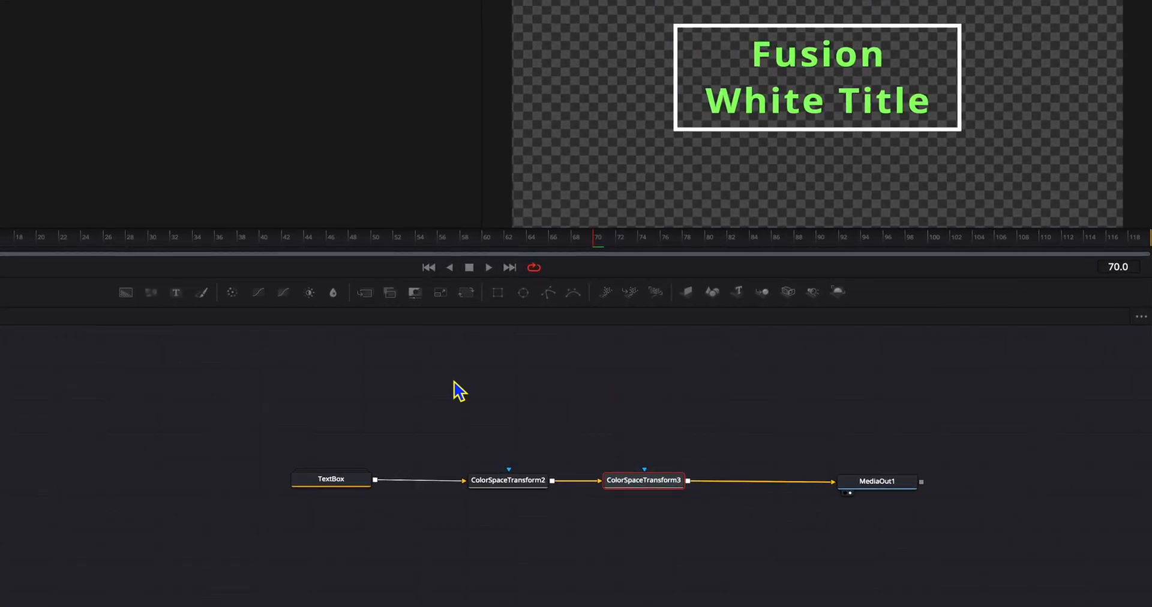
drag(455, 379, 712, 544)
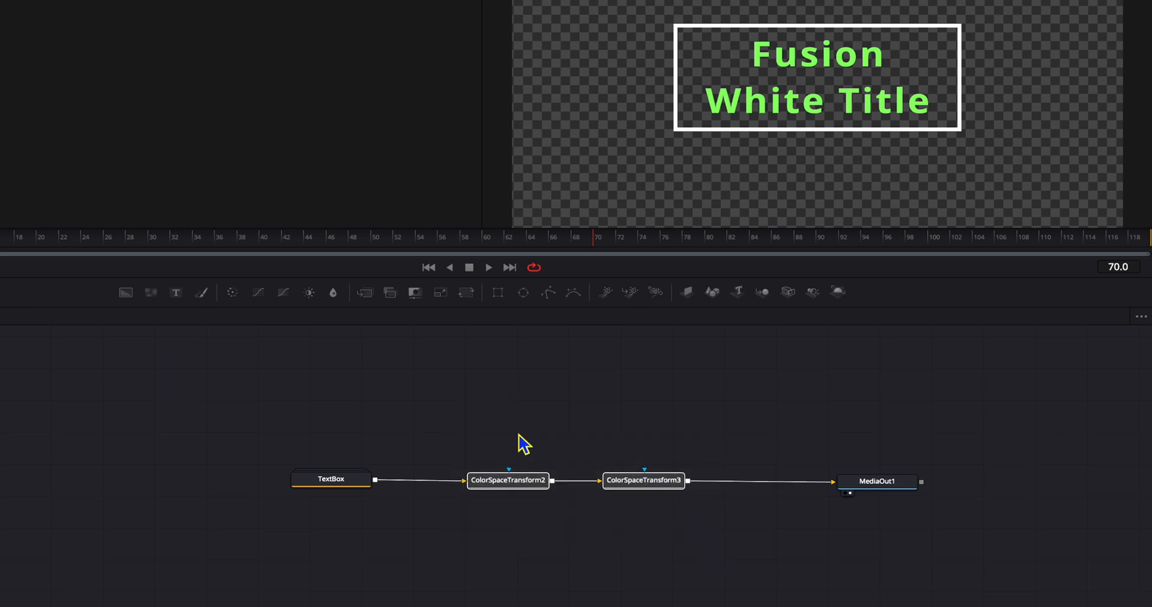
right_click(642, 480)
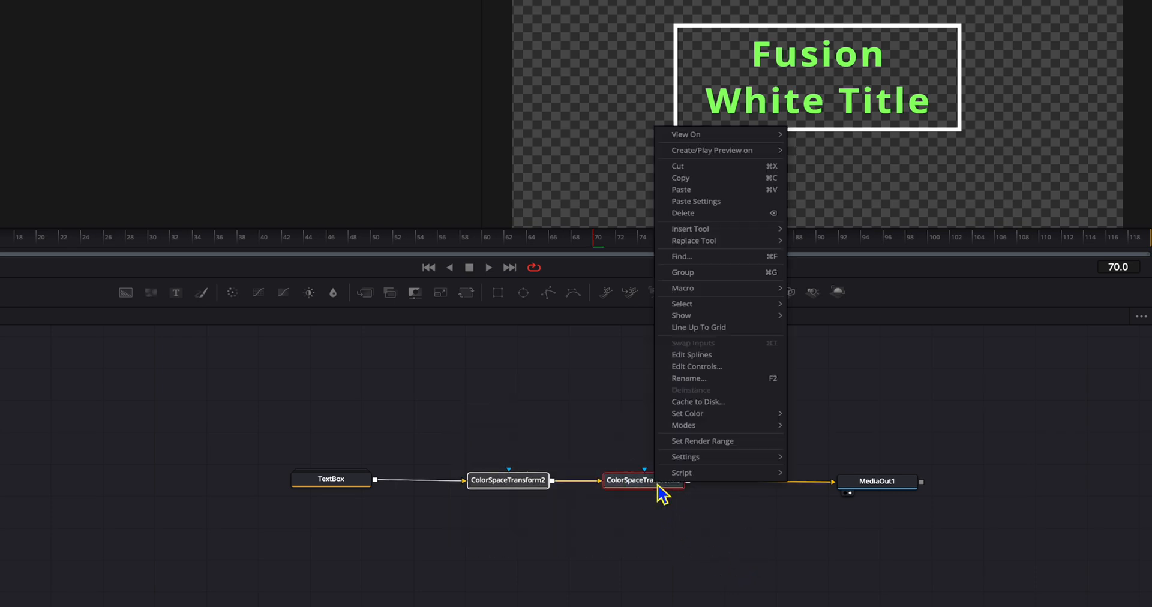
mouse_move(683, 272)
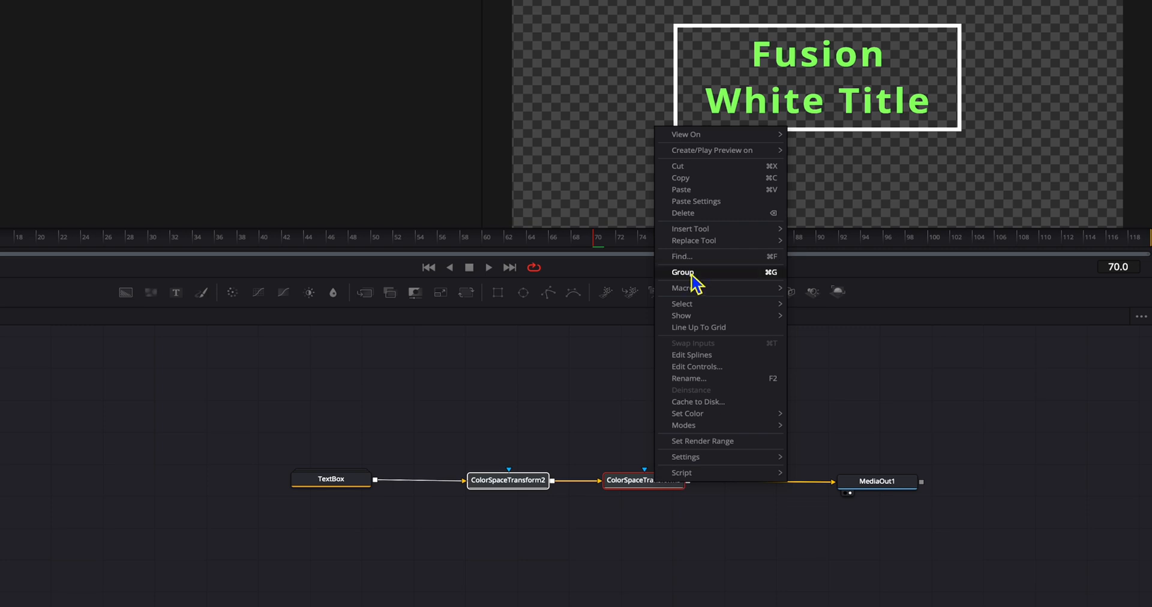
click(682, 273)
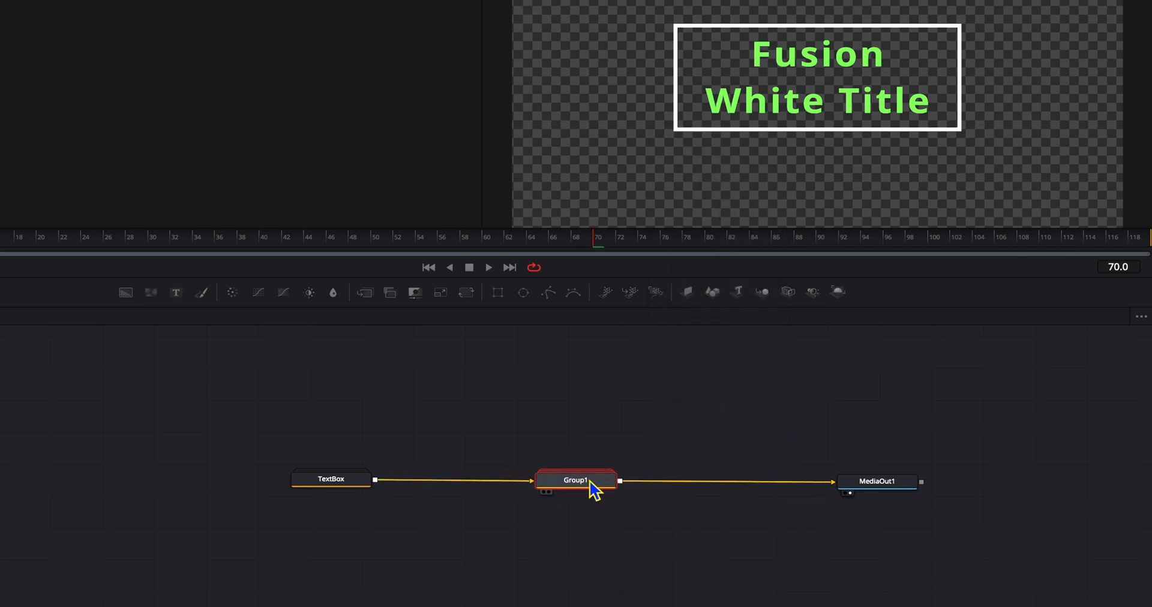
mouse_move(576, 481)
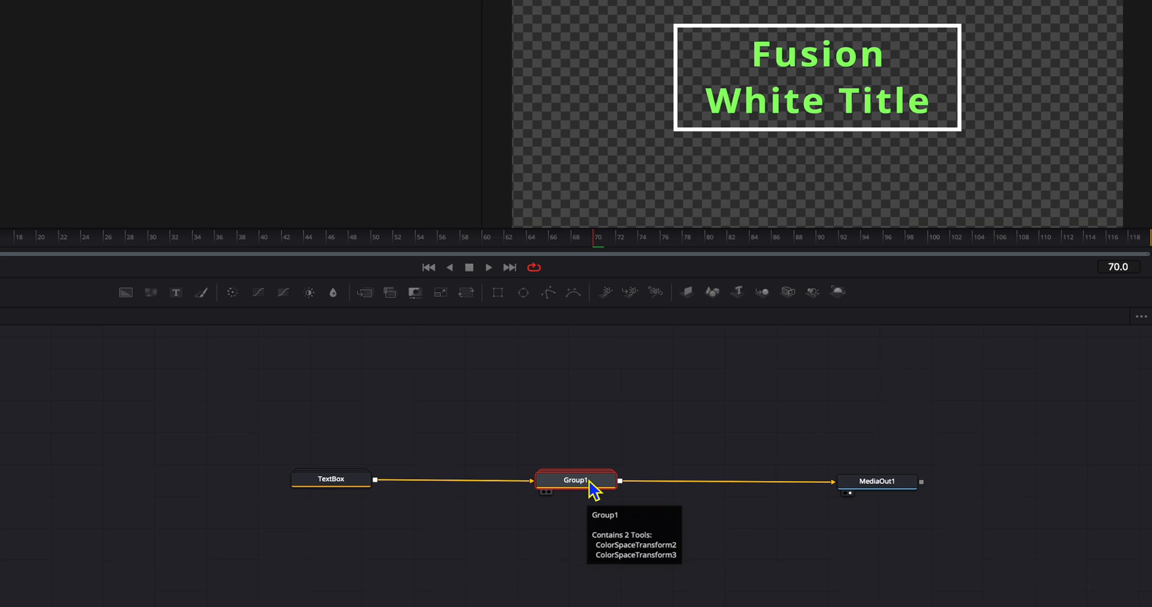
right_click(576, 480)
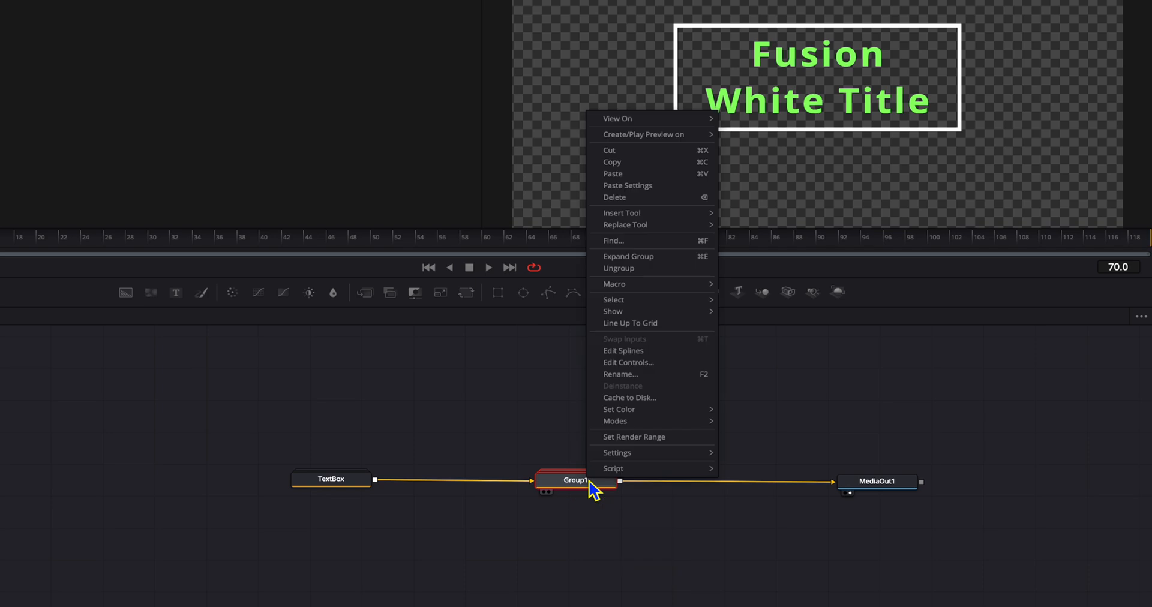
mouse_move(617, 451)
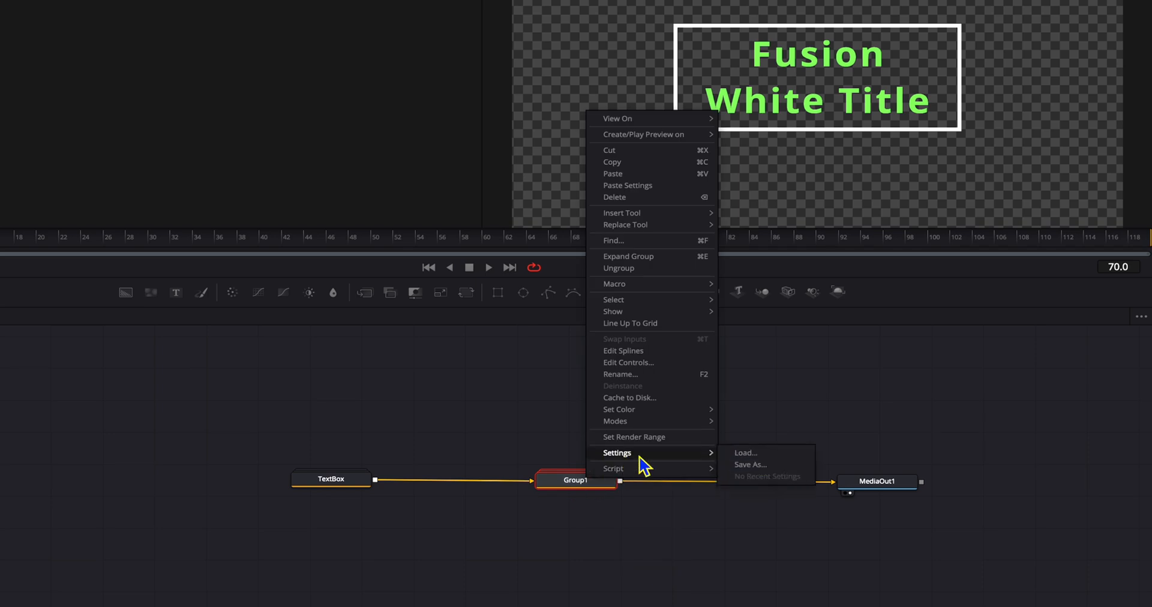
- Save Group1's settings to the Desktop as Color Fix.setting
click(750, 464)
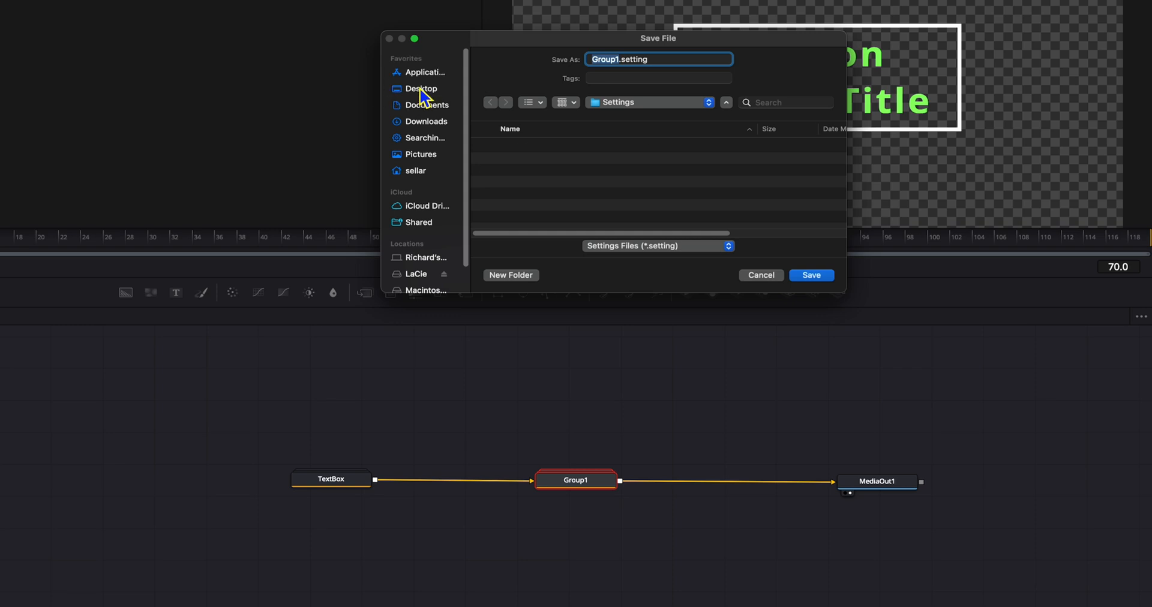
click(421, 88)
text(Color Fix)
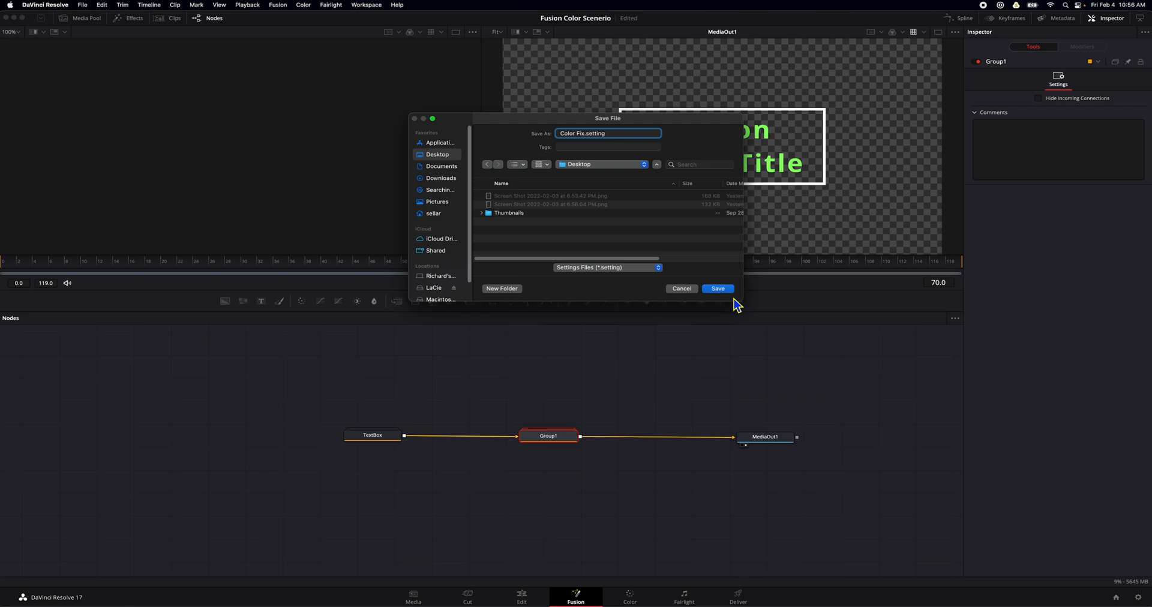
click(717, 288)
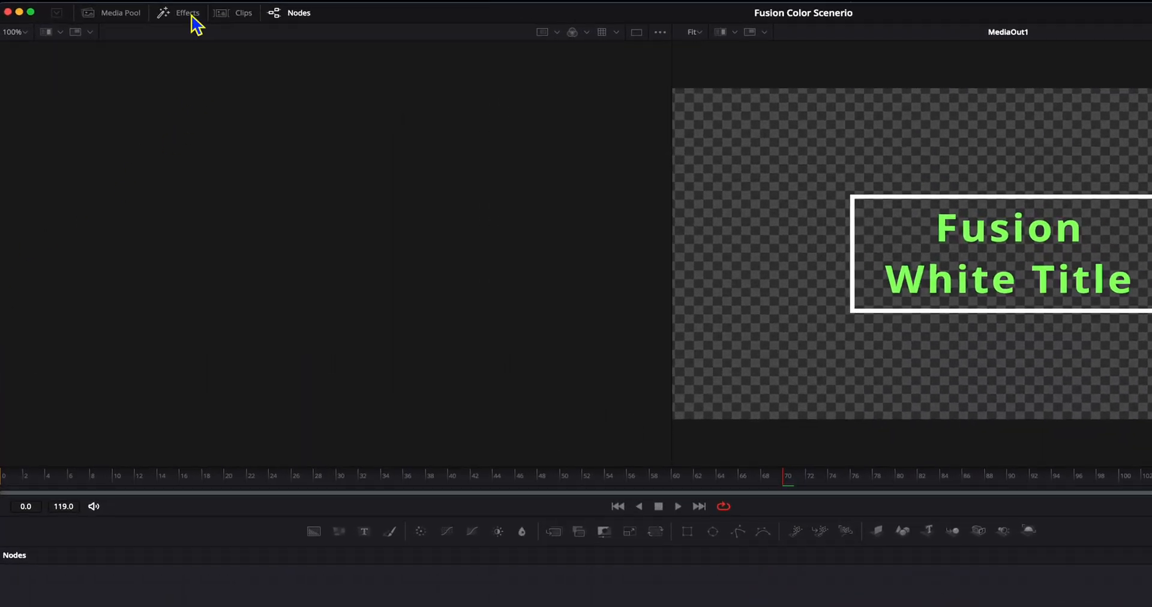
- Open the Effects library and reveal the Fusion LUTs folder in Finder
click(186, 13)
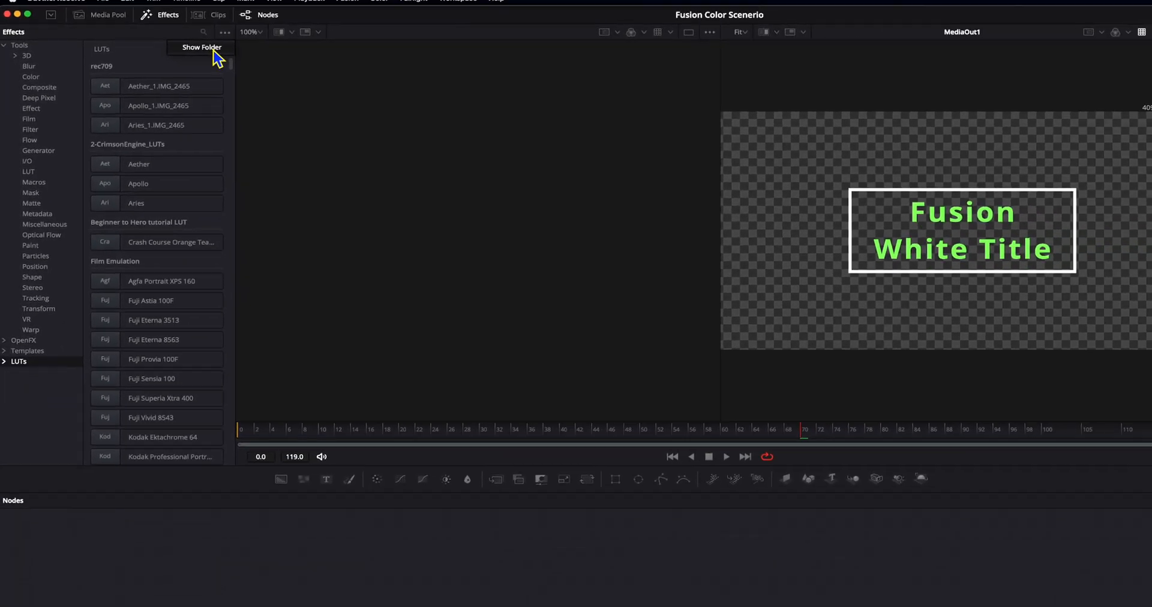
click(200, 47)
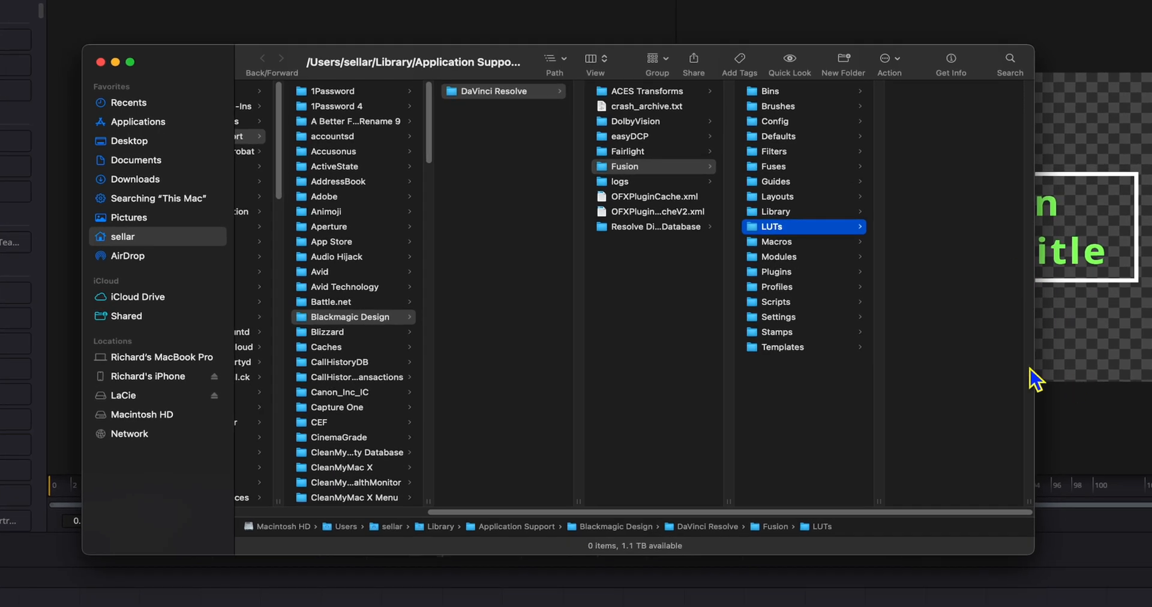
mouse_move(818, 286)
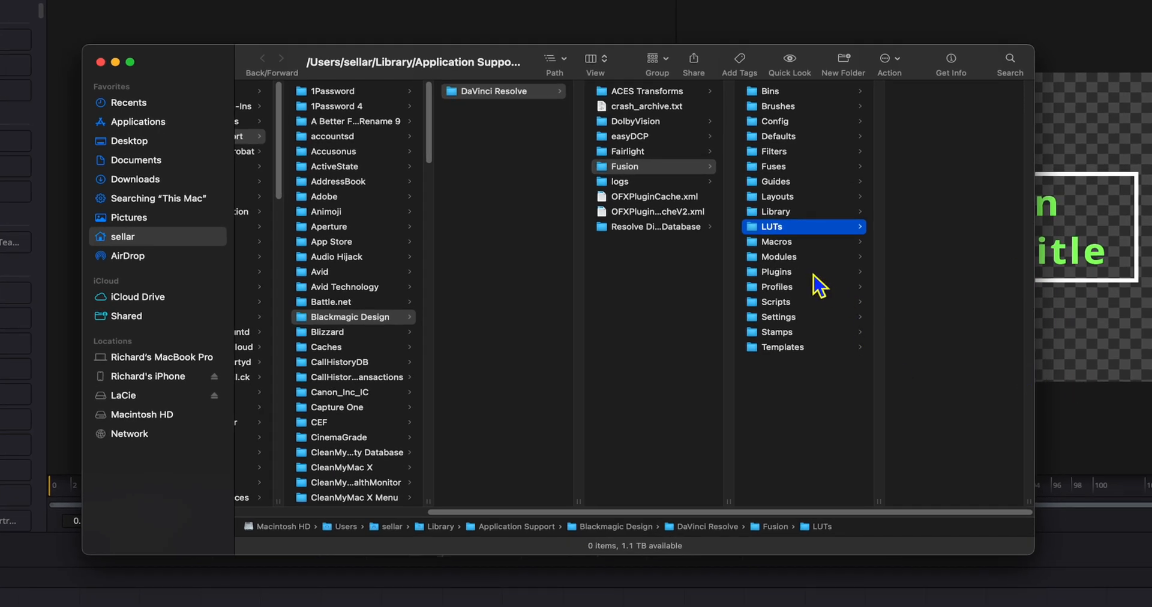
- Navigate Finder to Fusion's Macros folder holding FusionColorFix.setting
click(775, 242)
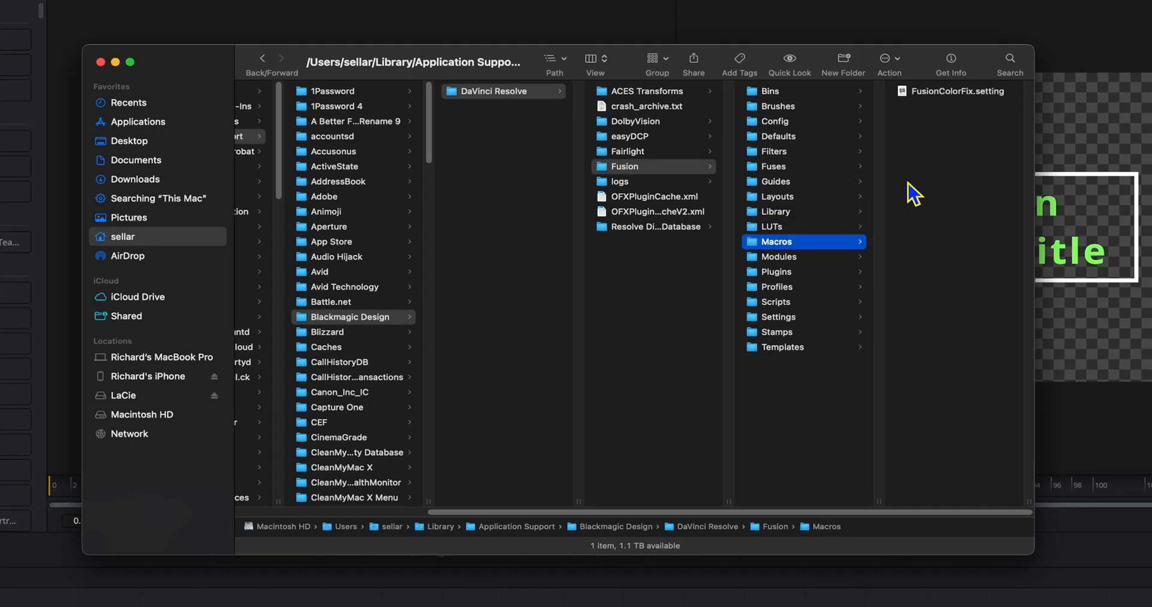
mouse_move(969, 111)
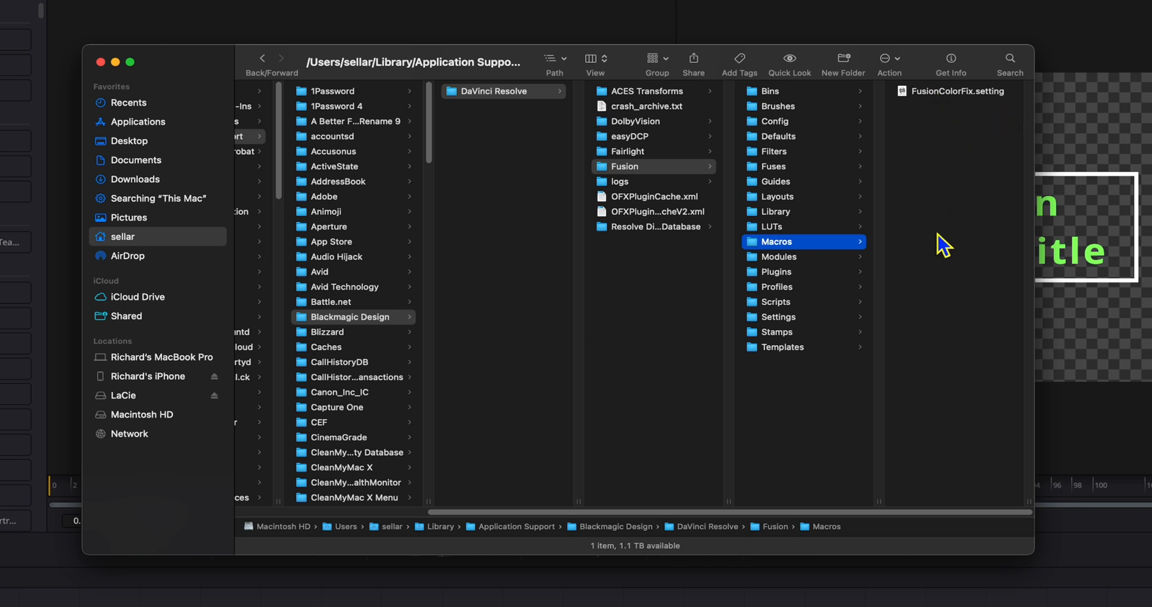
mouse_move(934, 252)
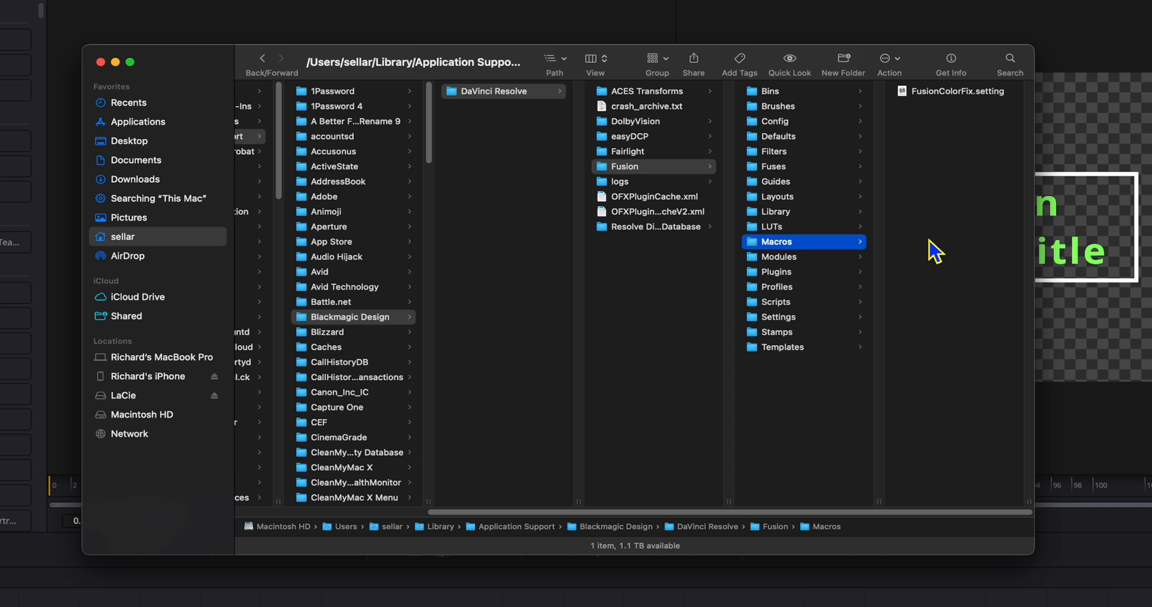
mouse_move(976, 304)
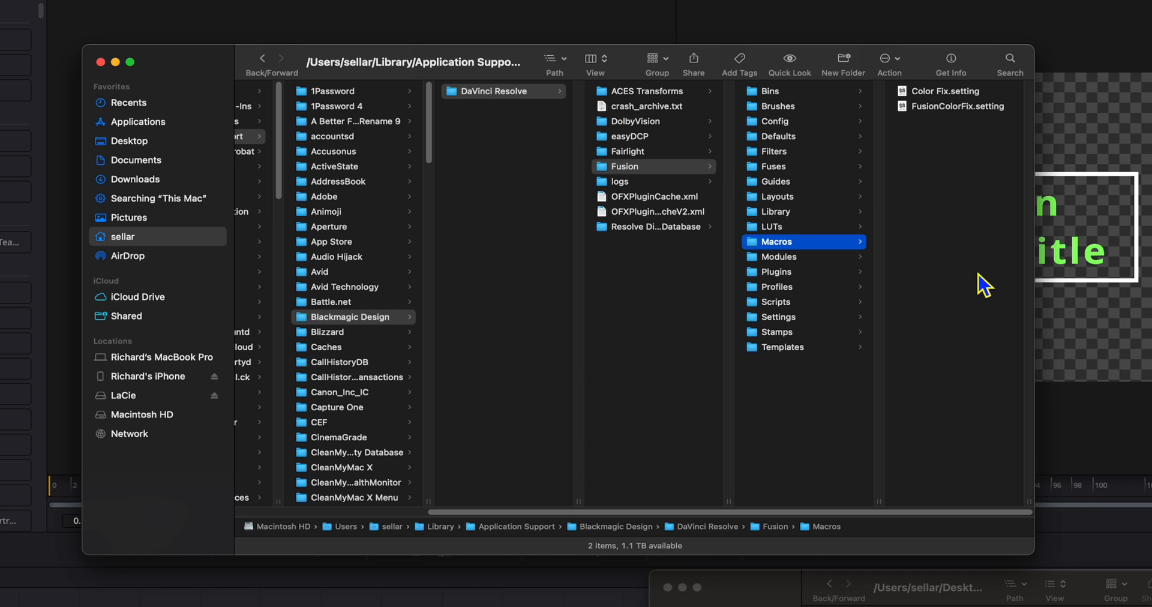
mouse_move(811, 279)
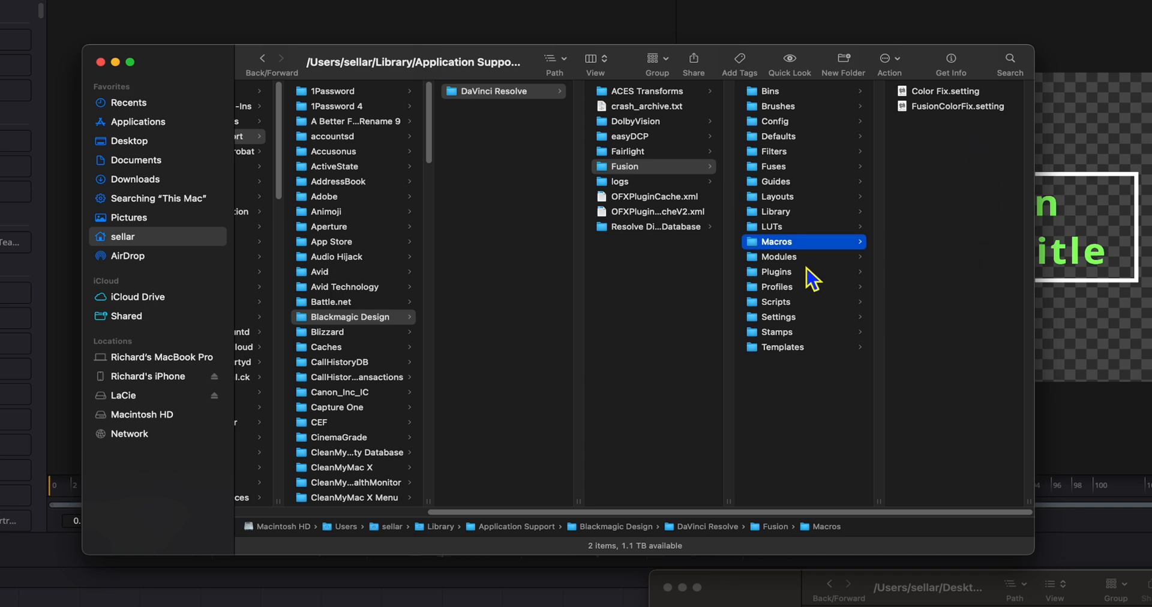
mouse_move(800, 365)
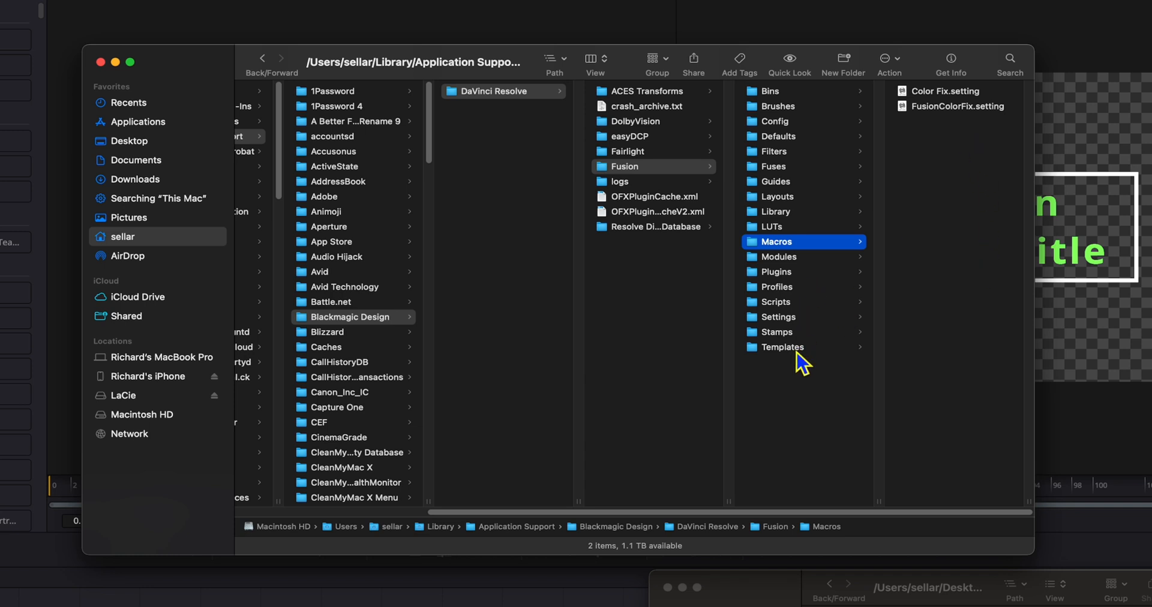
mouse_move(770, 360)
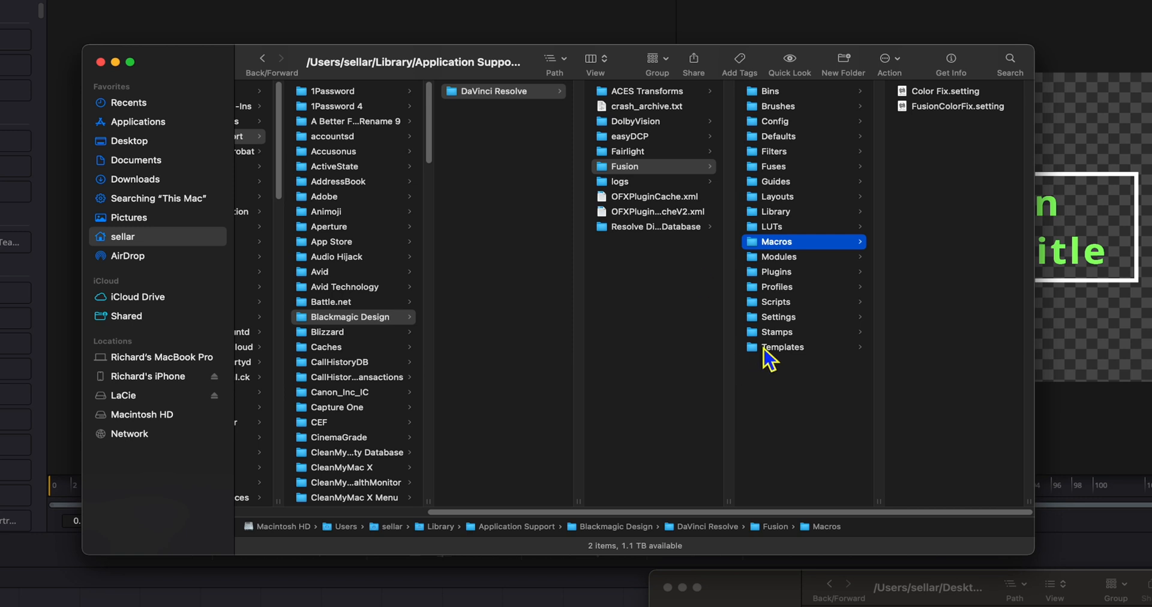
- Browse to Templates > Edit > Effects, showing Color Fix.setting beside FusionColorFix.setting
click(782, 346)
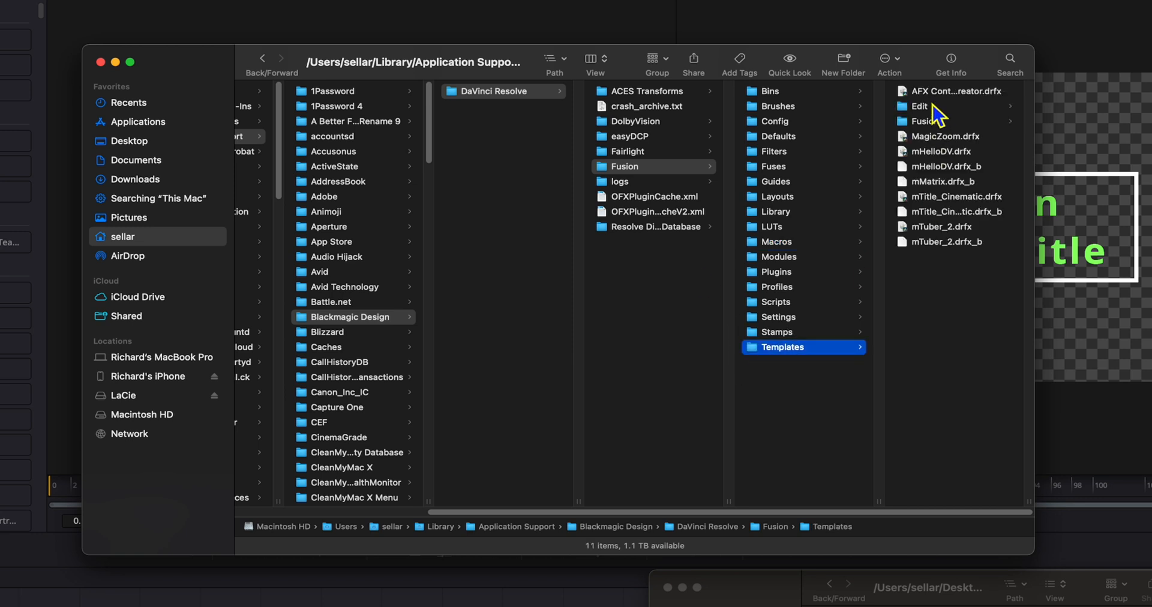
click(919, 105)
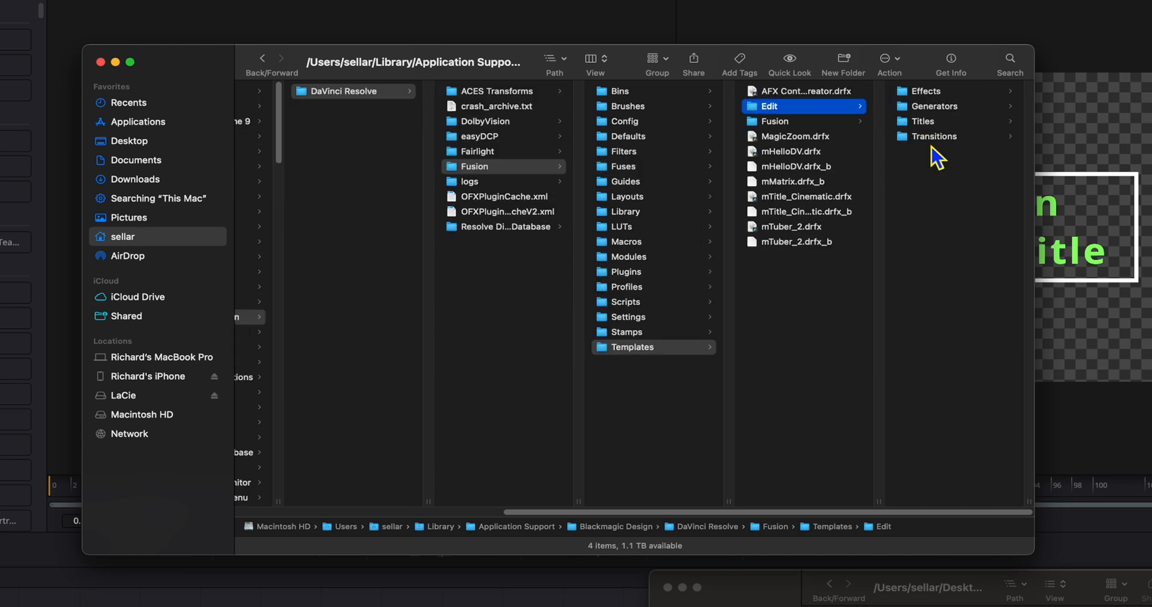
click(926, 91)
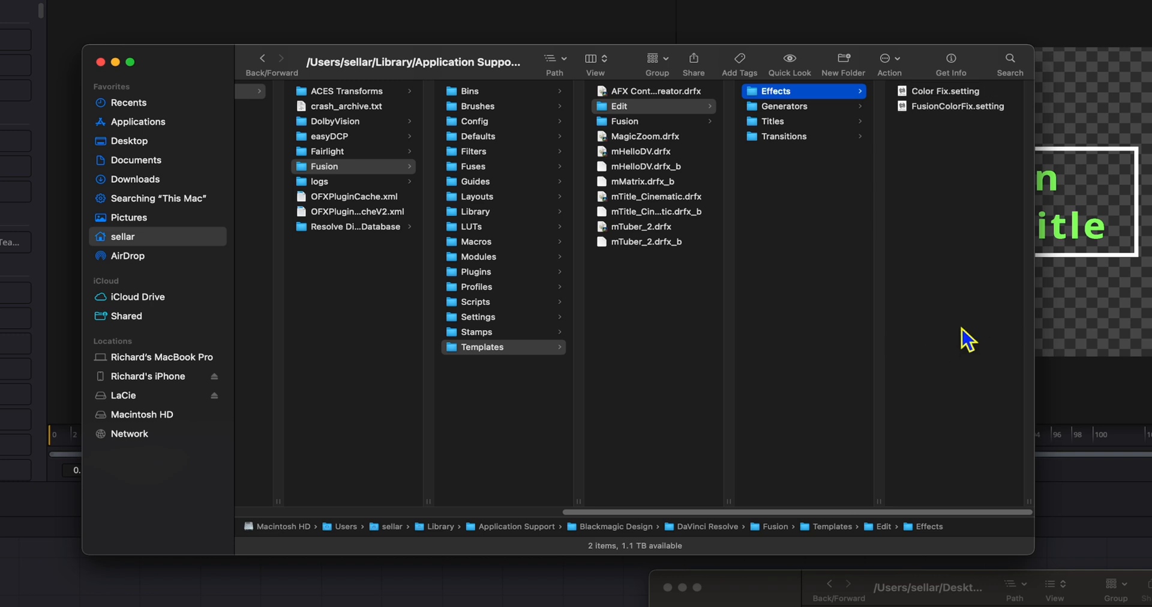
mouse_move(727, 599)
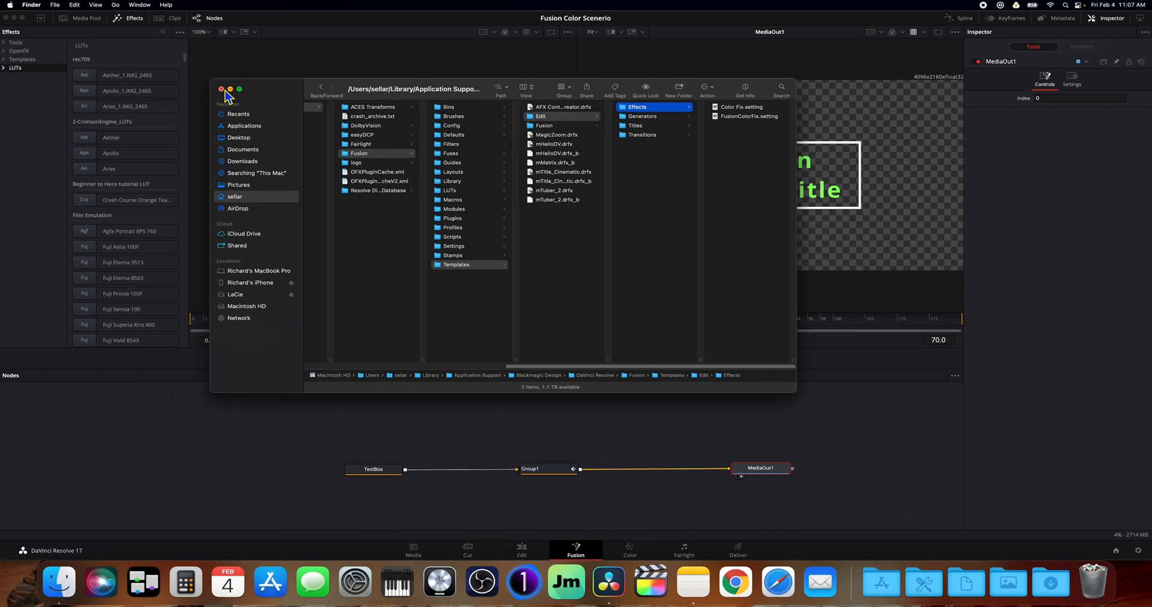
- Close Finder and select the Dark Box Text clip on track V2 in the Edit timeline
click(222, 89)
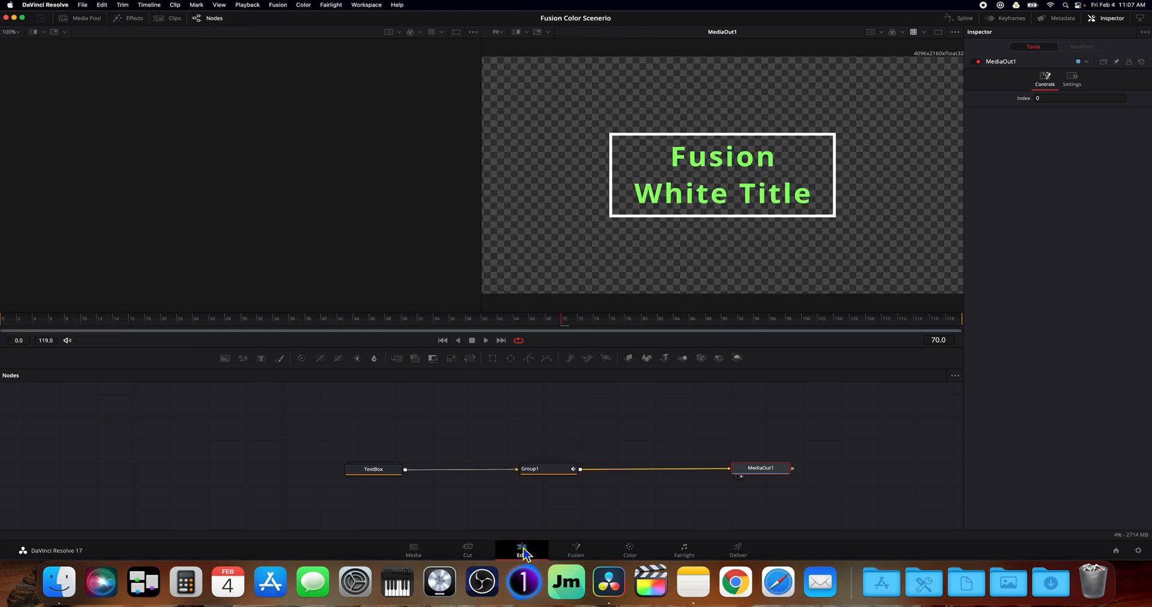
click(520, 550)
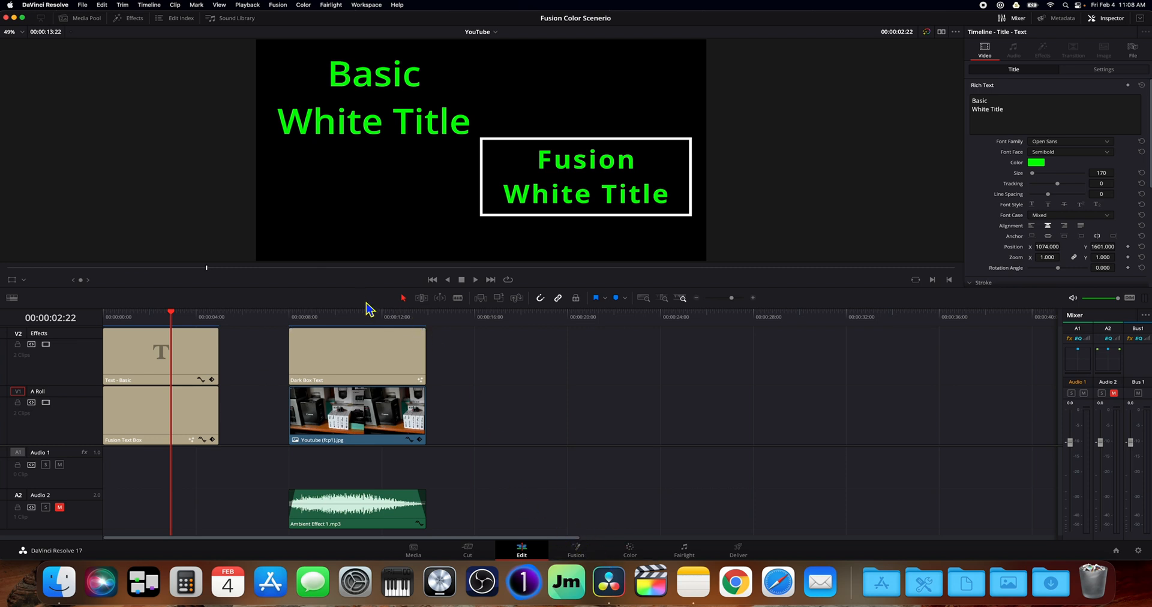
click(357, 355)
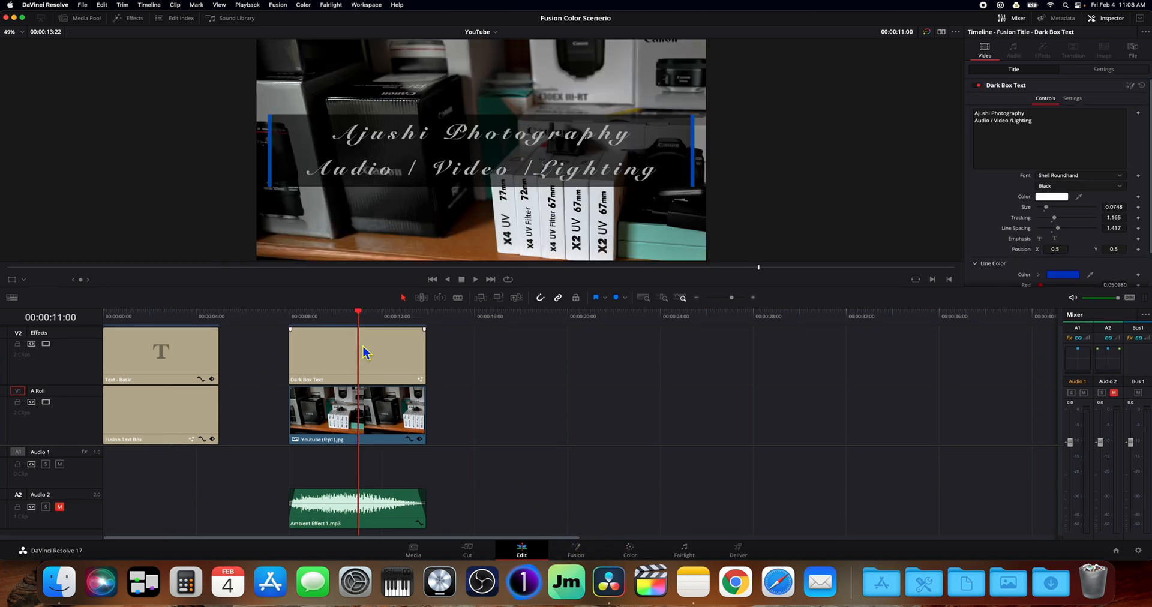
click(356, 355)
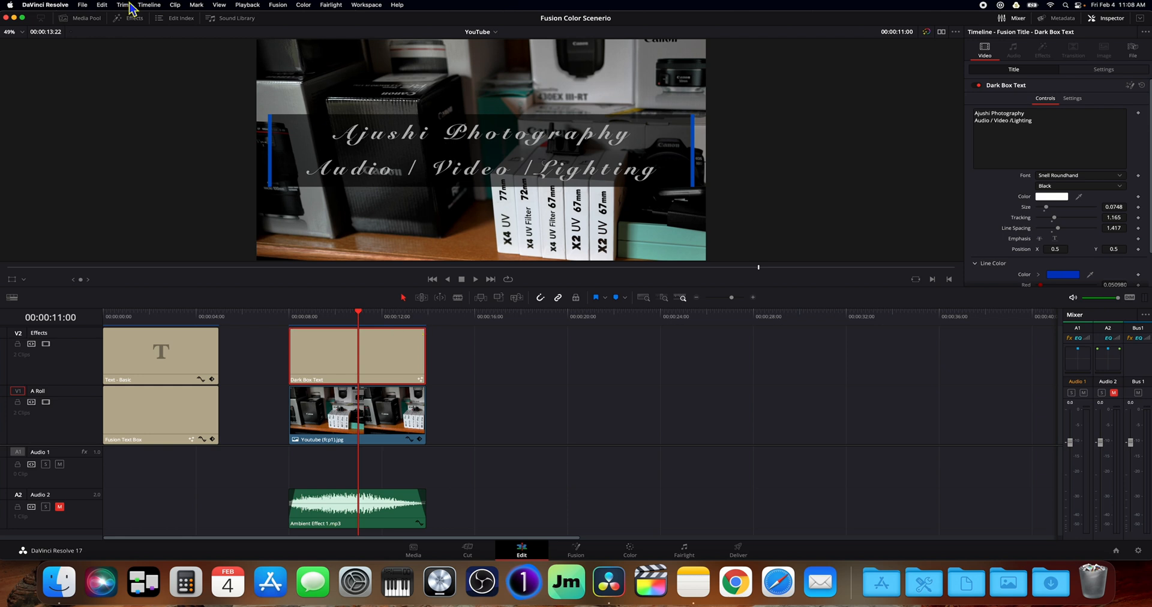
- Apply the Color Fix effect to Dark Box Text, then select the Fusion Text Box clip
click(135, 17)
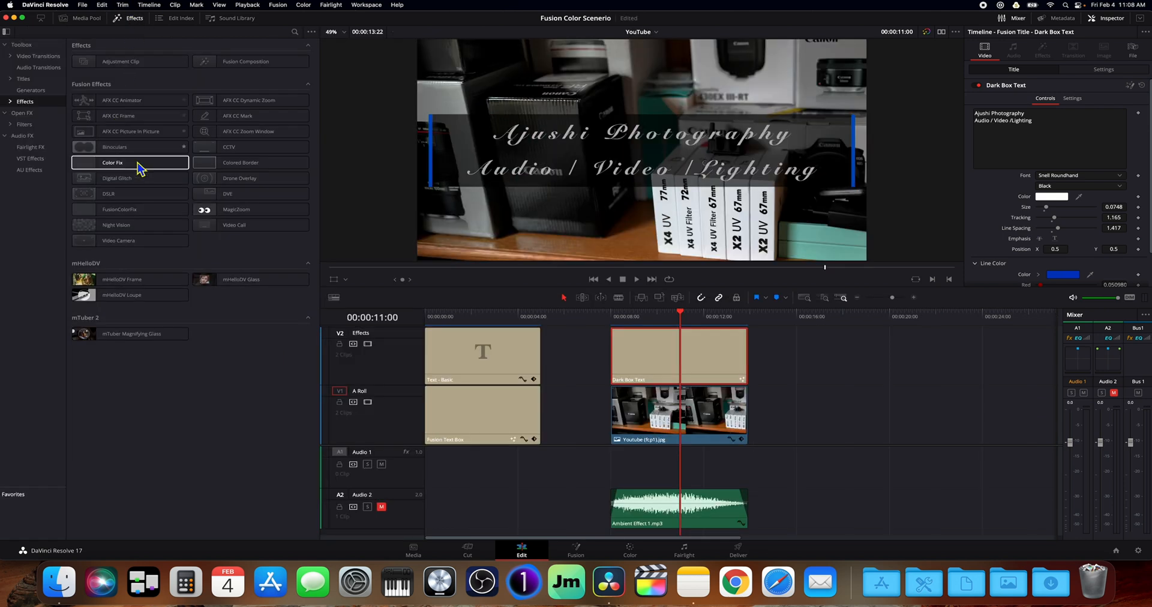
click(113, 162)
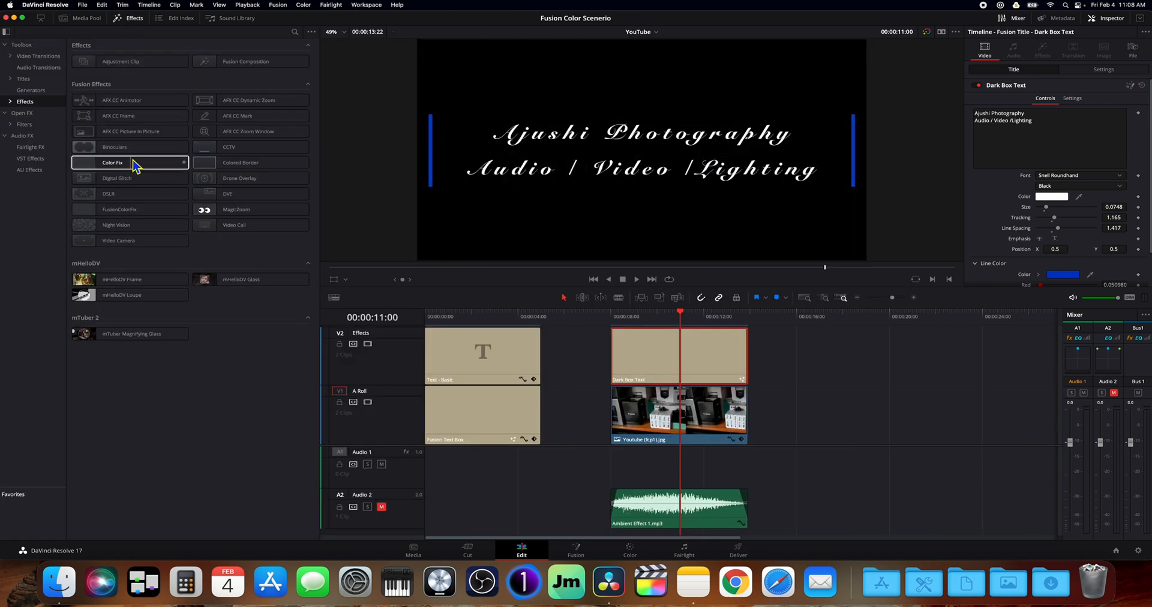
drag(112, 163, 678, 350)
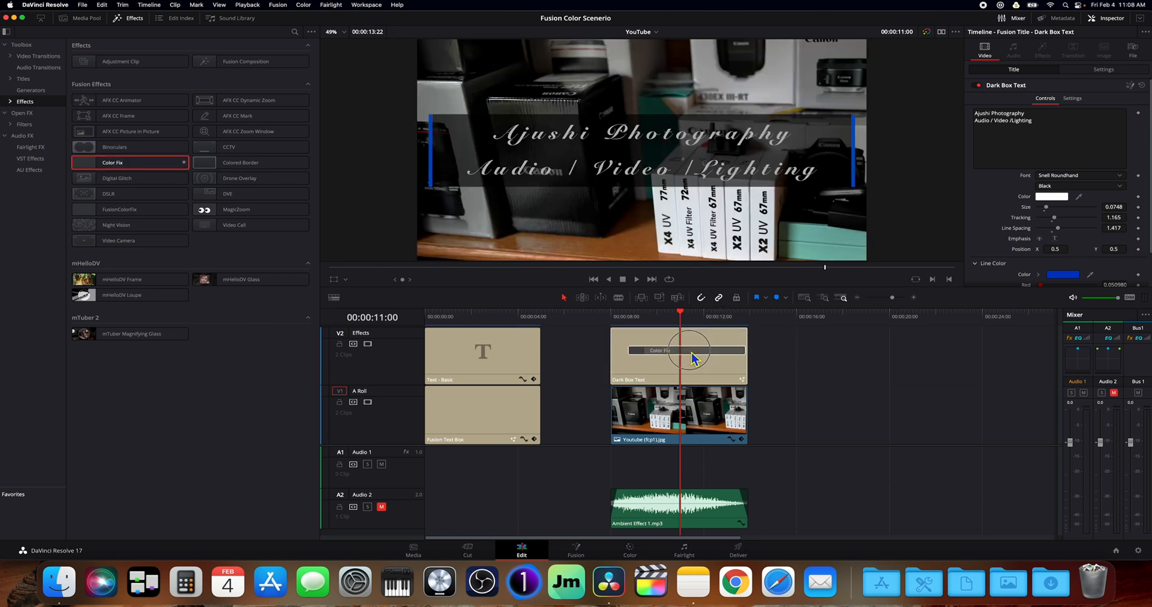
click(676, 357)
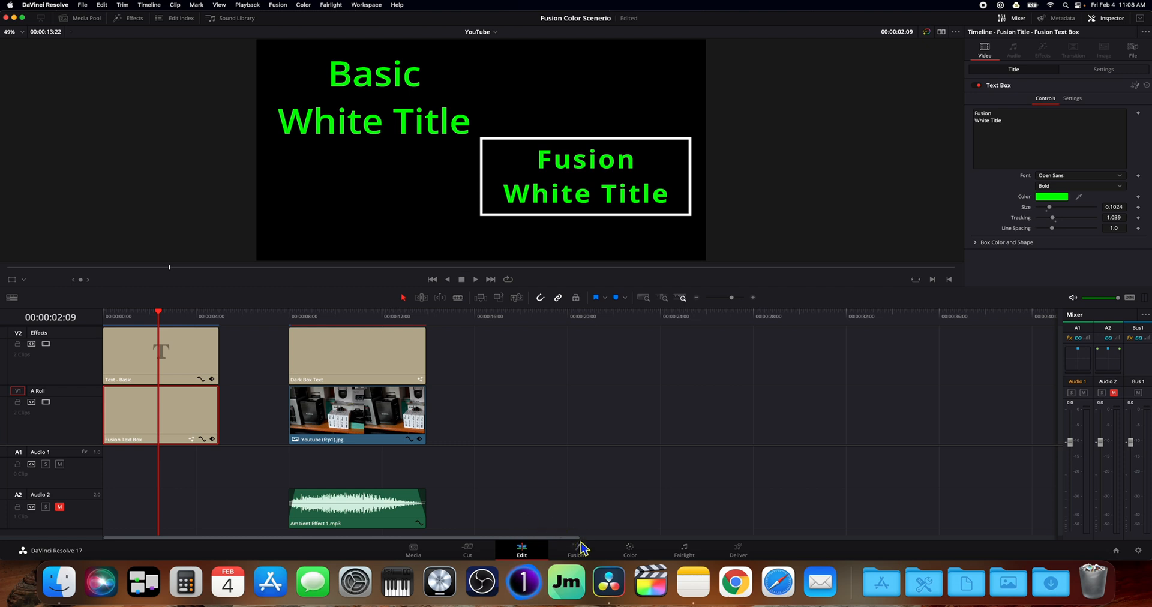
- Add the Color Fix tool to the Fusion Text Box title's node graph
click(576, 548)
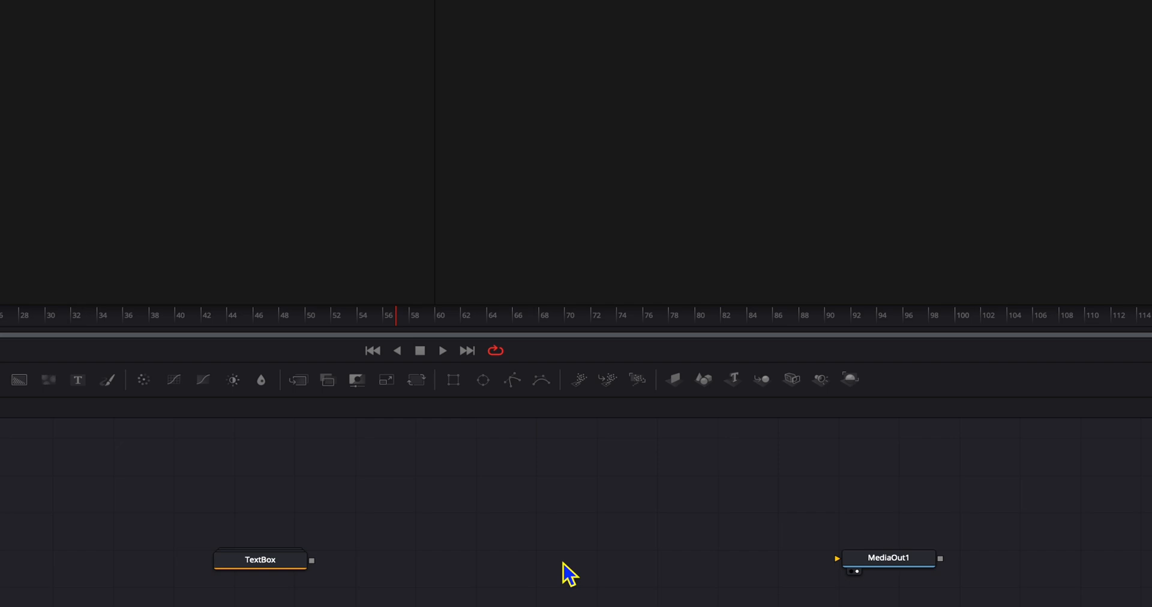
mouse_move(566, 504)
text(Color Fix)
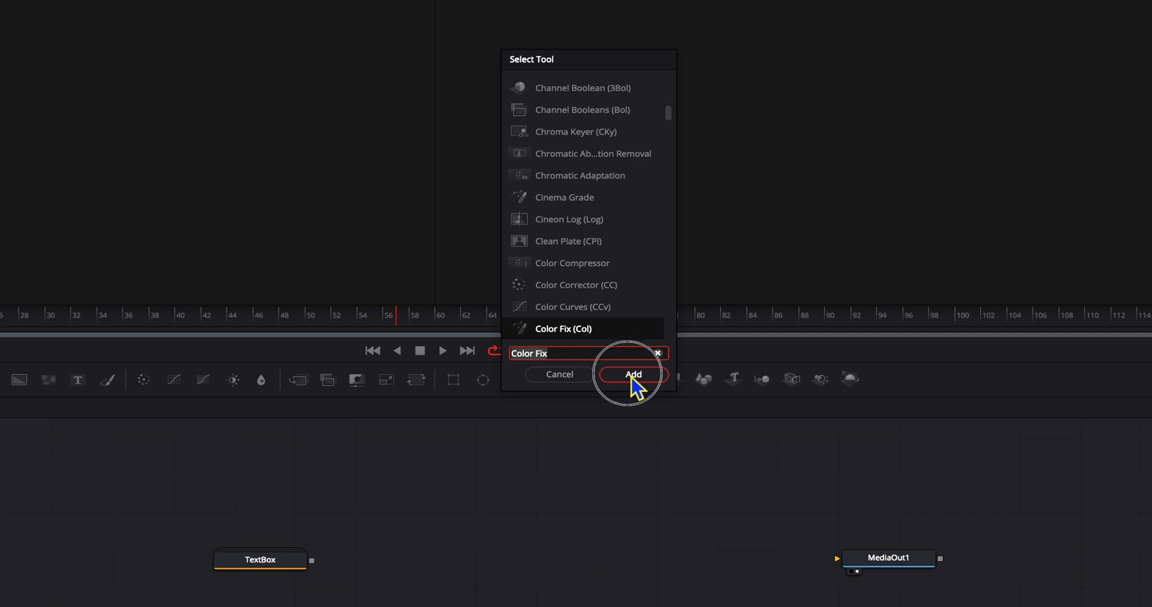
click(631, 374)
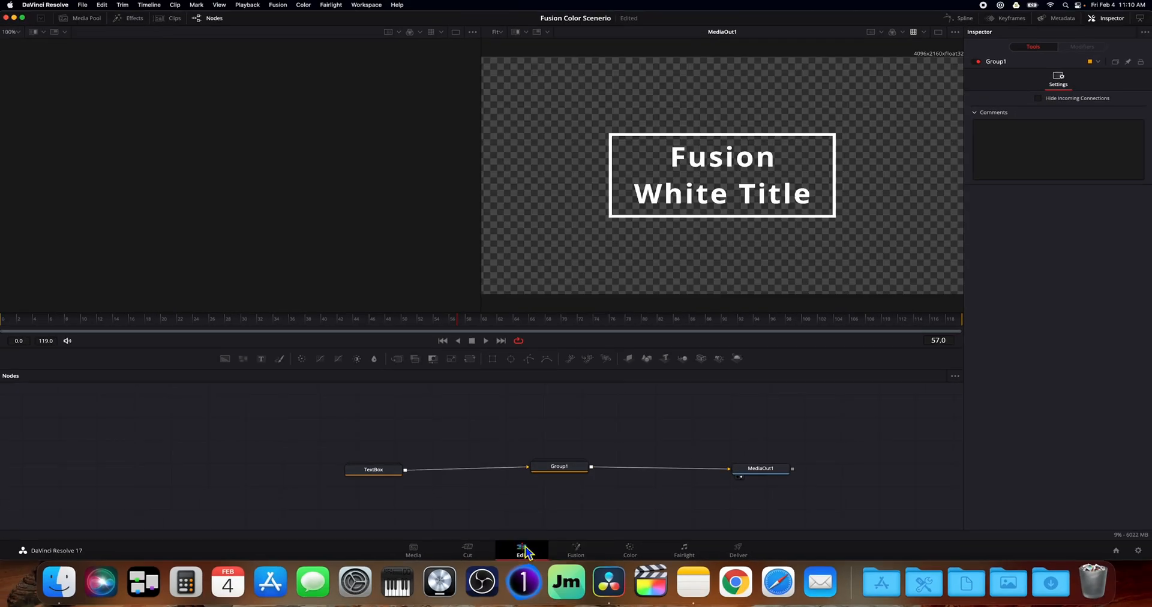
- On the Edit page, change the Text - Basic clip's text colour to White
click(521, 550)
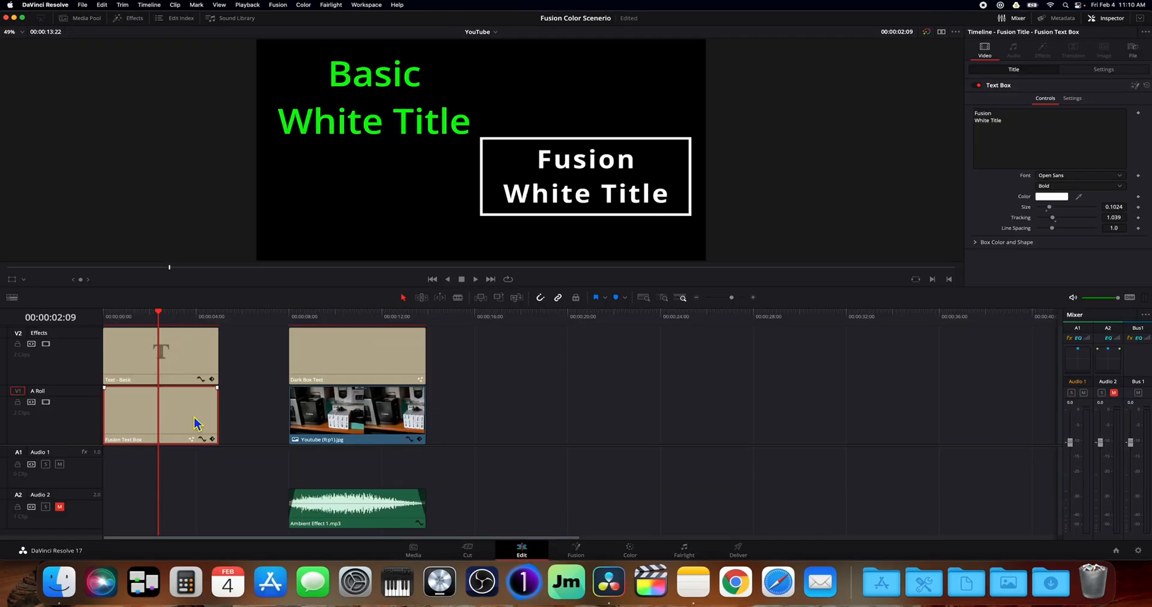
click(161, 355)
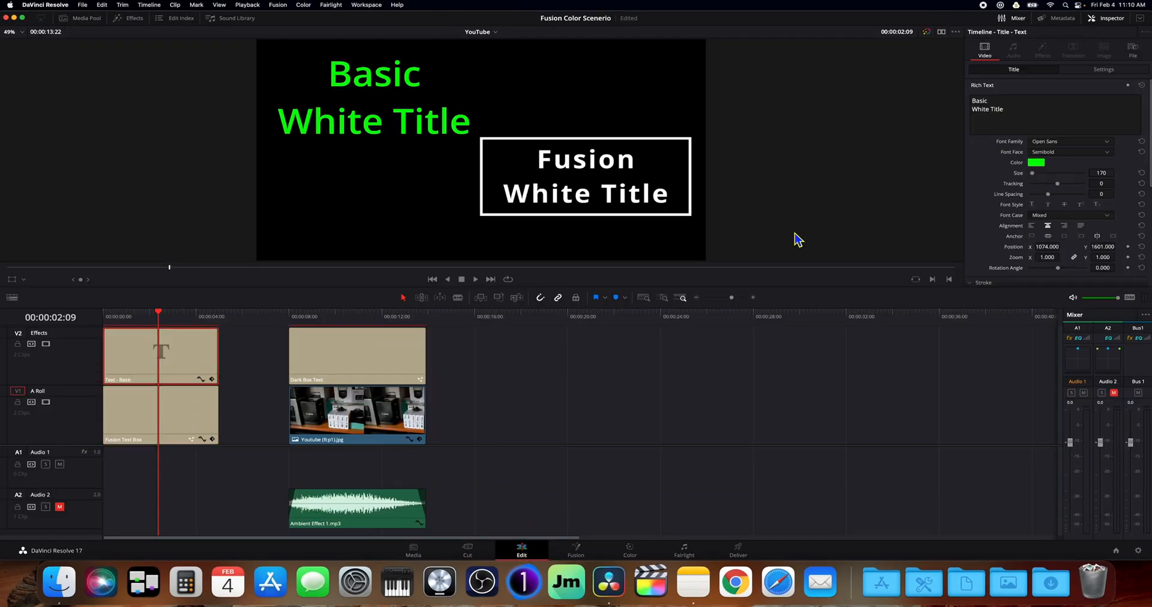
click(1035, 163)
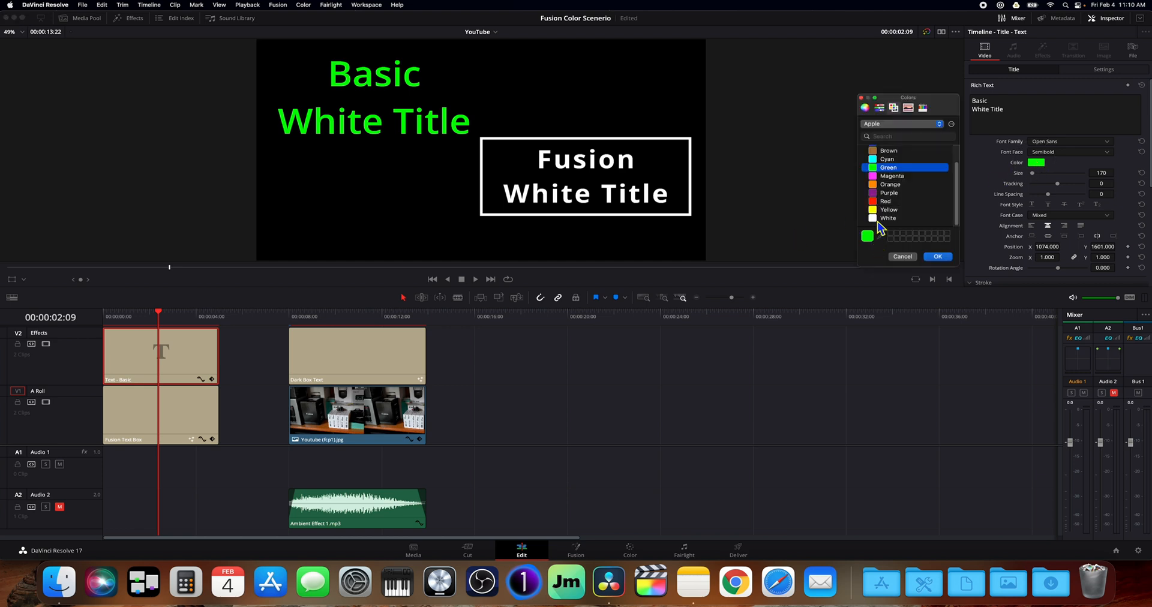
click(937, 256)
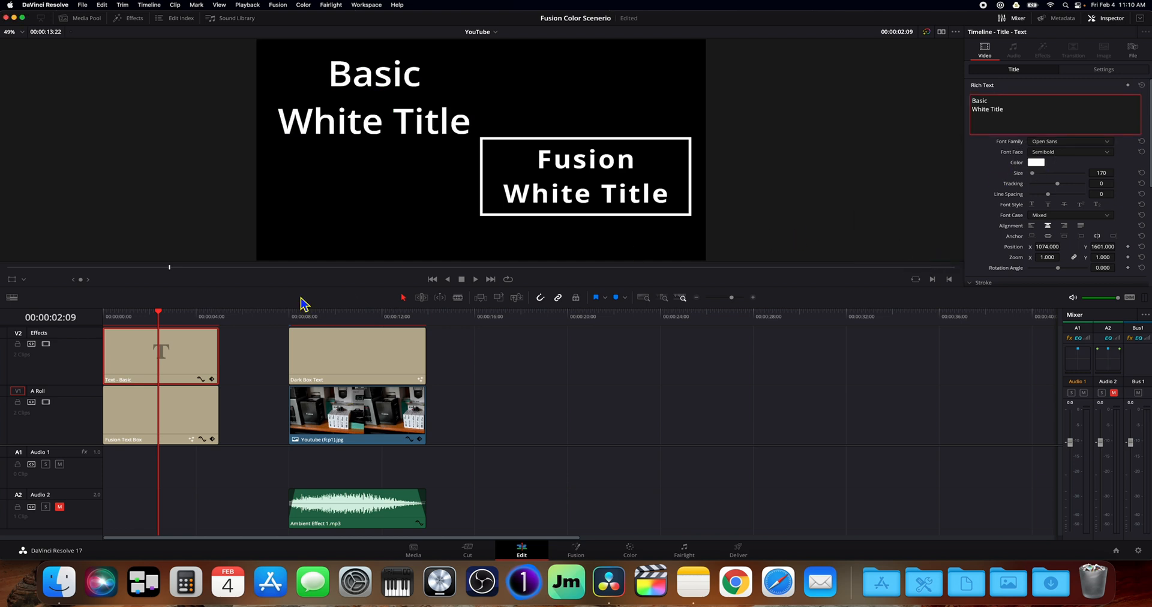